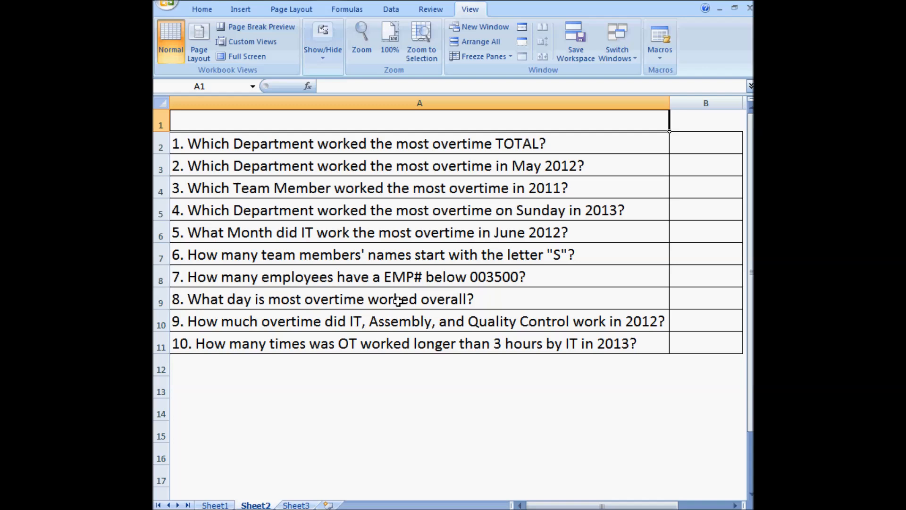
mouse_move(236, 444)
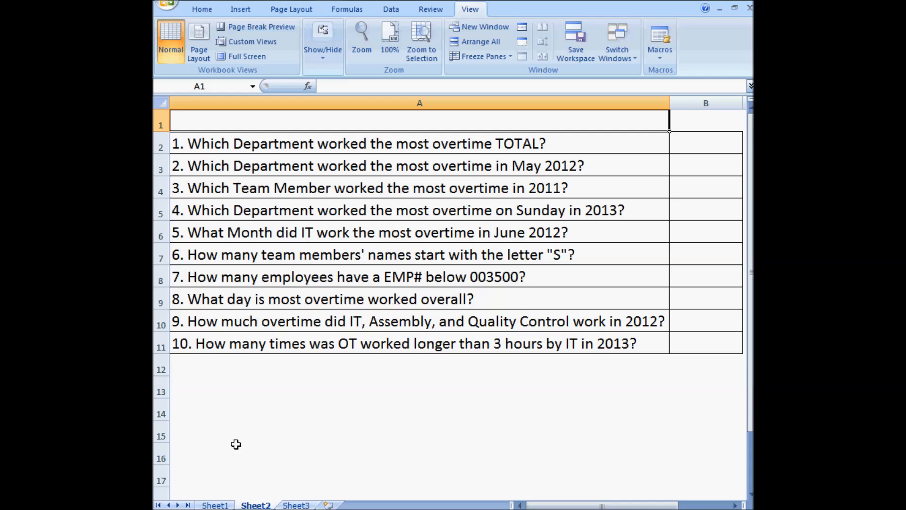
Step: Switch back and forth between the overtime data sheet and the questions sheet
left_click(215, 504)
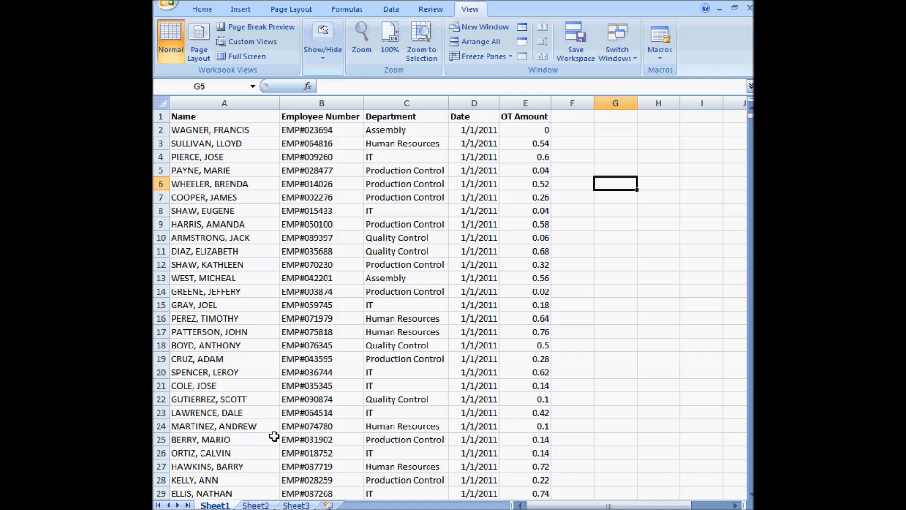
left_click(255, 505)
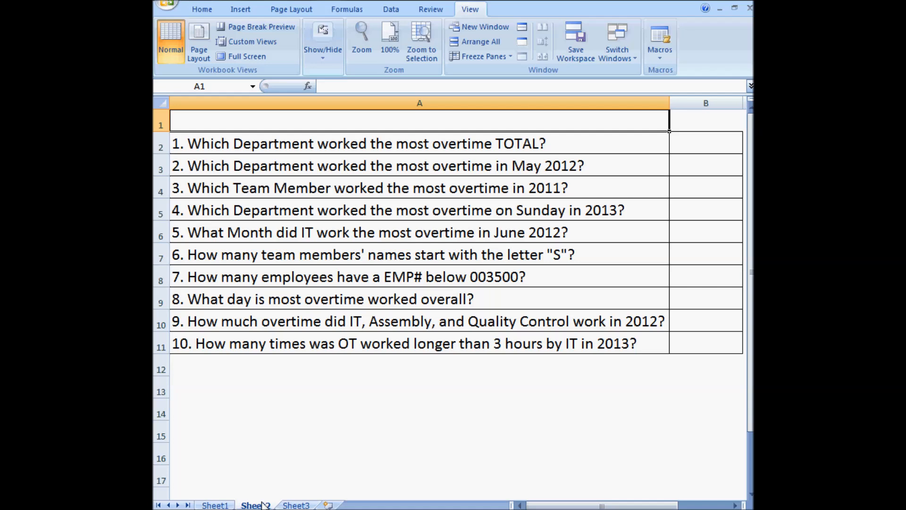
left_click(256, 504)
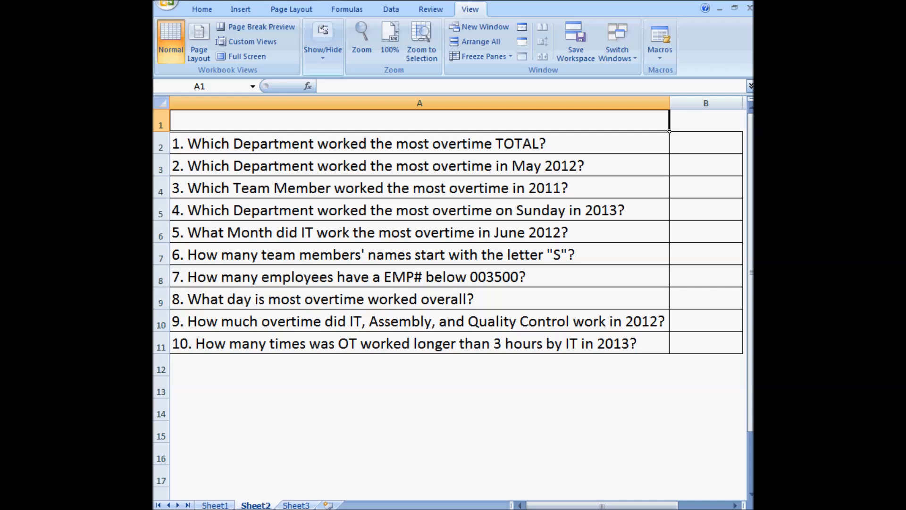
left_click(215, 505)
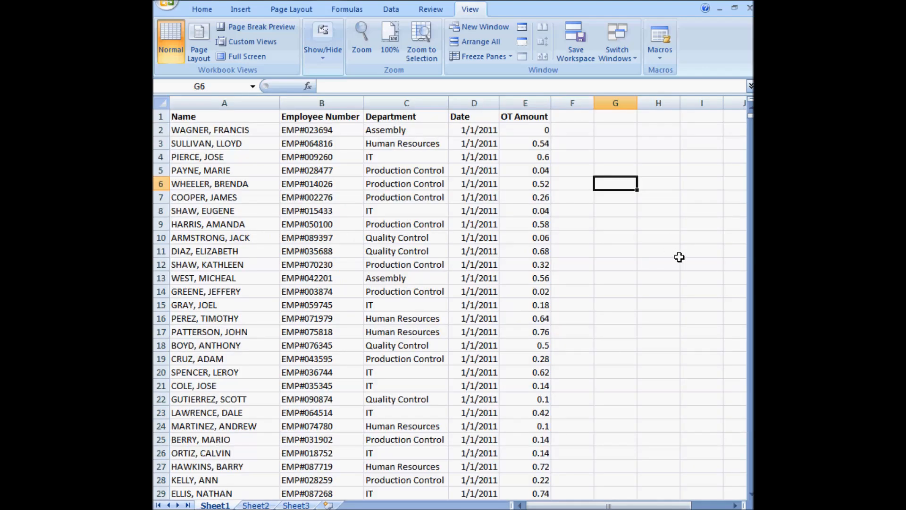
mouse_move(569, 319)
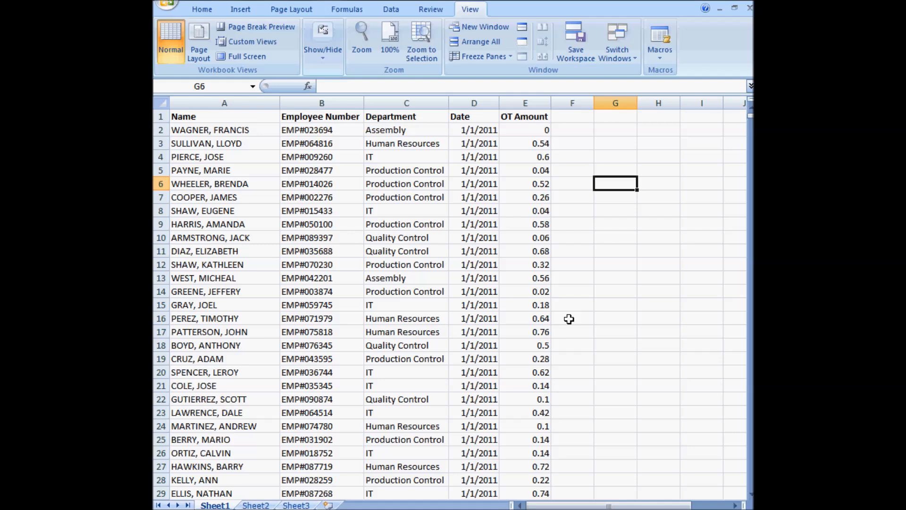
left_click(255, 505)
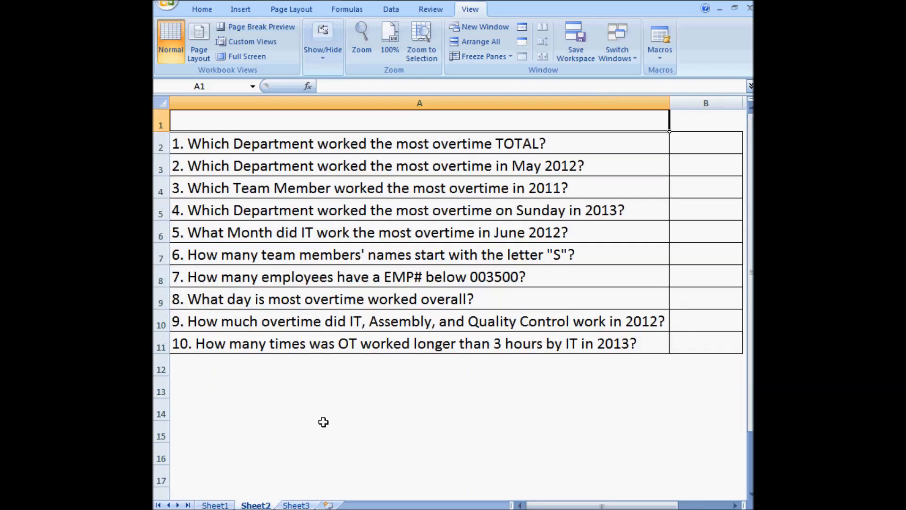
mouse_move(629, 383)
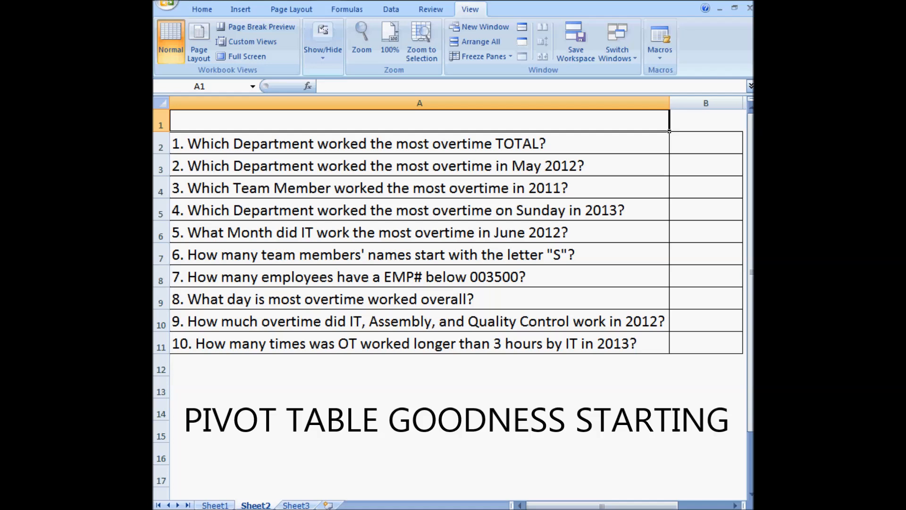
left_click(340, 454)
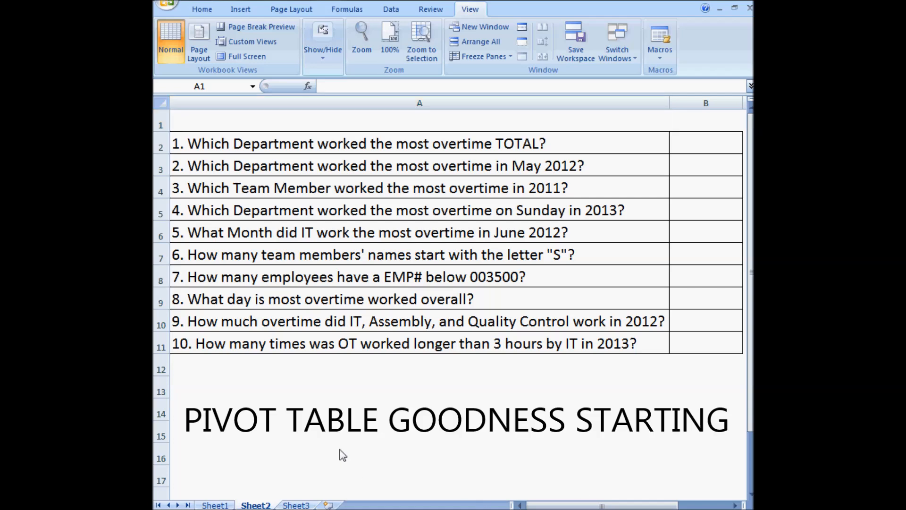
Step: Insert a PivotTable from the overtime data onto a new worksheet, then return to Sheet2
left_click(216, 505)
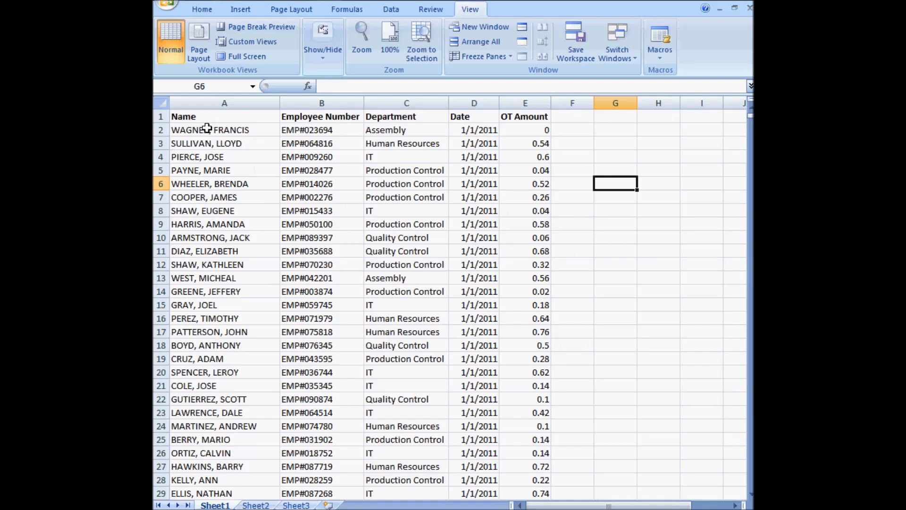
left_click(224, 129)
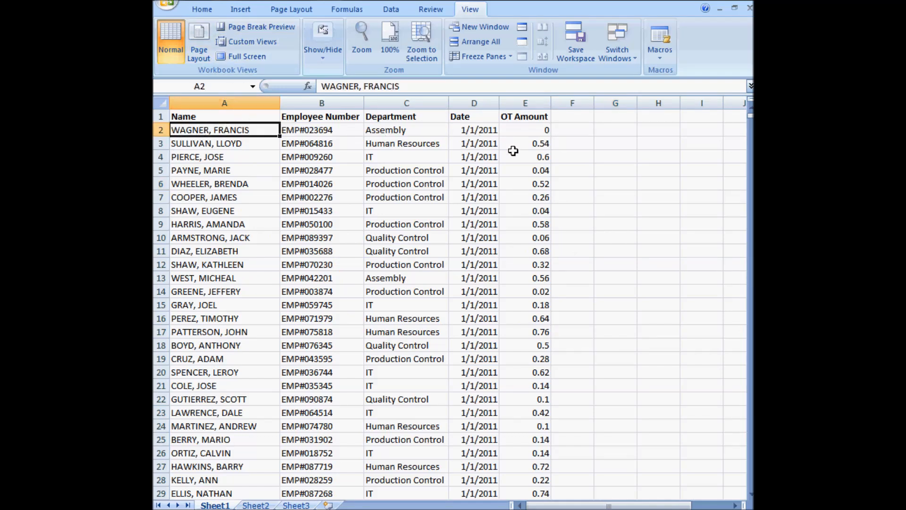
left_click(240, 9)
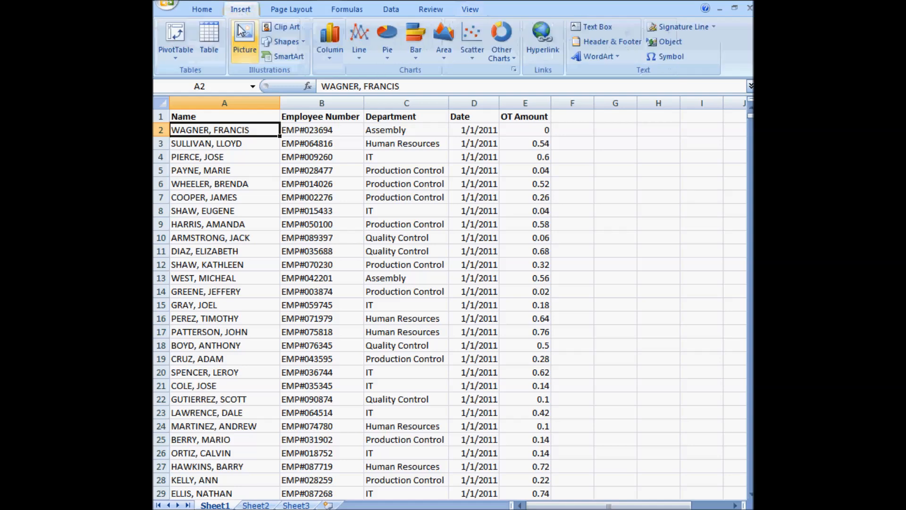
mouse_move(175, 37)
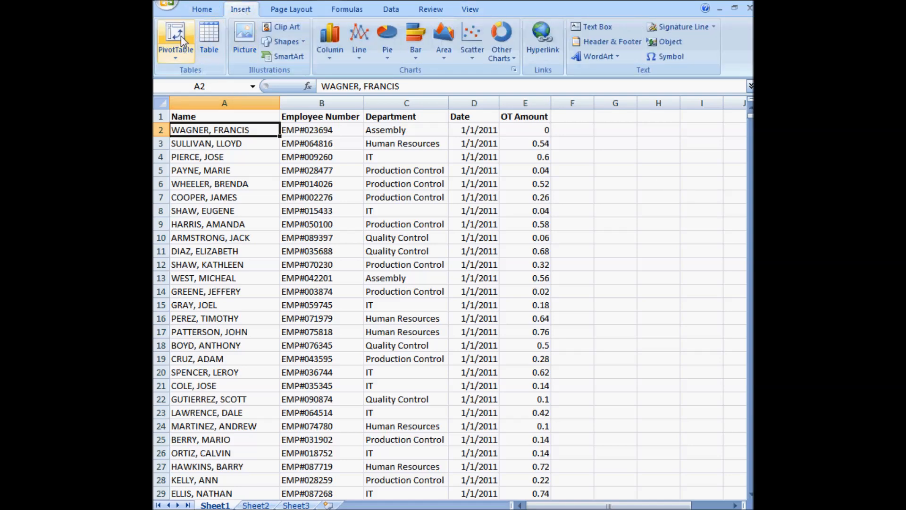
left_click(175, 41)
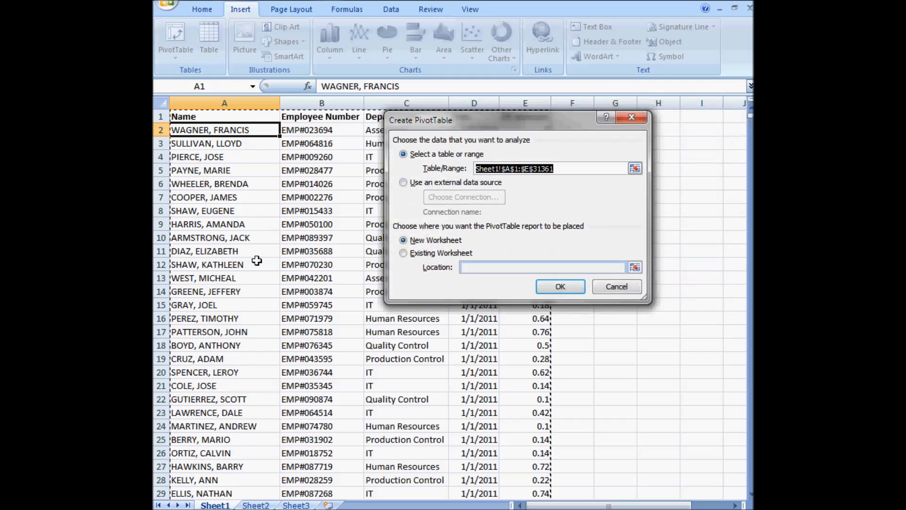
mouse_move(580, 154)
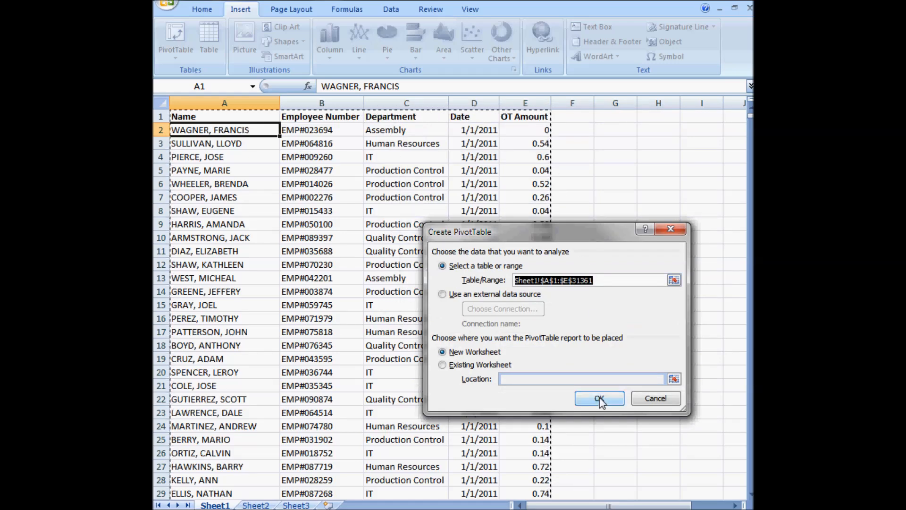
left_click(599, 398)
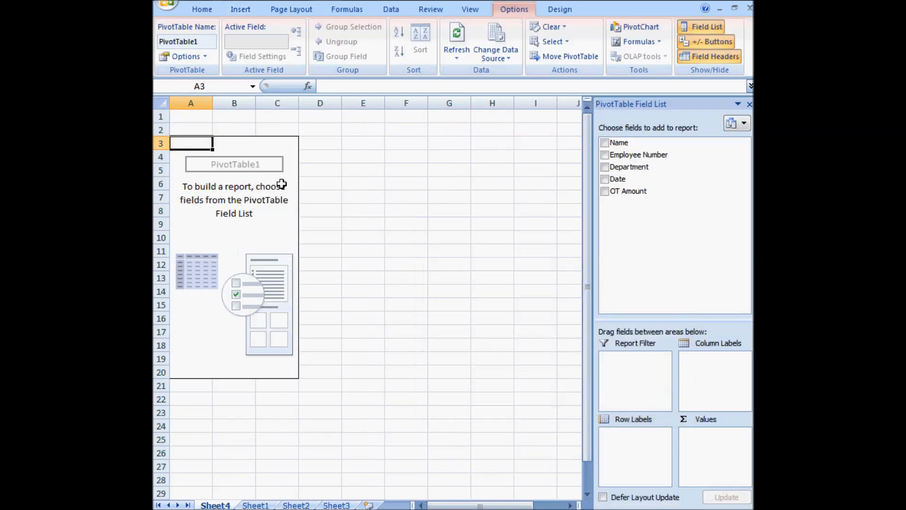
mouse_move(394, 187)
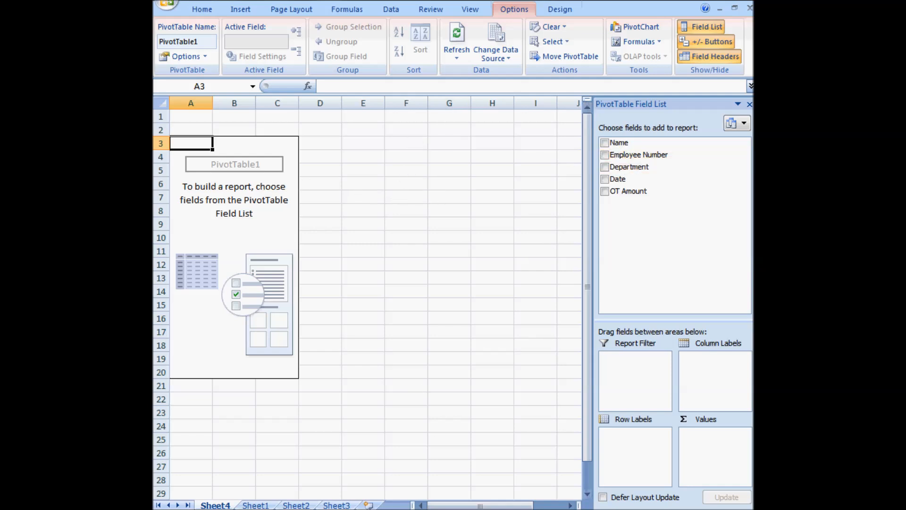
left_click(296, 505)
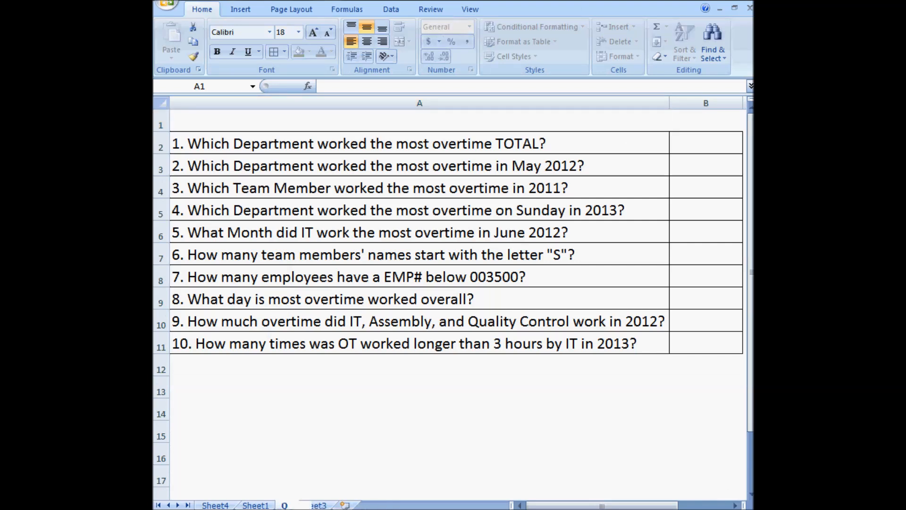
Step: Rename Sheet2 to QUESTIONS and give the pivot Department rows with summed OT Amount
double_click(301, 505)
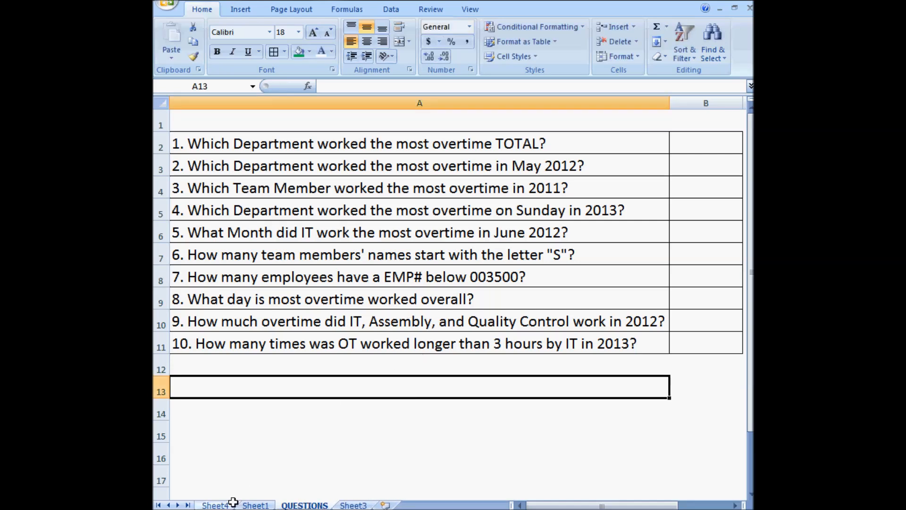
left_click(216, 505)
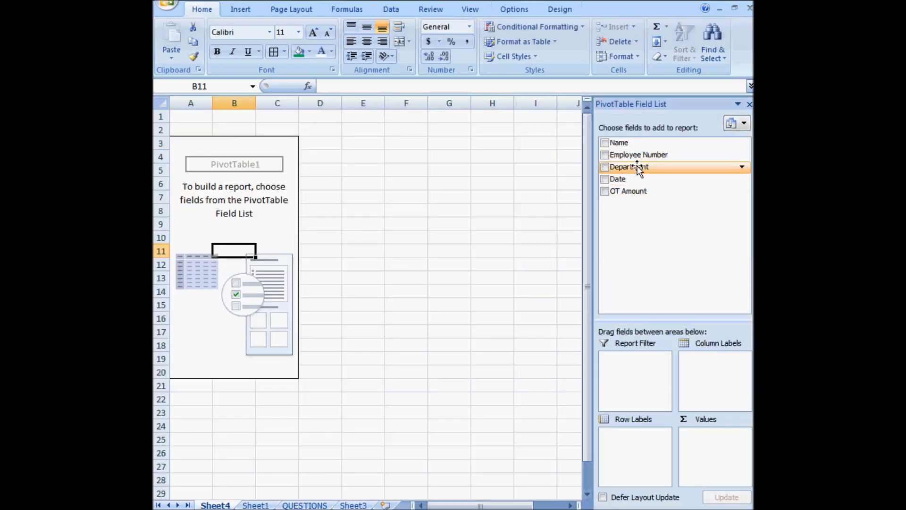
left_click(605, 167)
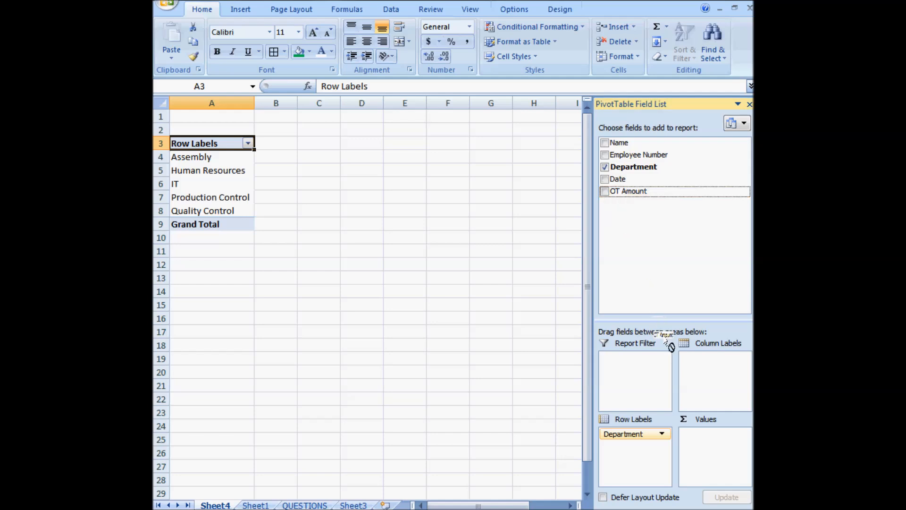
left_click(605, 191)
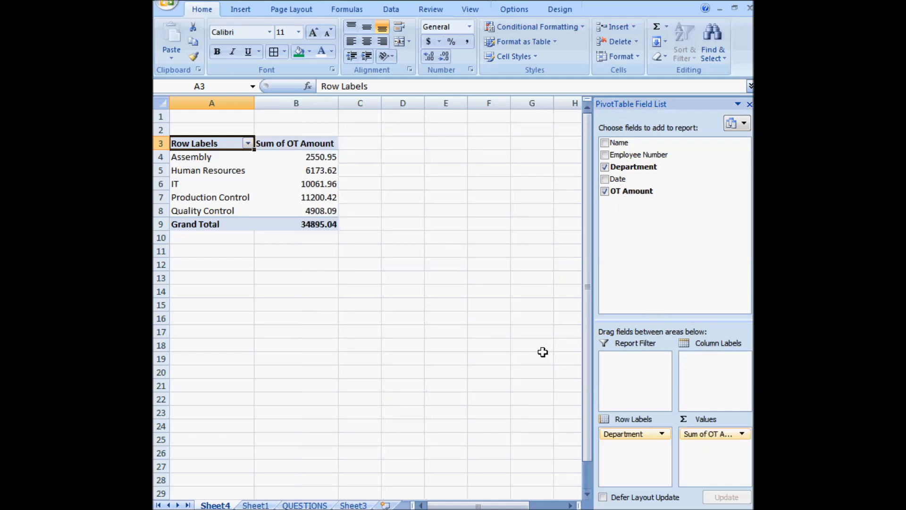
mouse_move(306, 157)
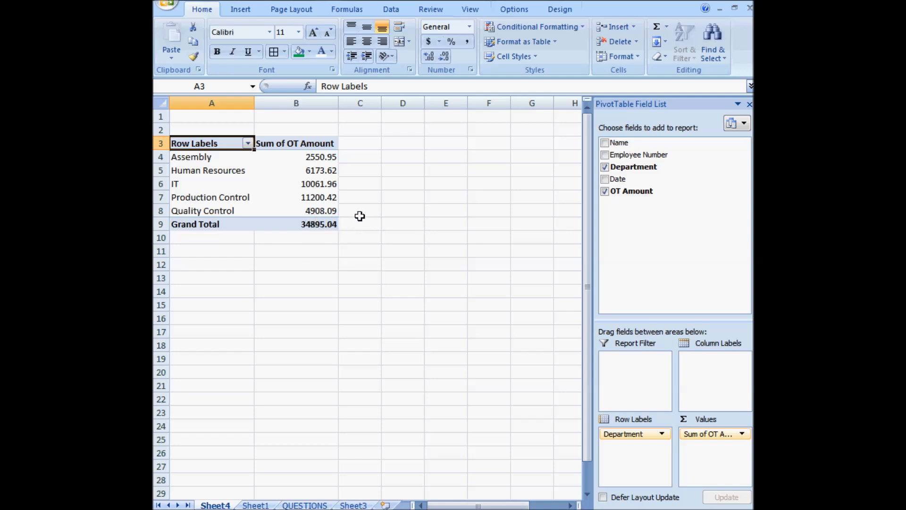
mouse_move(241, 199)
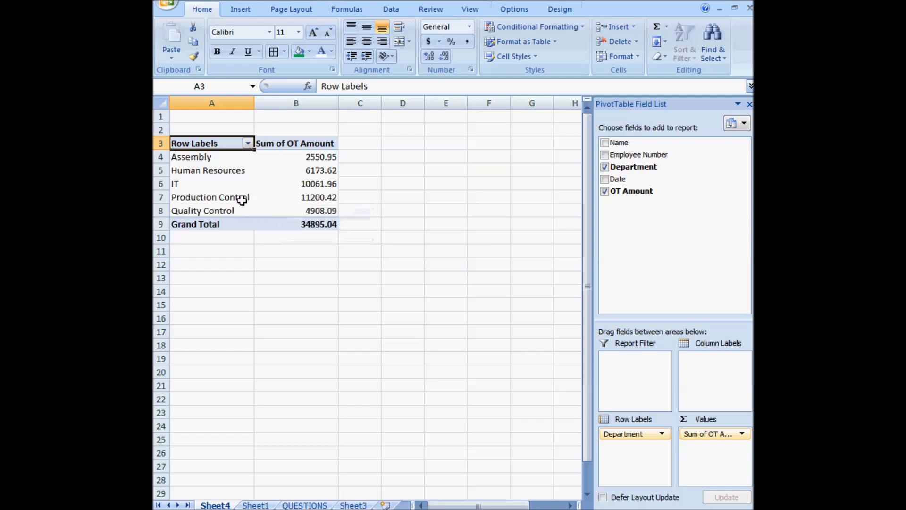
mouse_move(411, 190)
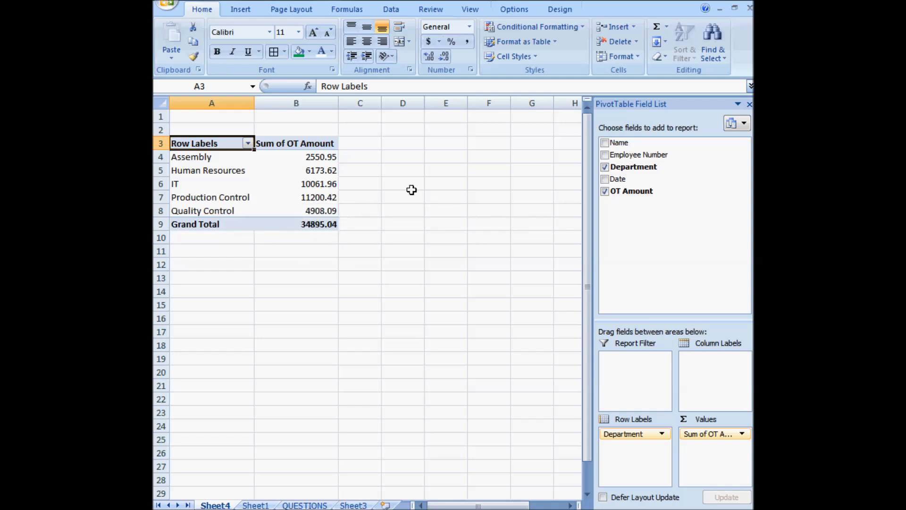
mouse_move(375, 159)
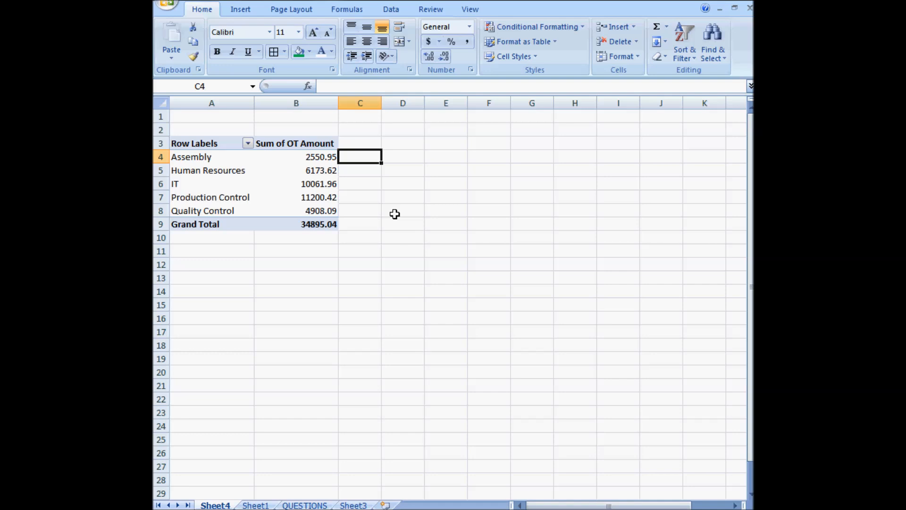
type("=")
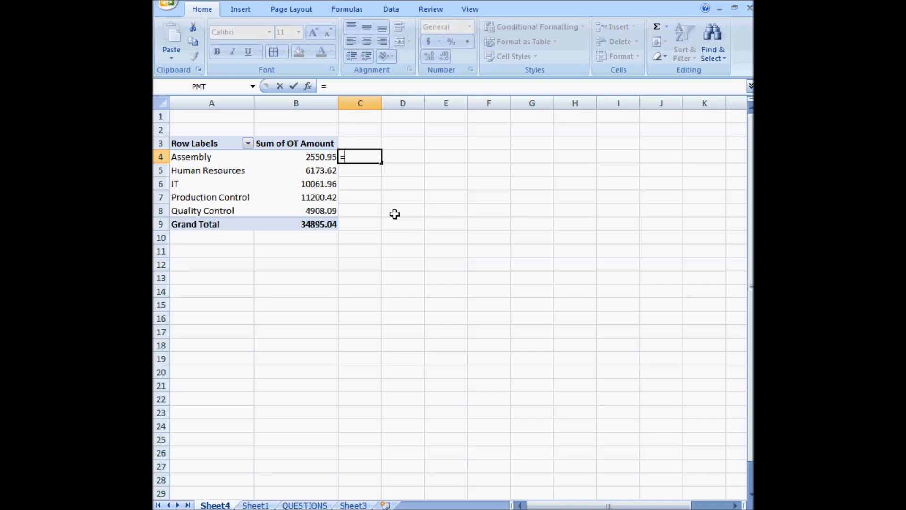
type("max(")
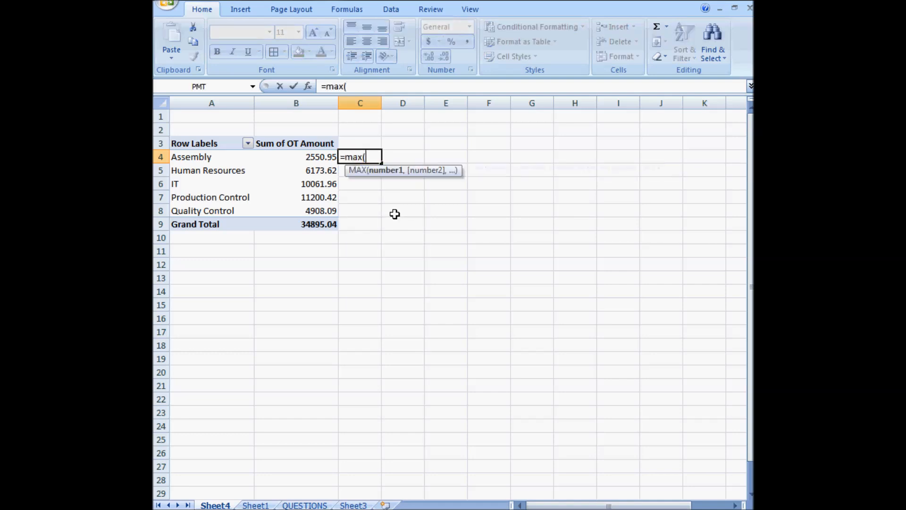
type("b4")
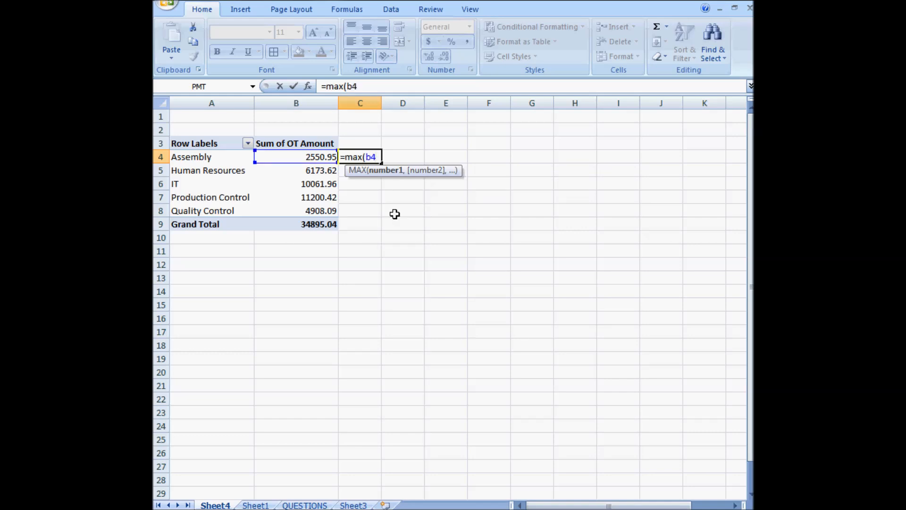
type(":b")
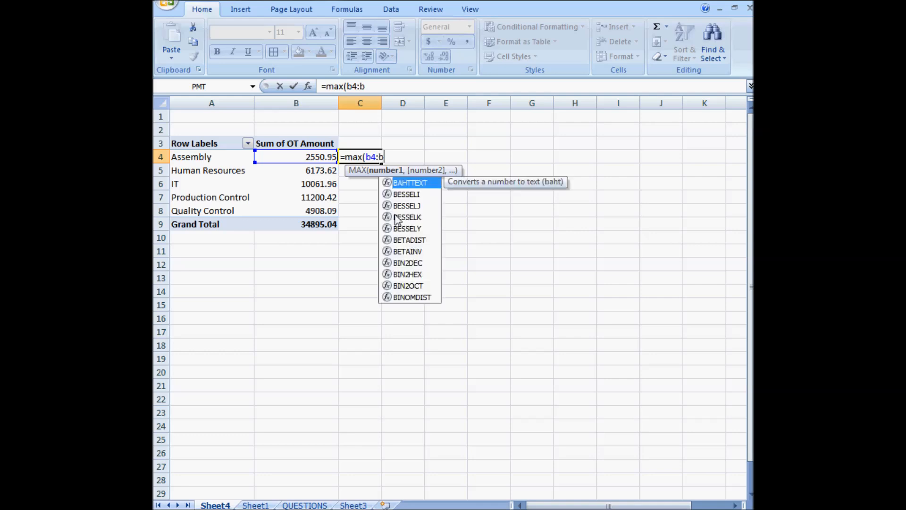
type("8)")
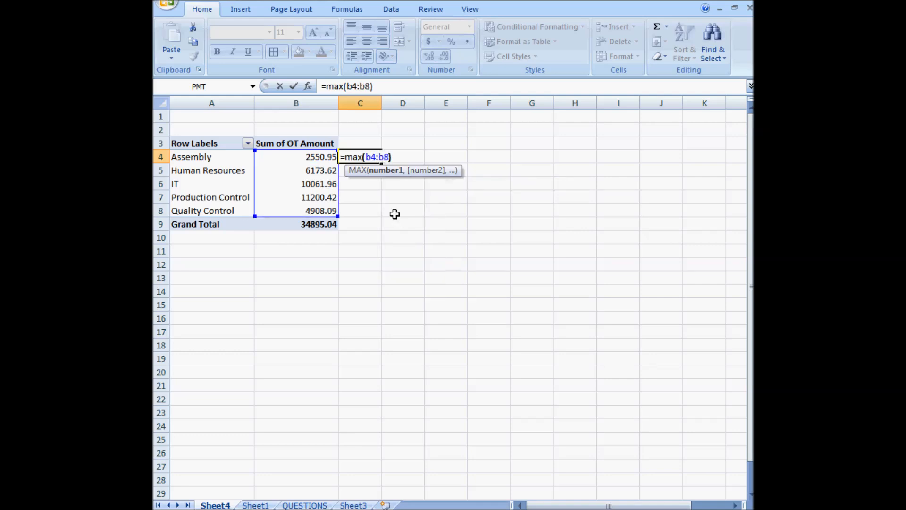
key("Return")
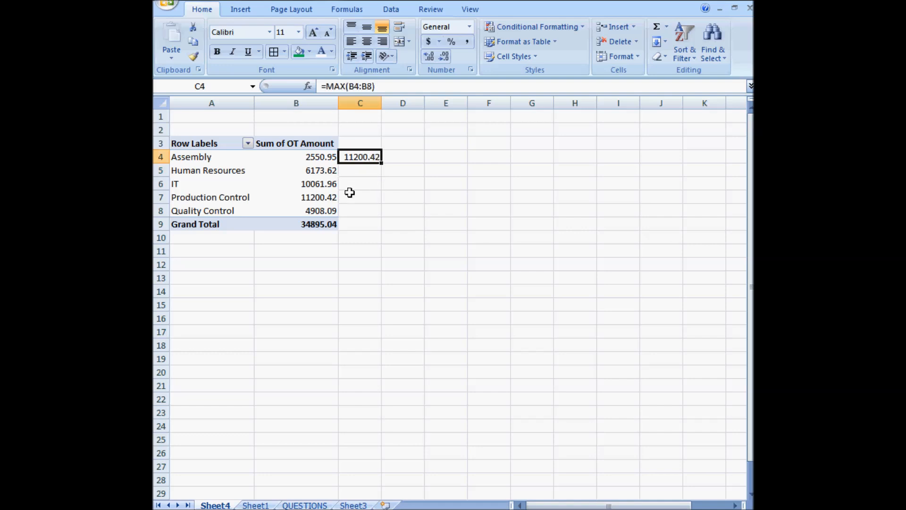
mouse_move(360, 167)
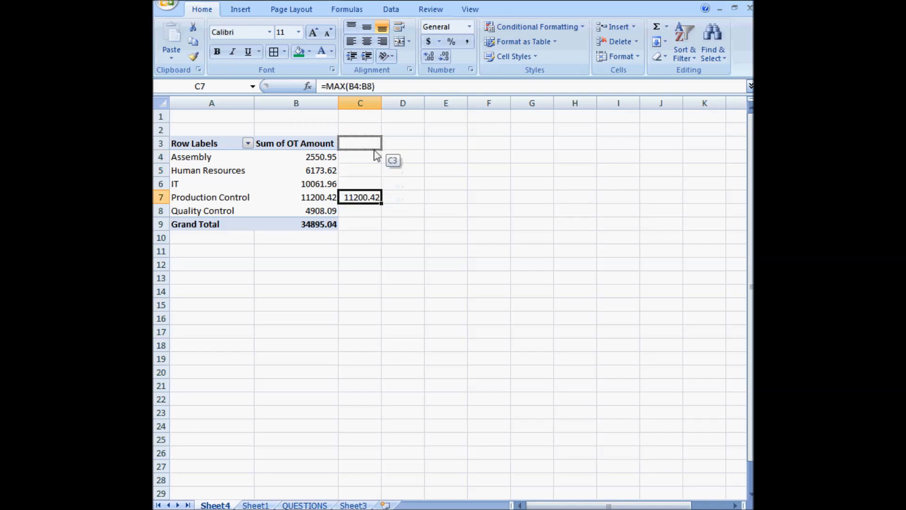
left_click(360, 143)
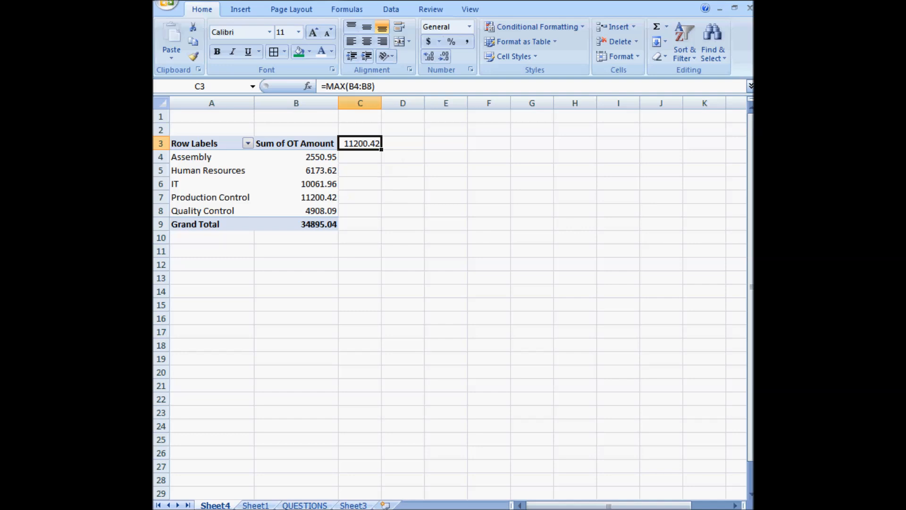
mouse_move(373, 152)
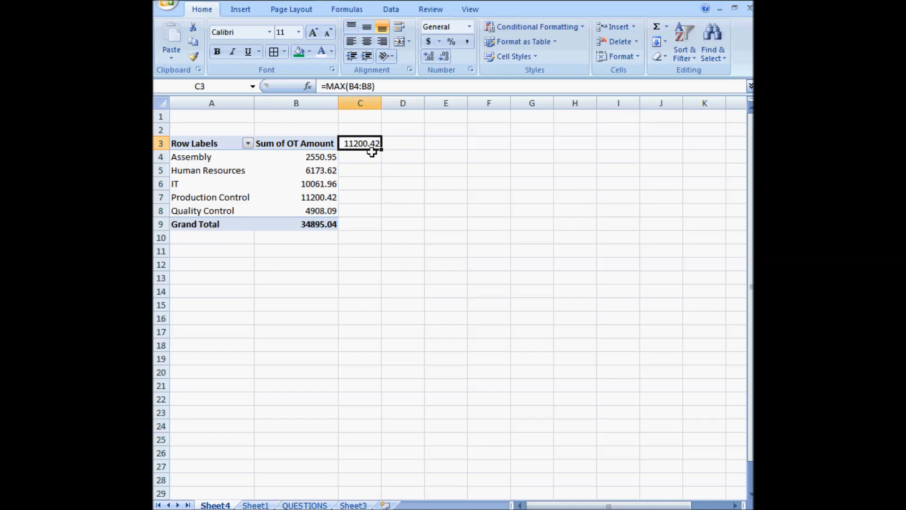
key("Delete")
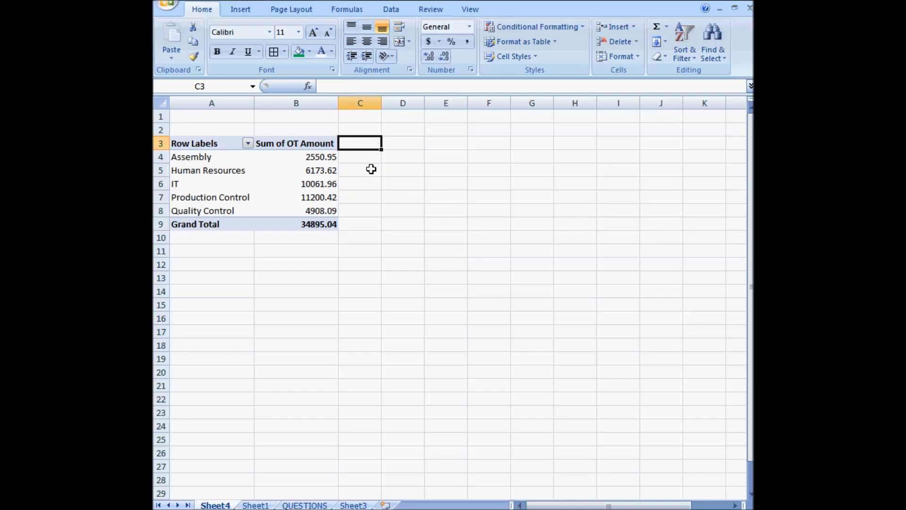
Step: Enter =IF(B4=MAX($B$4:$B$8),"BIGGEST VALUE!","-") in C4 and check the flag cell
type("=if")
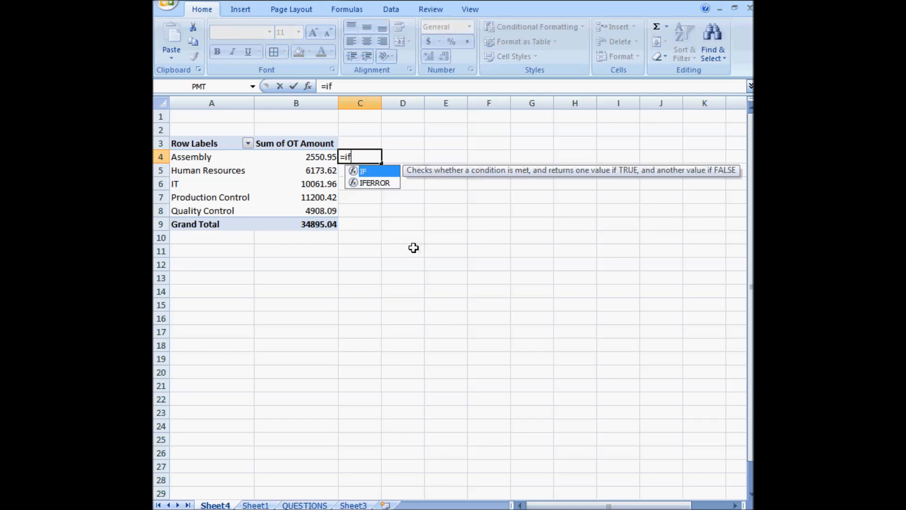
type("(b4")
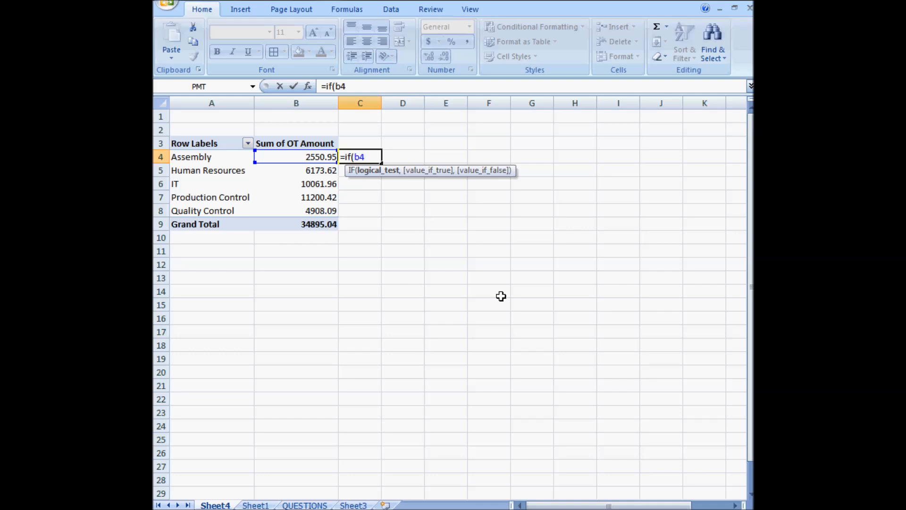
type("=max(")
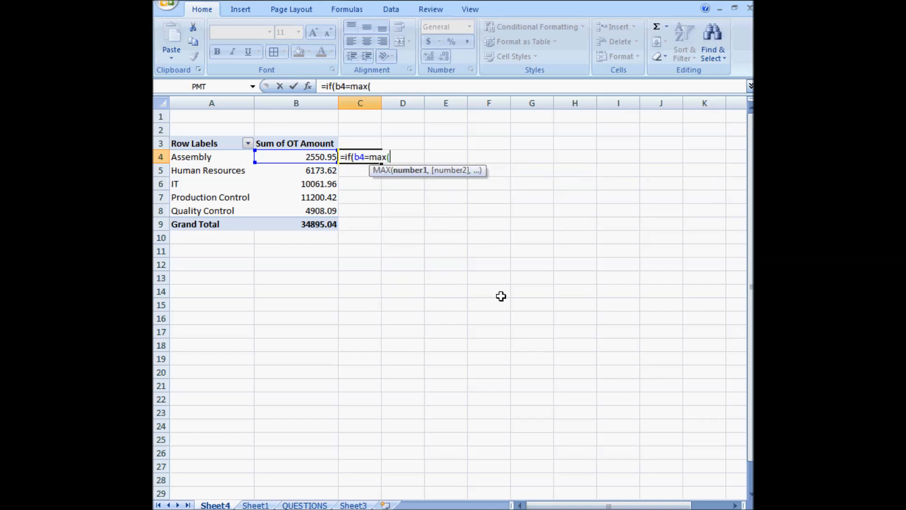
type("b4:b")
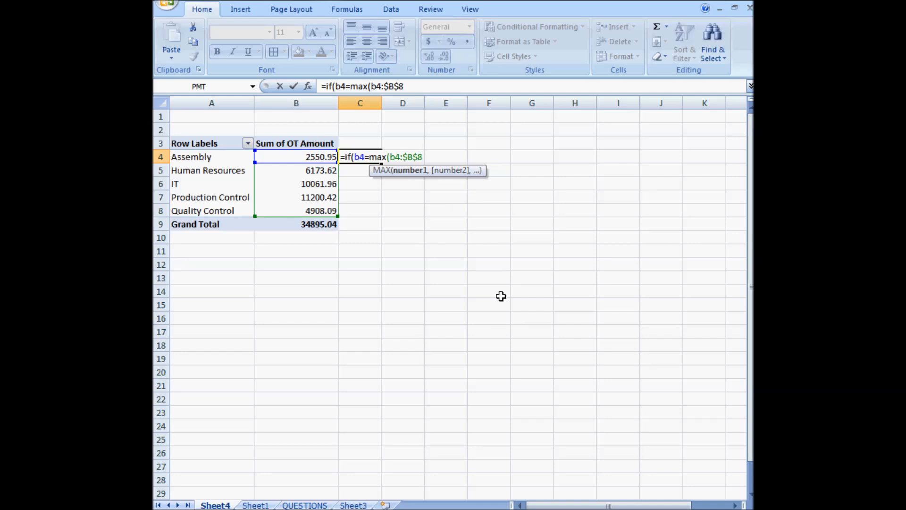
key("f4")
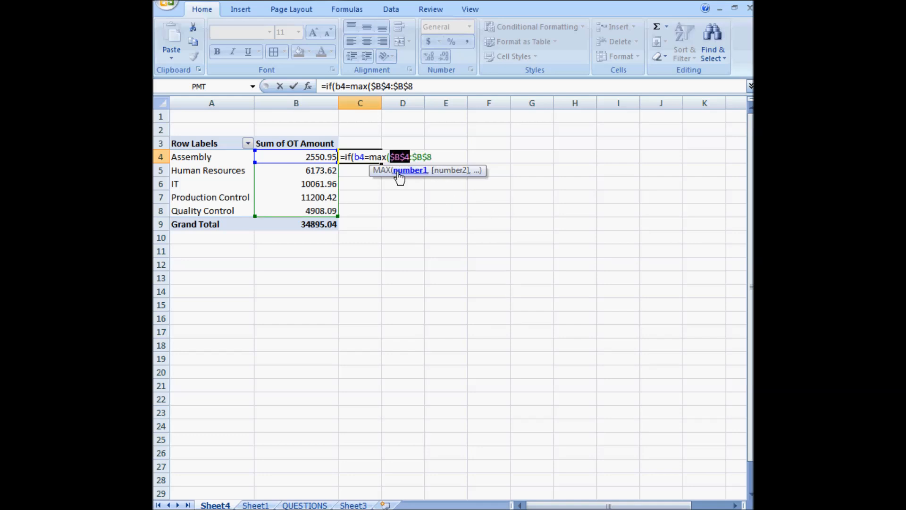
type(")")
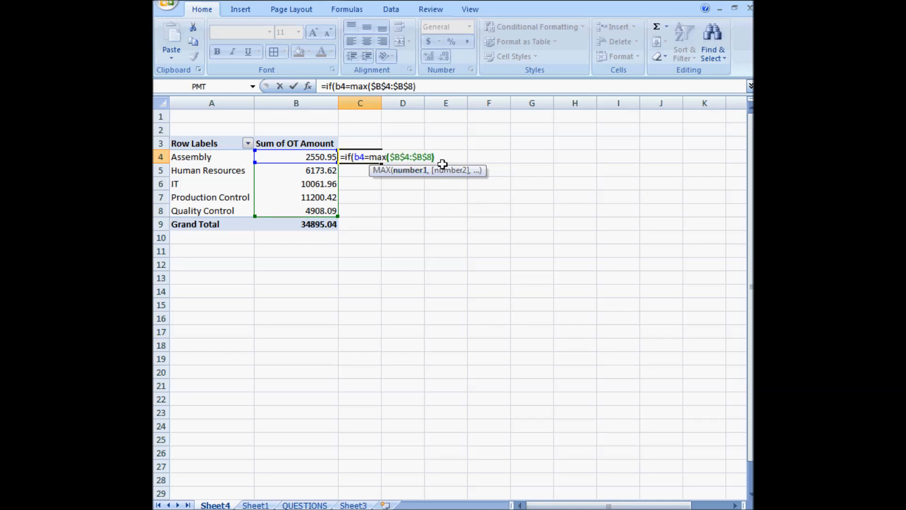
type(",\"BIG")
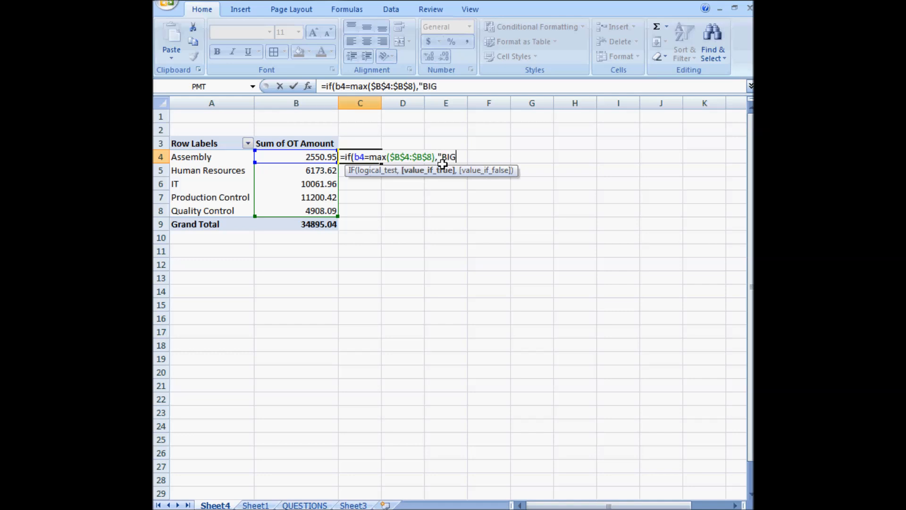
type("GEST VALUE!")
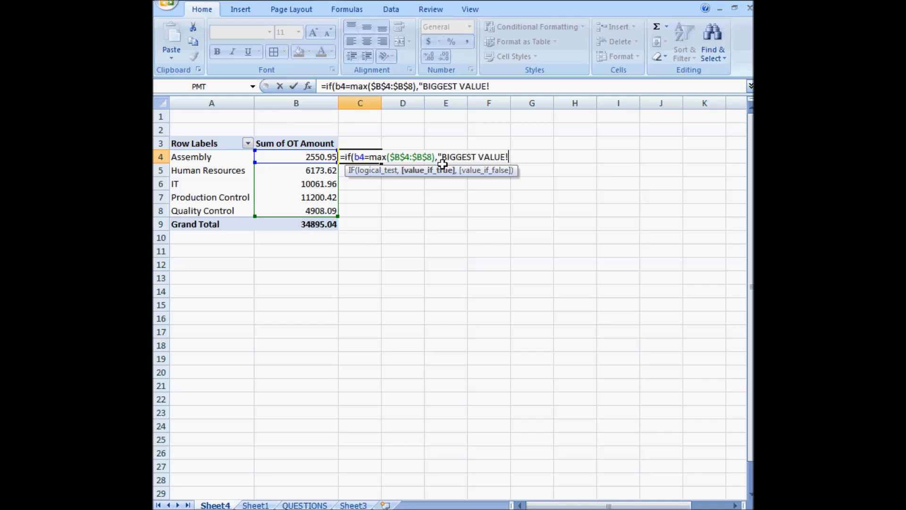
type(",\"")
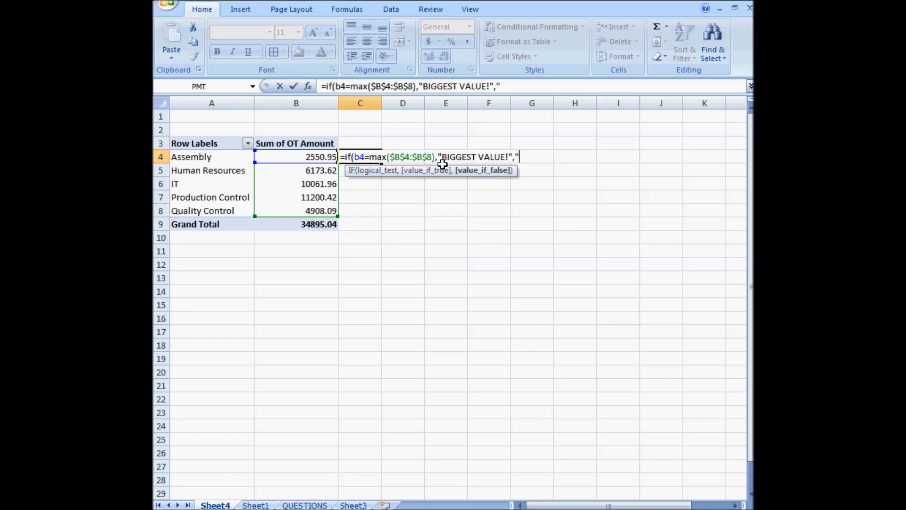
type("-")
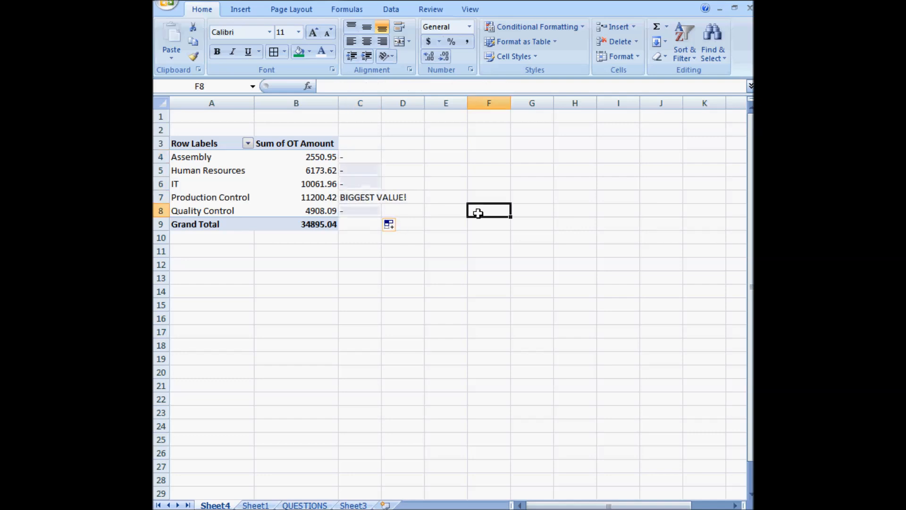
left_click(360, 156)
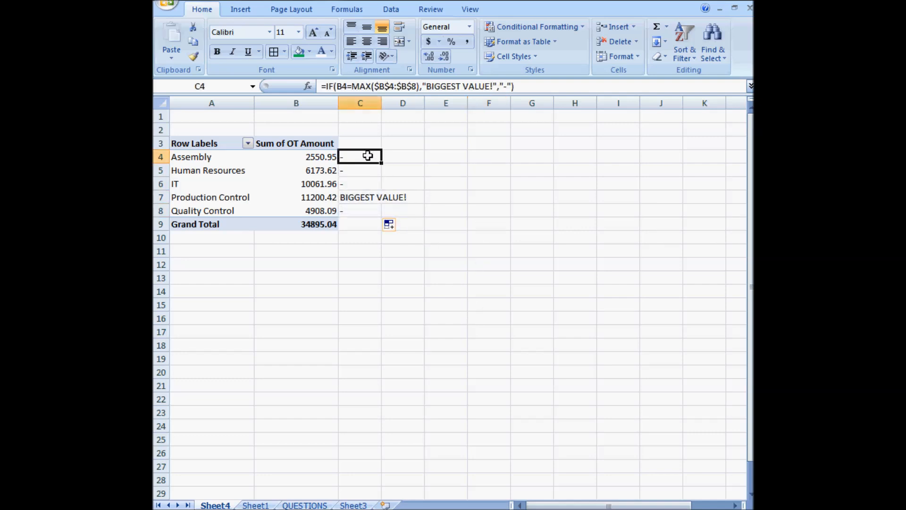
Step: Select the C4:C8 flag cells, glance at QUESTIONS, and clear the flags beside the pivot
left_click_drag(361, 157, 360, 211)
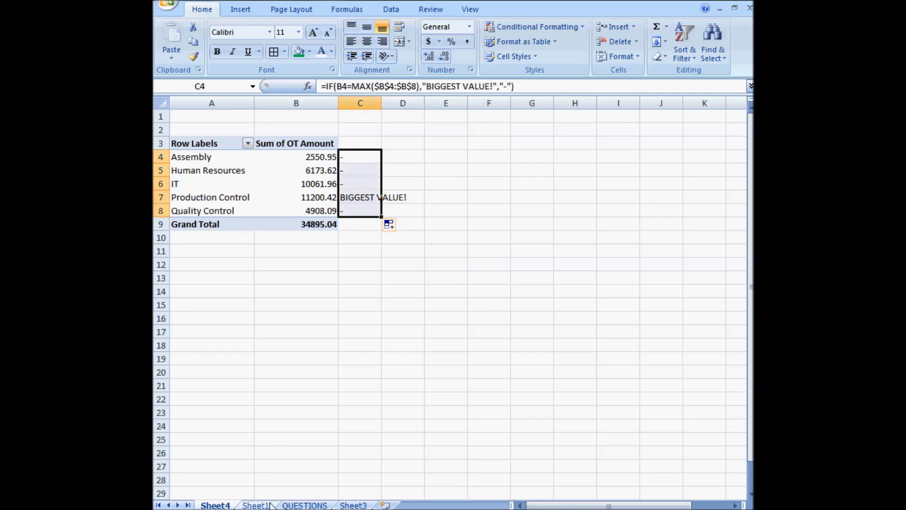
left_click(304, 505)
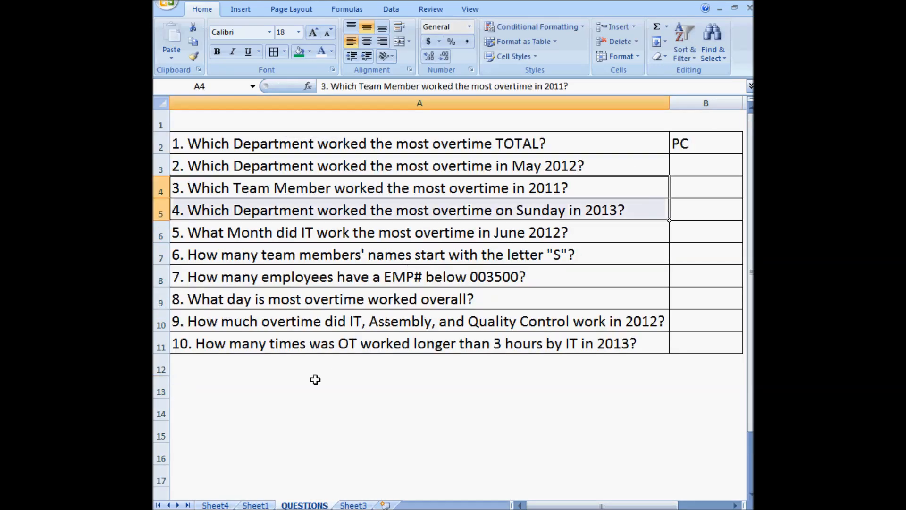
mouse_move(349, 227)
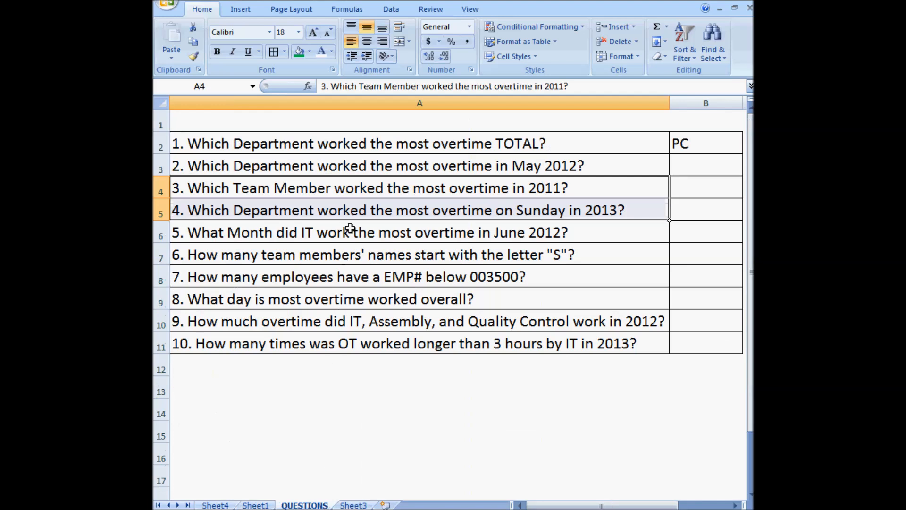
left_click(375, 165)
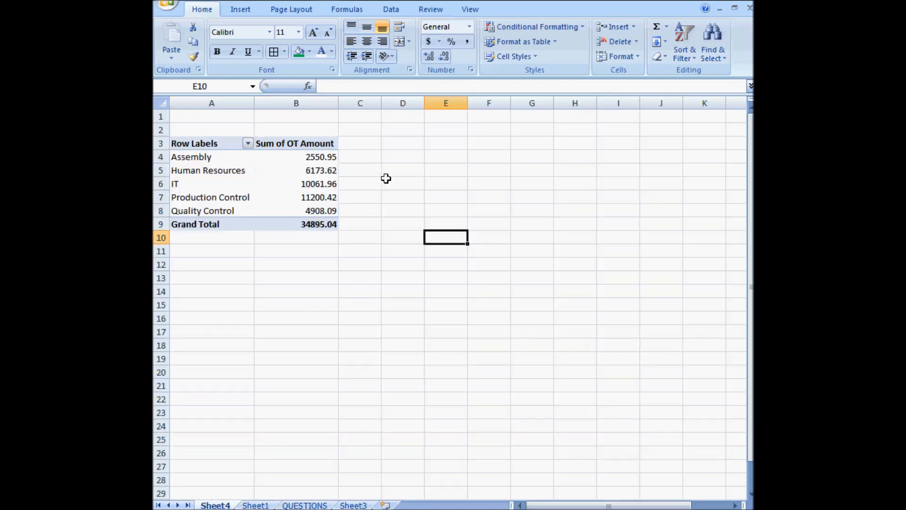
left_click(661, 196)
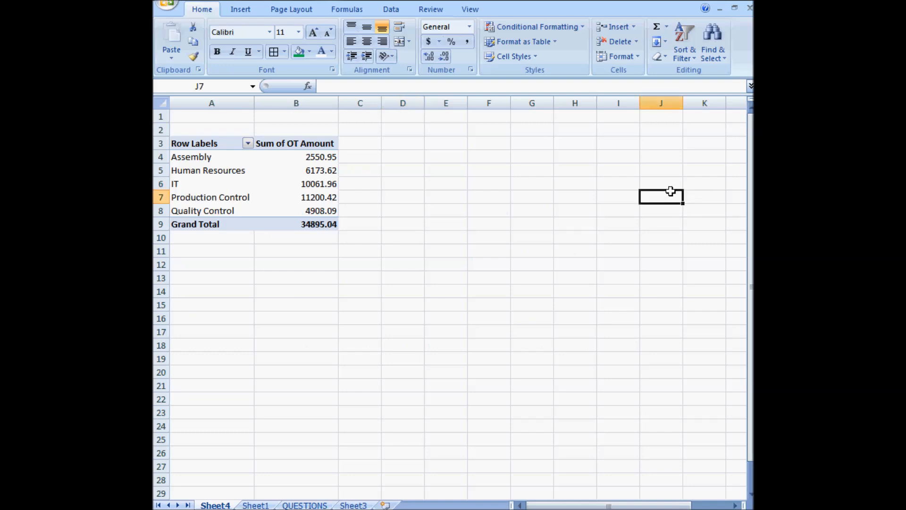
left_click(209, 197)
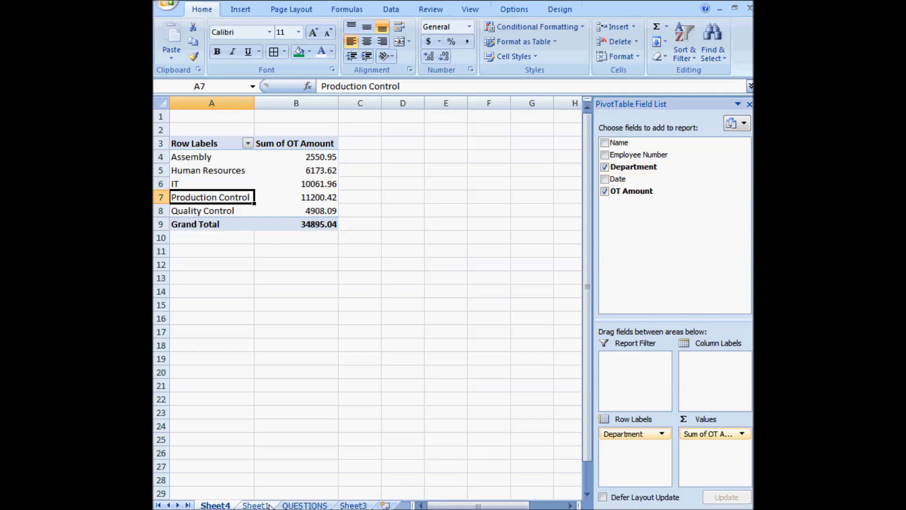
Step: Build a month formula in D2 from the date, trying TEXT(E2,"MMM") then TEXT(E2,"MM")
left_click(255, 505)
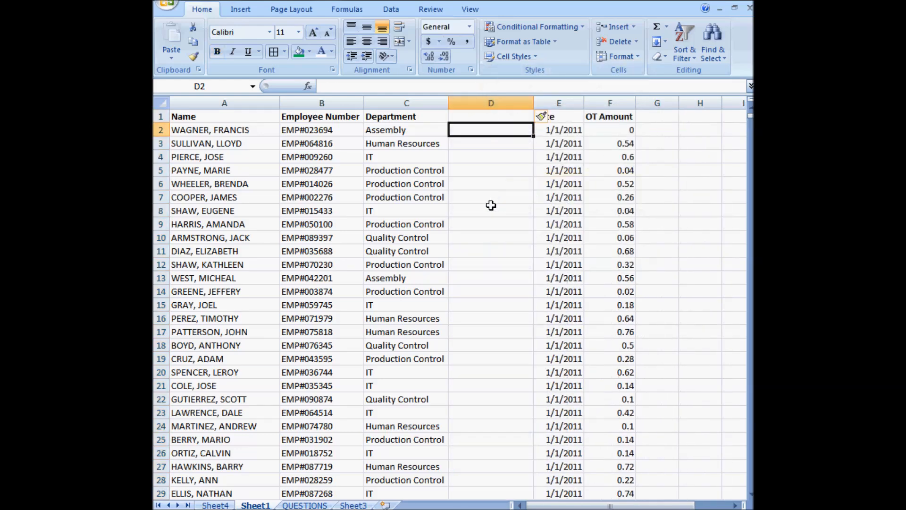
type("=text(")
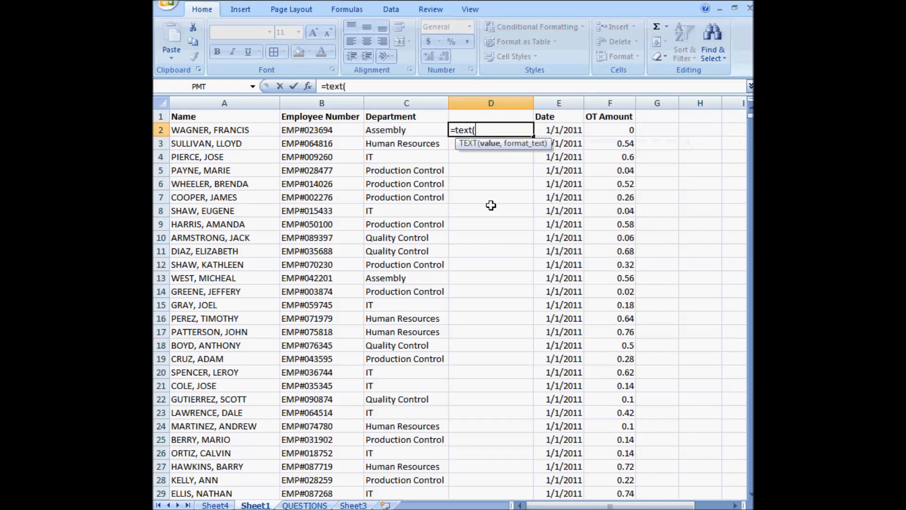
left_click(558, 129)
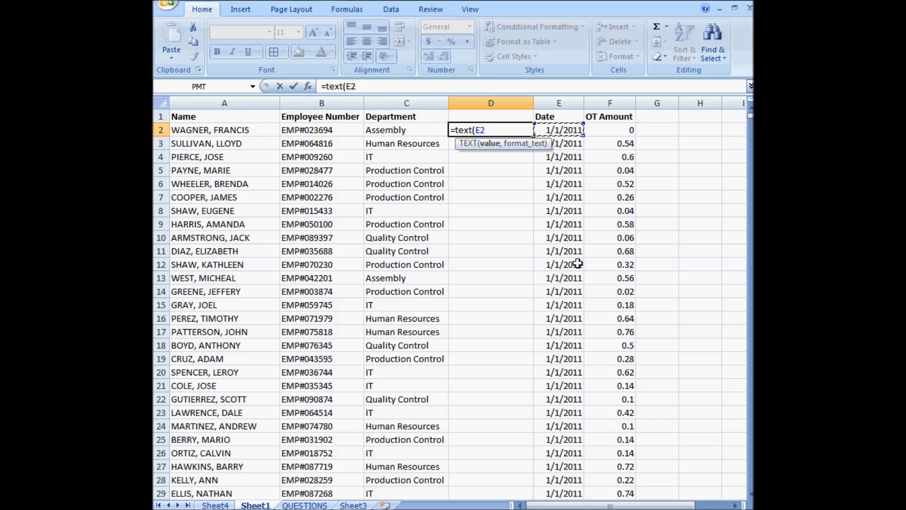
type(",\"")
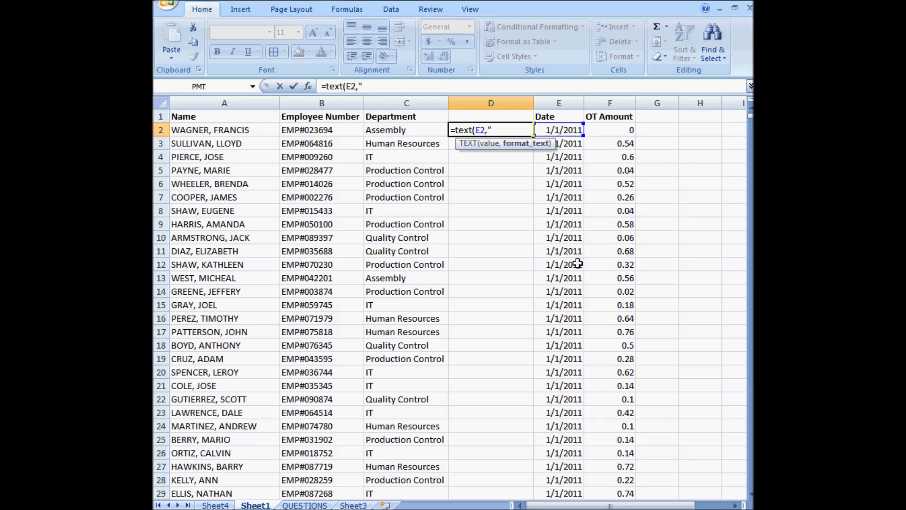
type("MMMM\")")
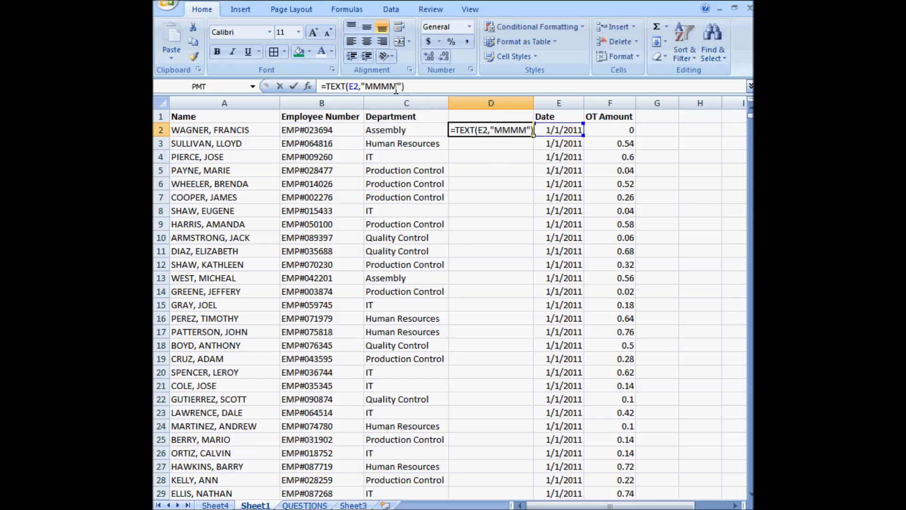
key("Return")
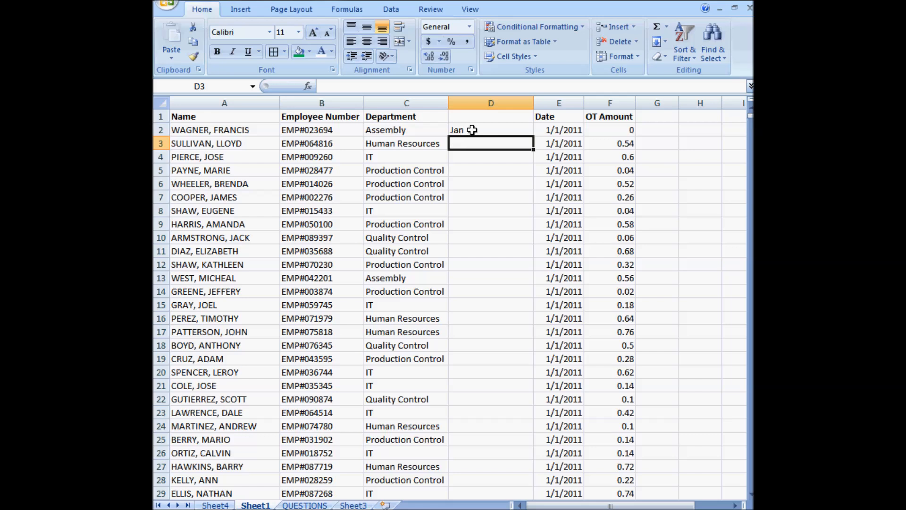
type("01")
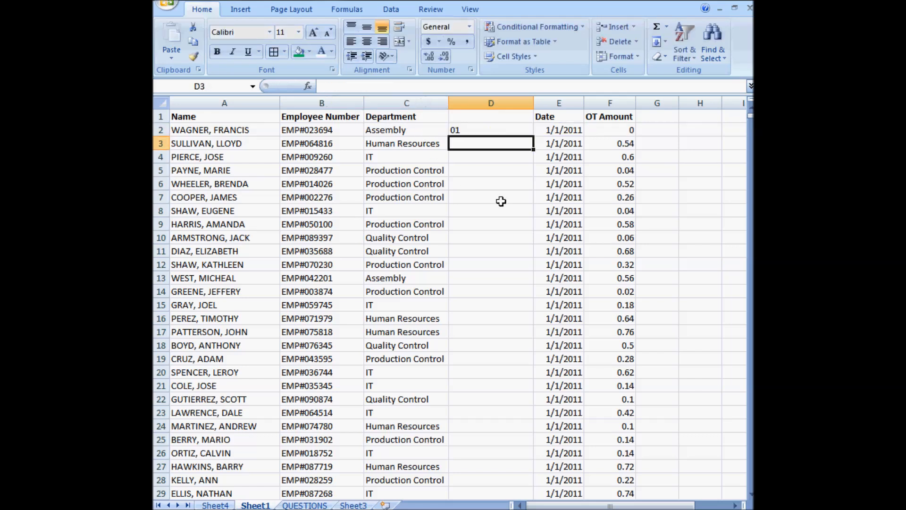
type("=TEXT(E2,\"MM\")")
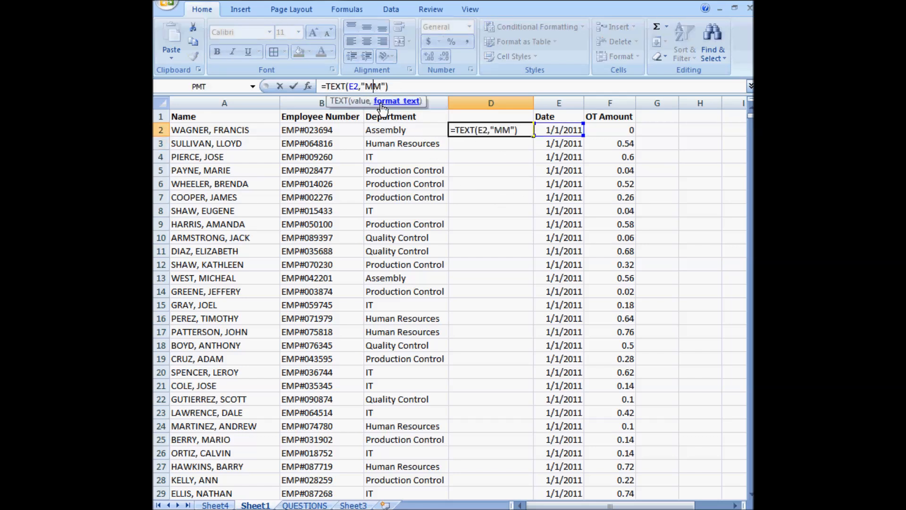
key("Return")
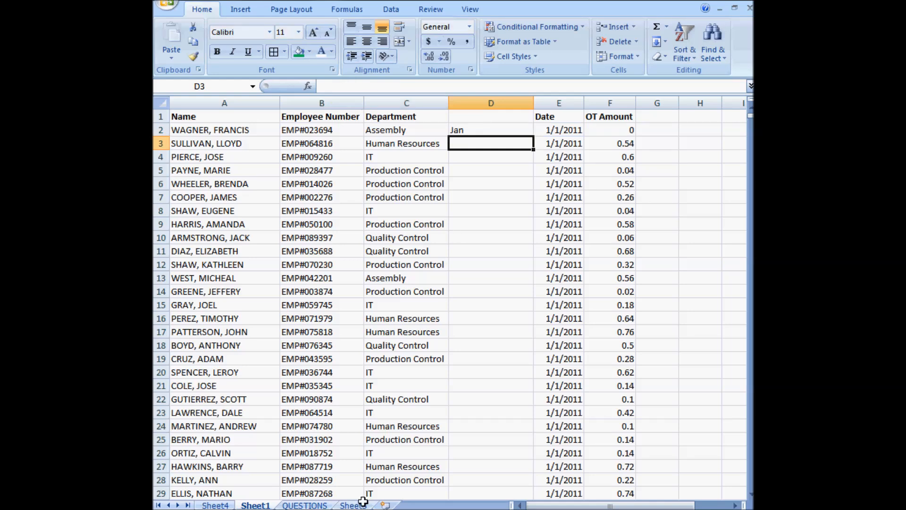
Step: Rewrite D2 as a MMM, 'YY TEXT formula and head column D Month' YY
left_click(305, 504)
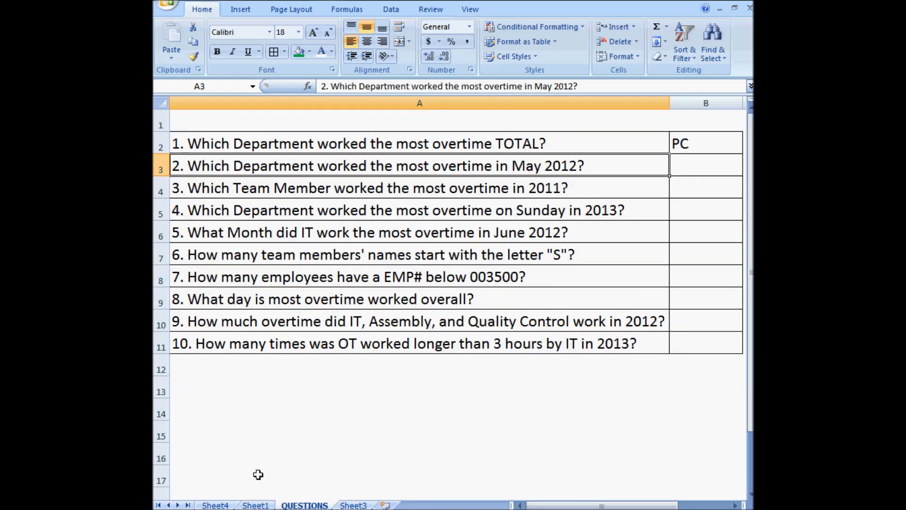
left_click(256, 505)
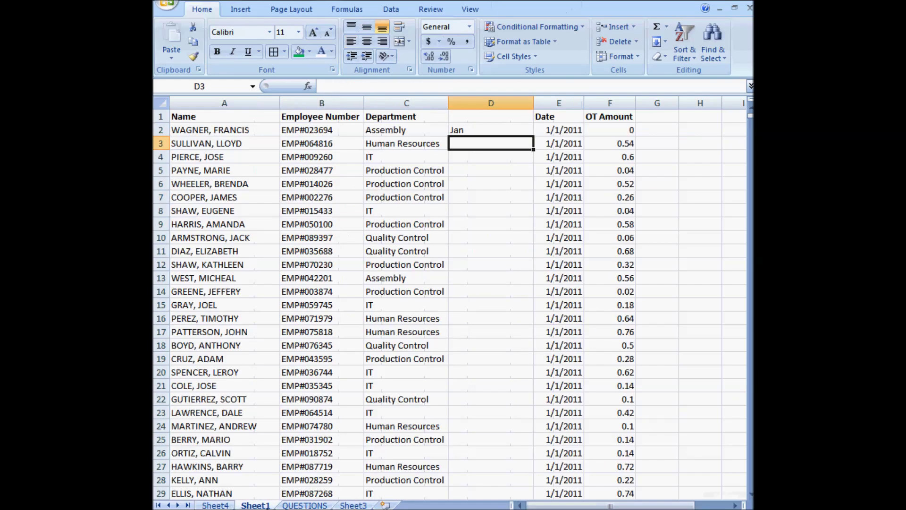
type("=TEXT(E2,\"MMM\")")
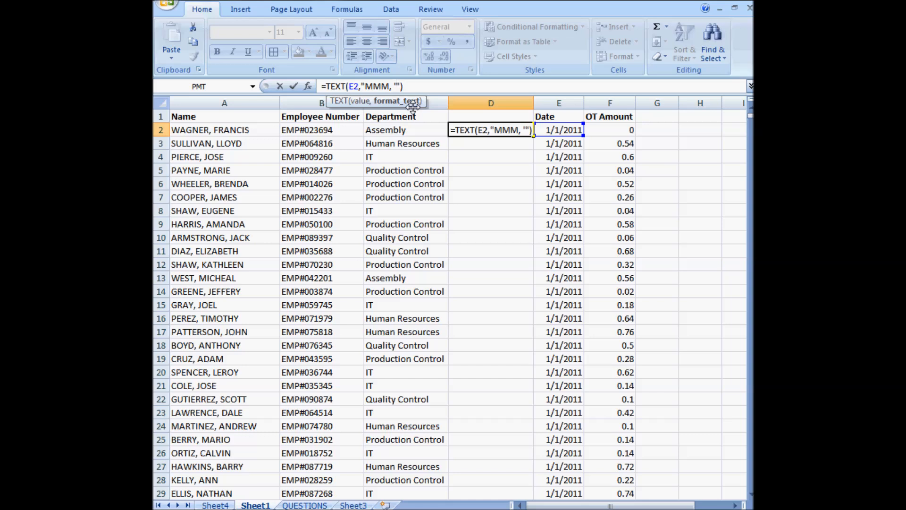
type("YY")
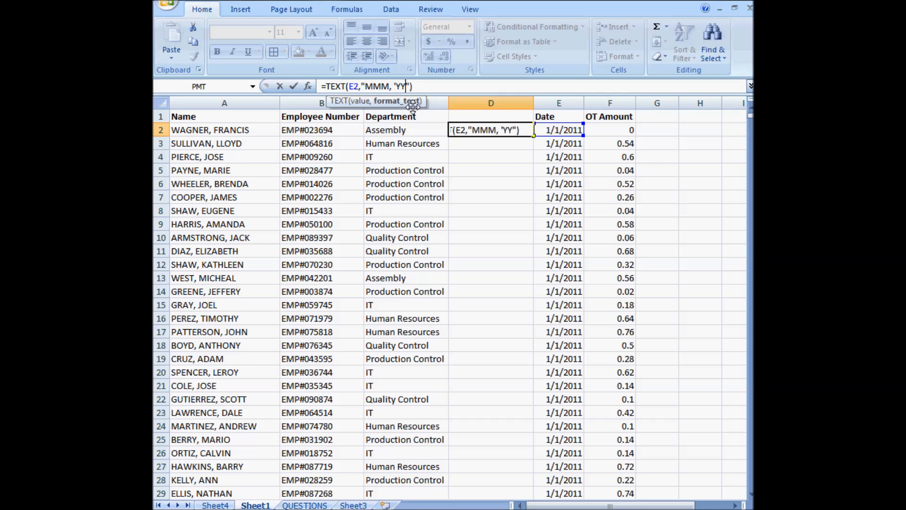
key("Return")
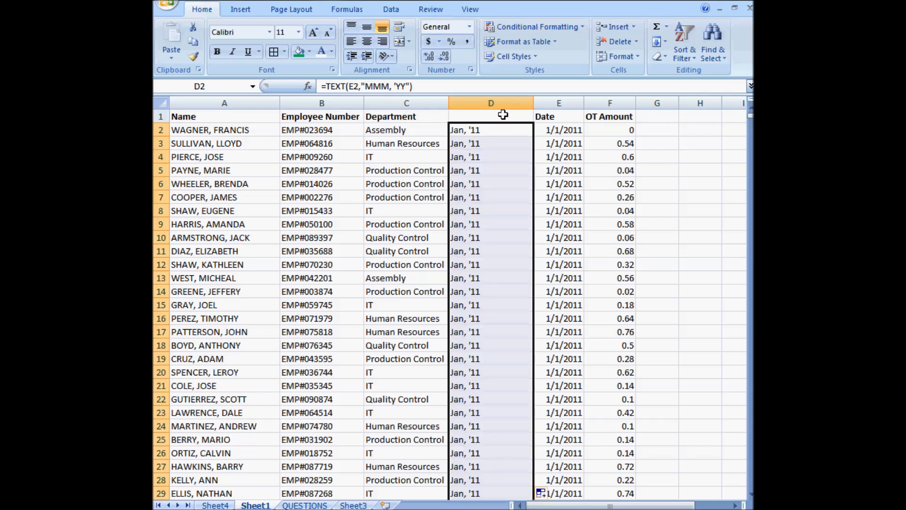
left_click(491, 116)
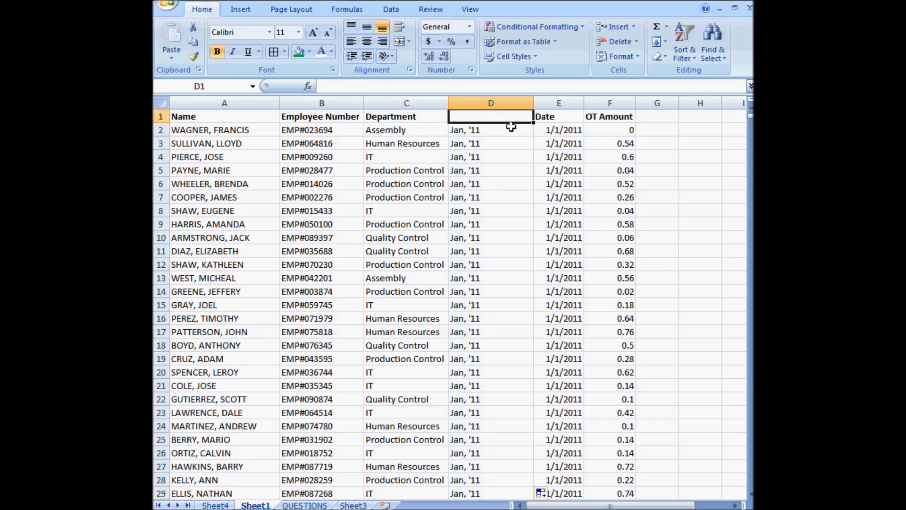
type("Month")
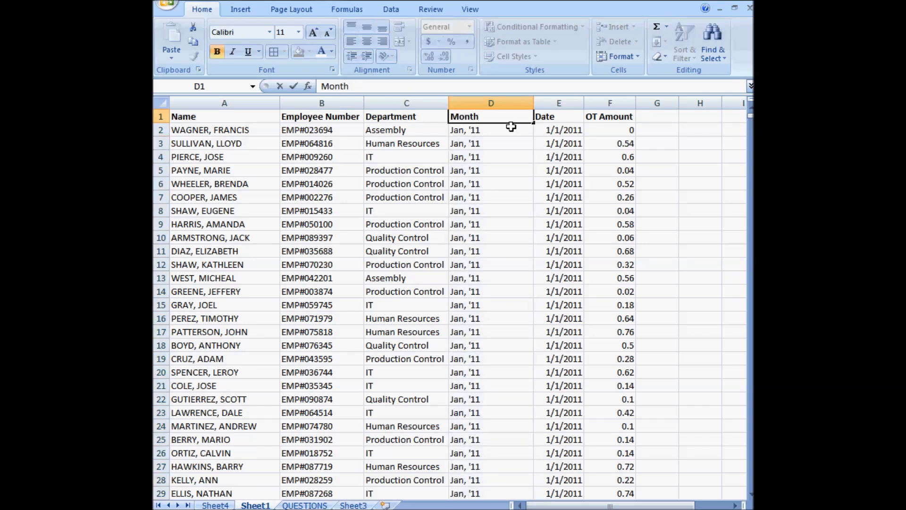
left_click(491, 130)
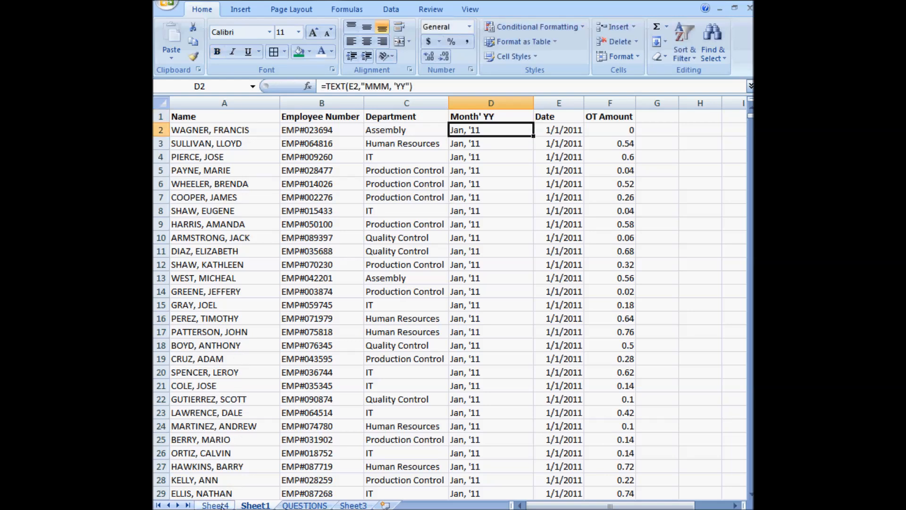
Step: Set the pivot's Month' YY filter to May, '12, showing Production Control at 332.78, then view QUESTIONS
left_click(216, 505)
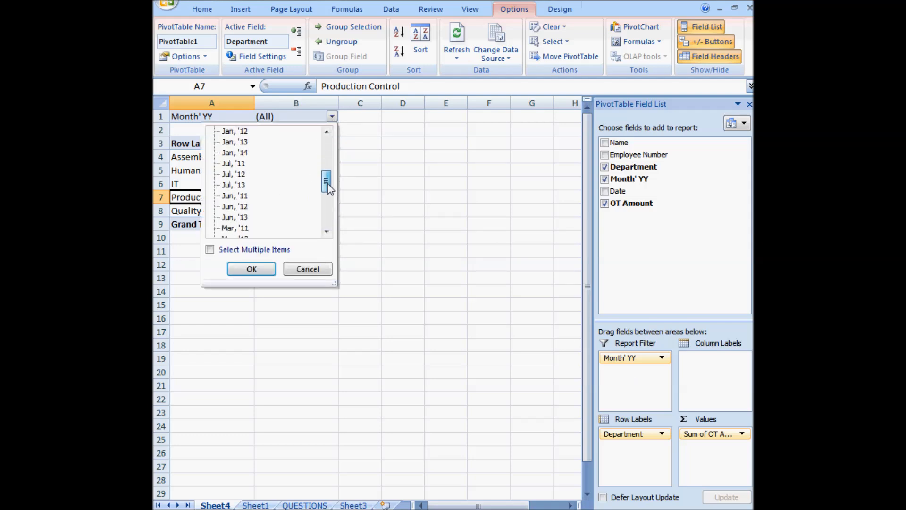
left_click(250, 268)
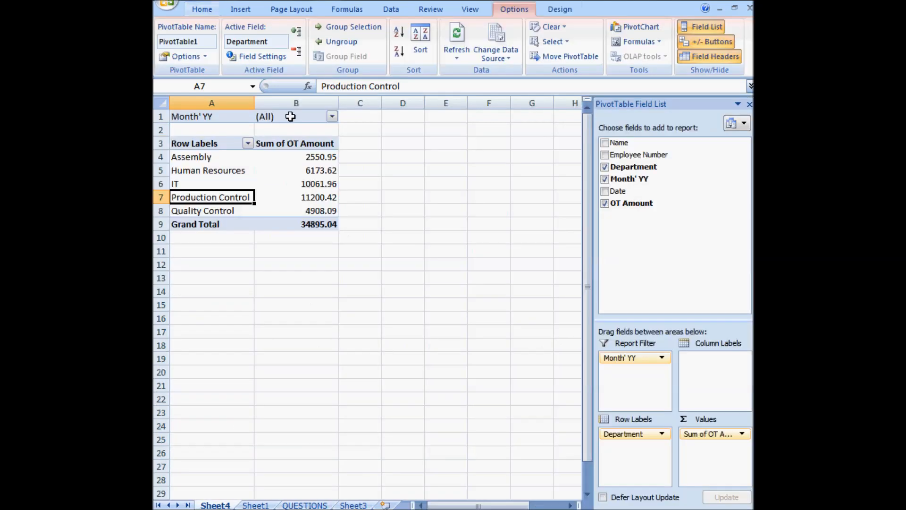
left_click(331, 116)
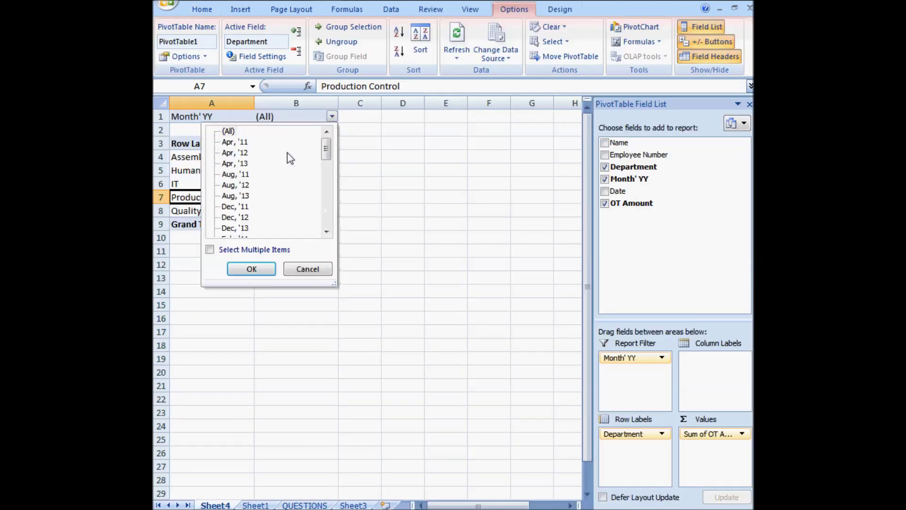
scroll("down", 3)
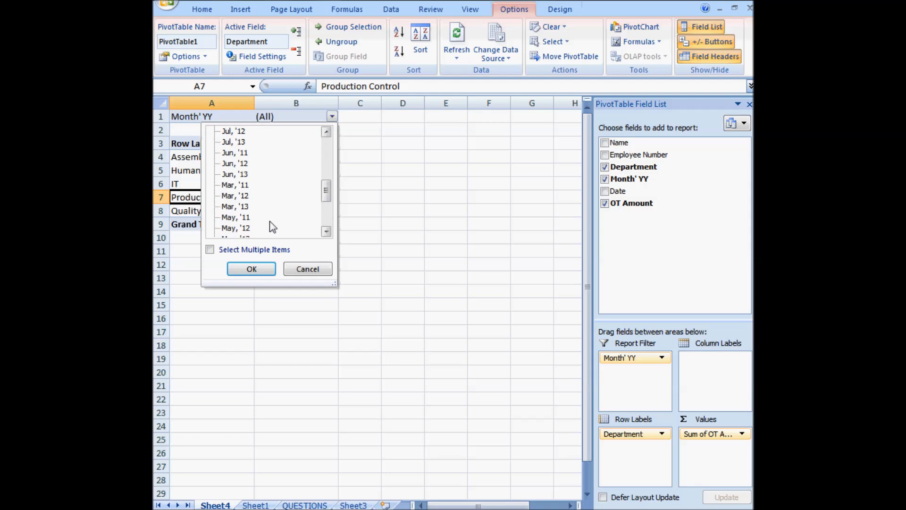
left_click(251, 268)
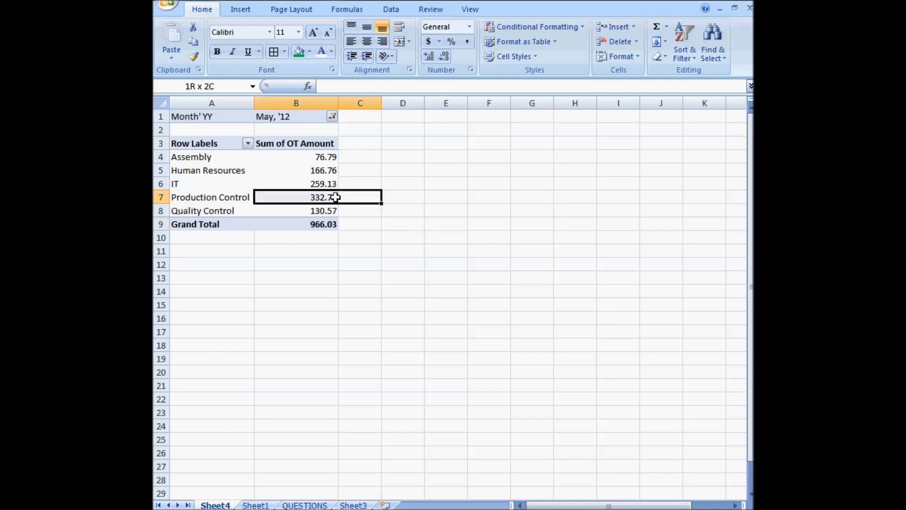
left_click(360, 170)
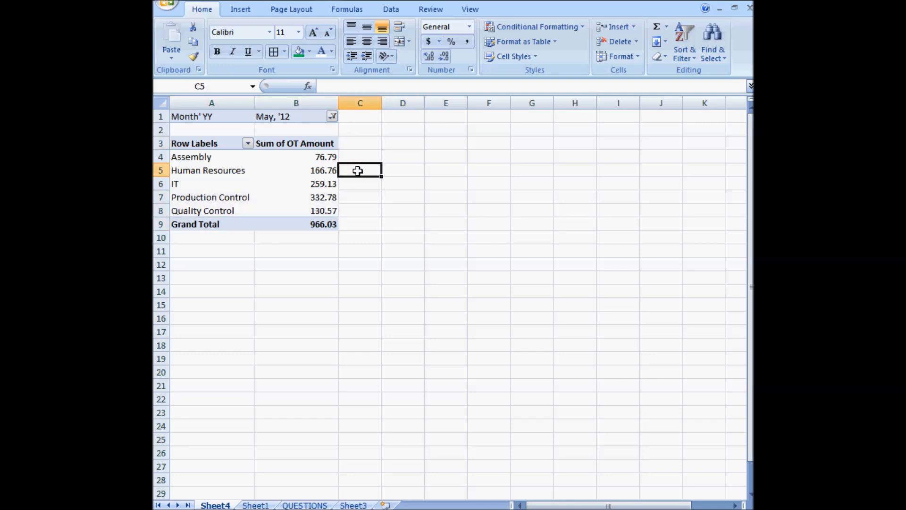
left_click(360, 157)
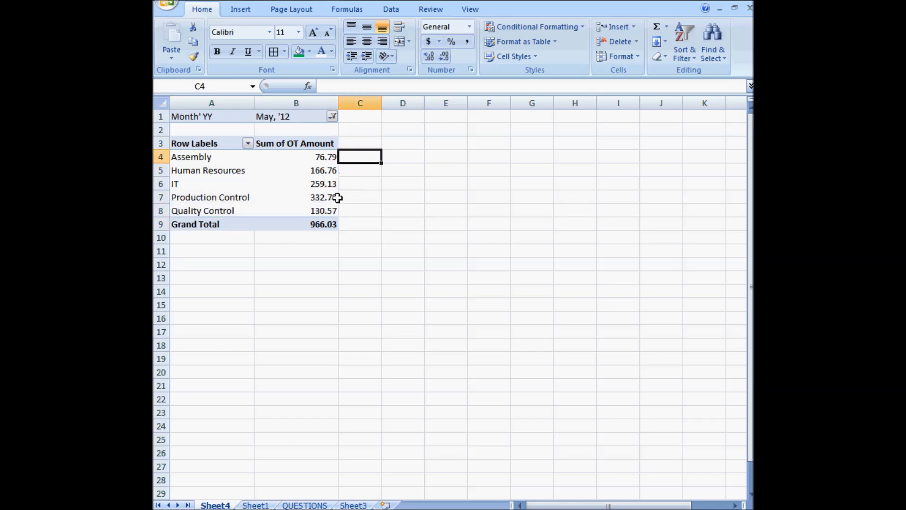
left_click(304, 505)
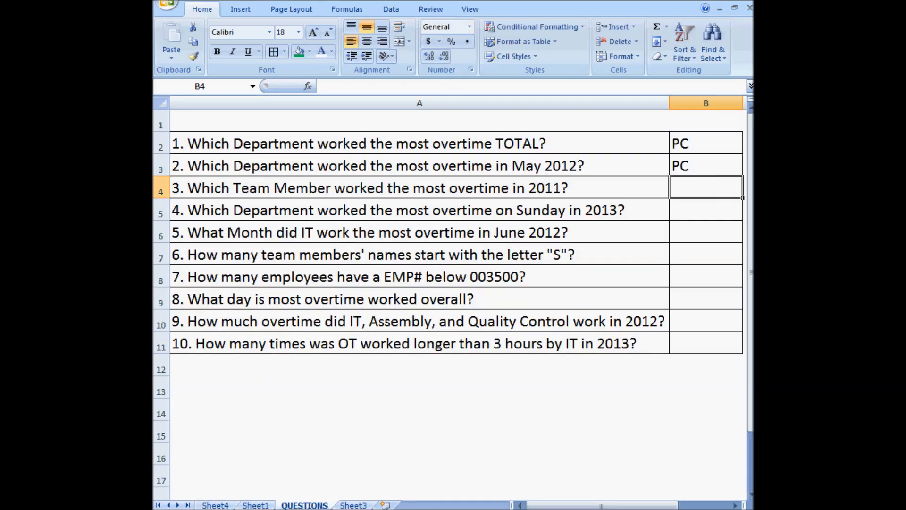
mouse_move(486, 383)
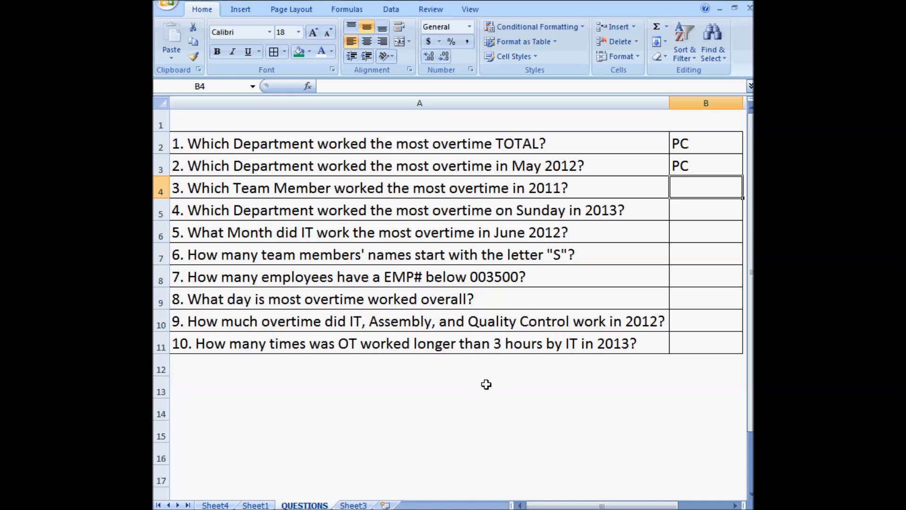
mouse_move(429, 179)
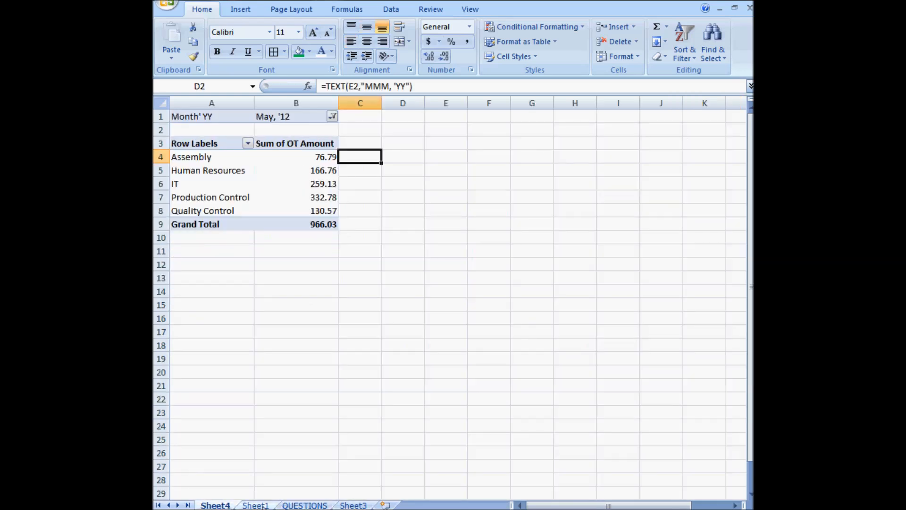
Step: Insert a Year column before Date using =TEXT(F2,"yyyy"), then return to QUESTIONS
left_click(255, 505)
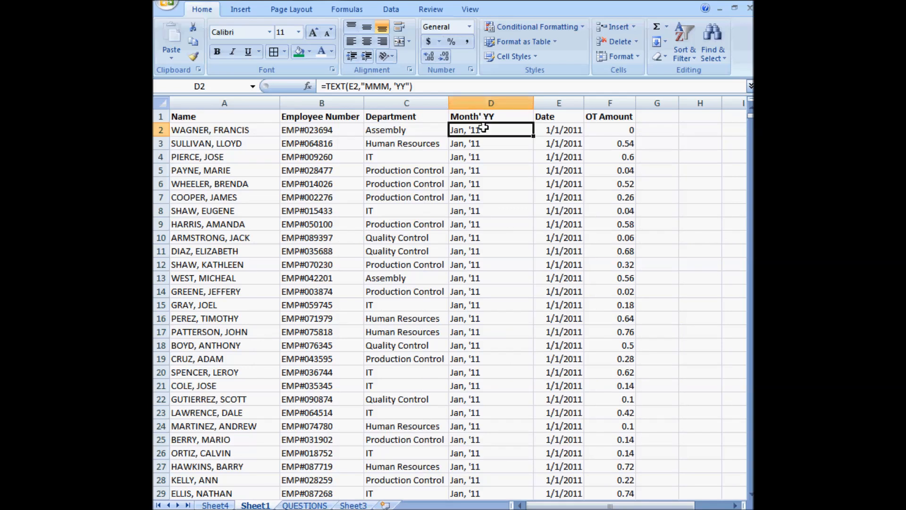
mouse_move(389, 85)
type("Mo")
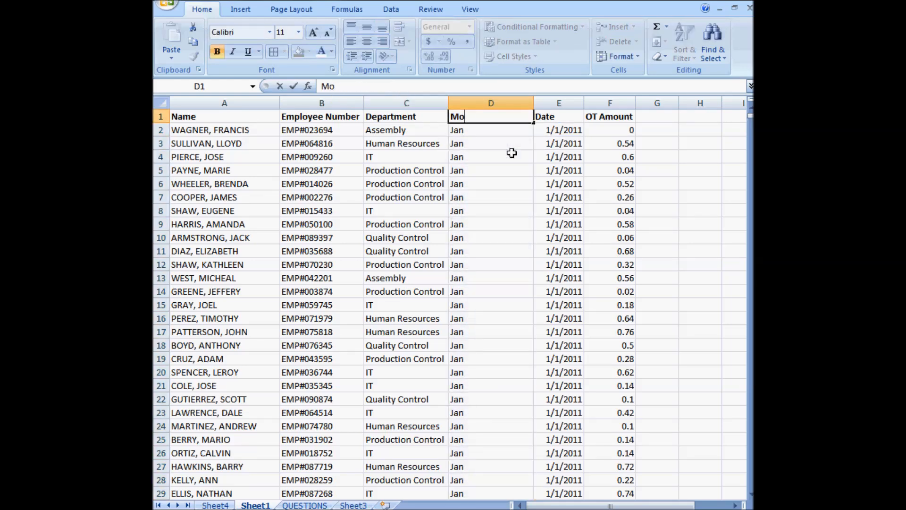
right_click(558, 103)
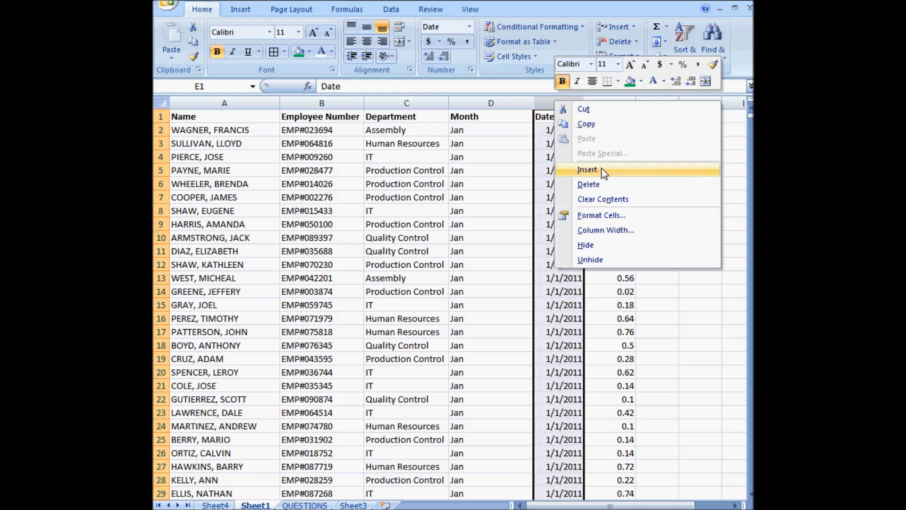
left_click(587, 170)
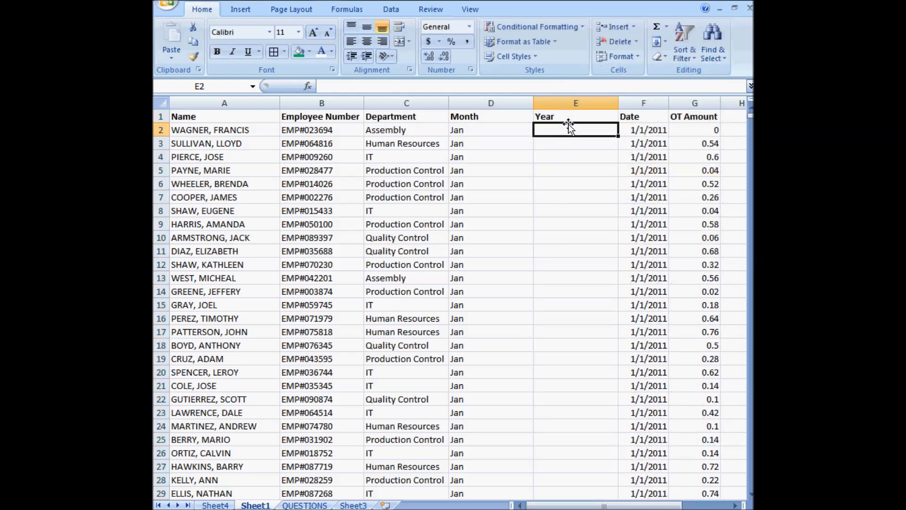
type("=tex")
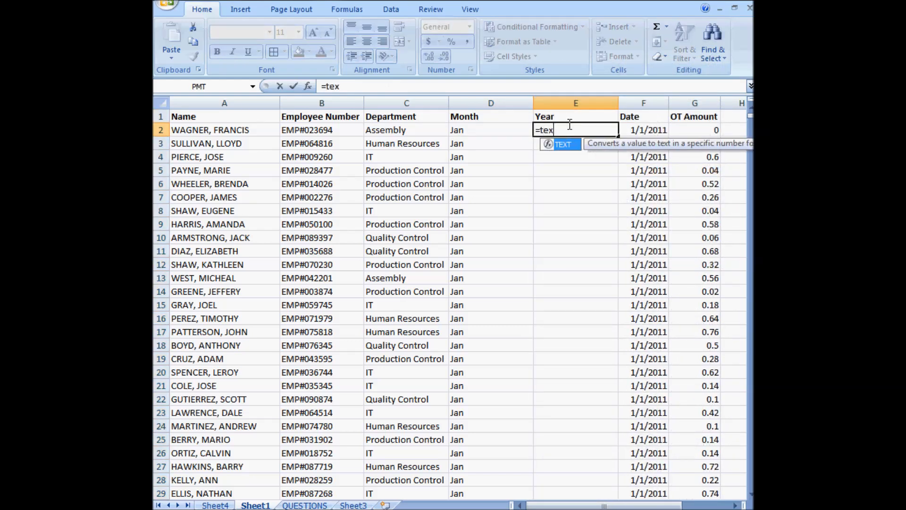
type("t(F2,")
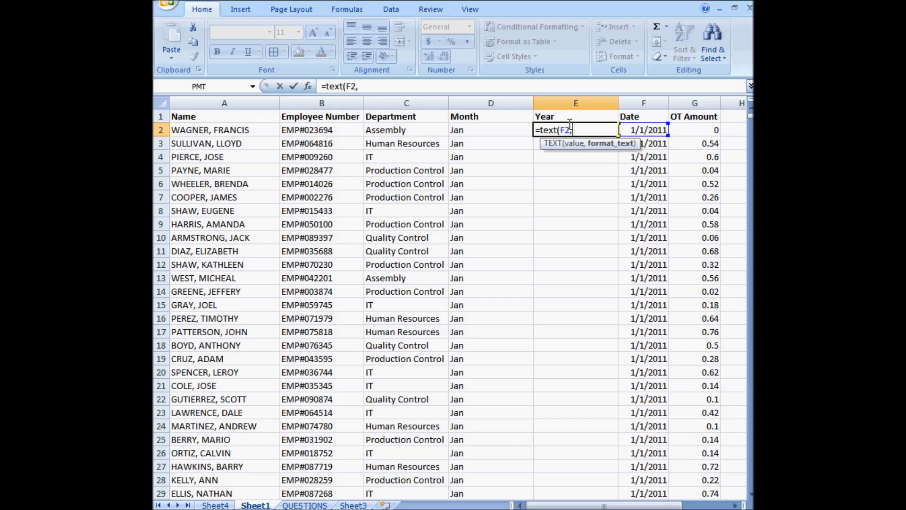
type("\"yyyy")
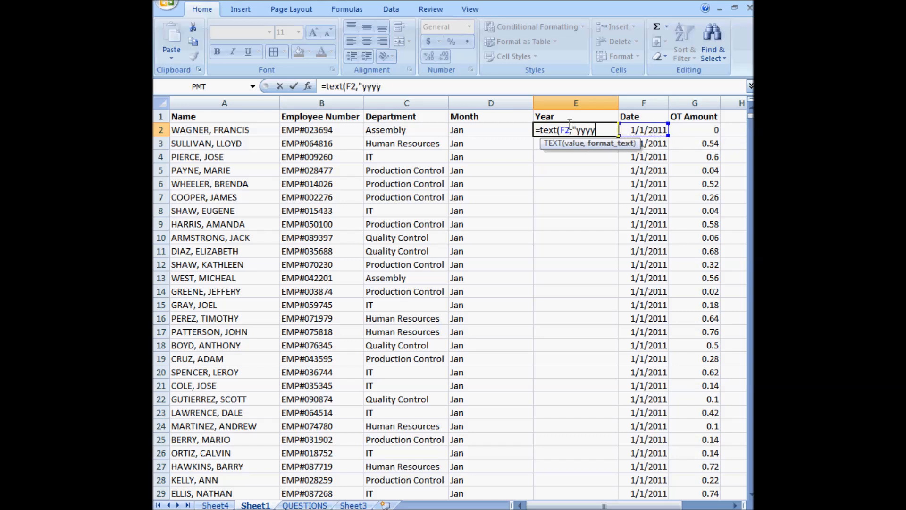
key("Return")
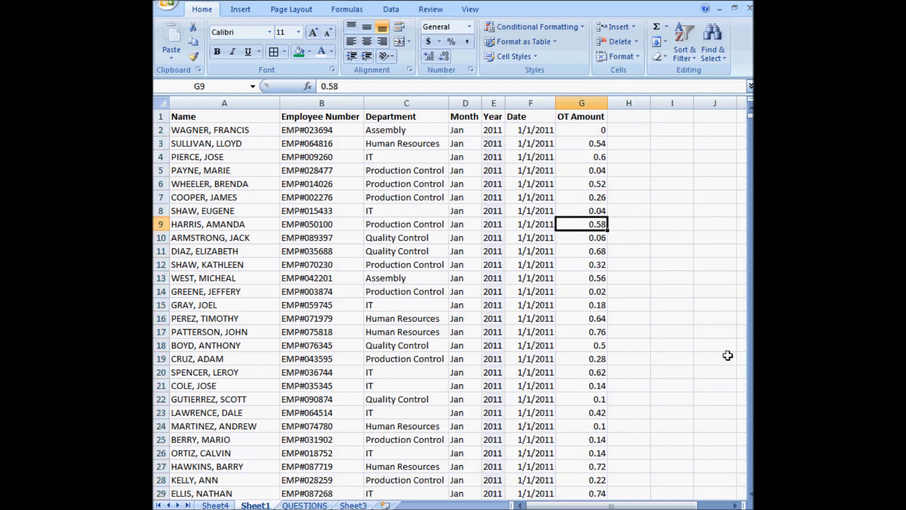
left_click(304, 505)
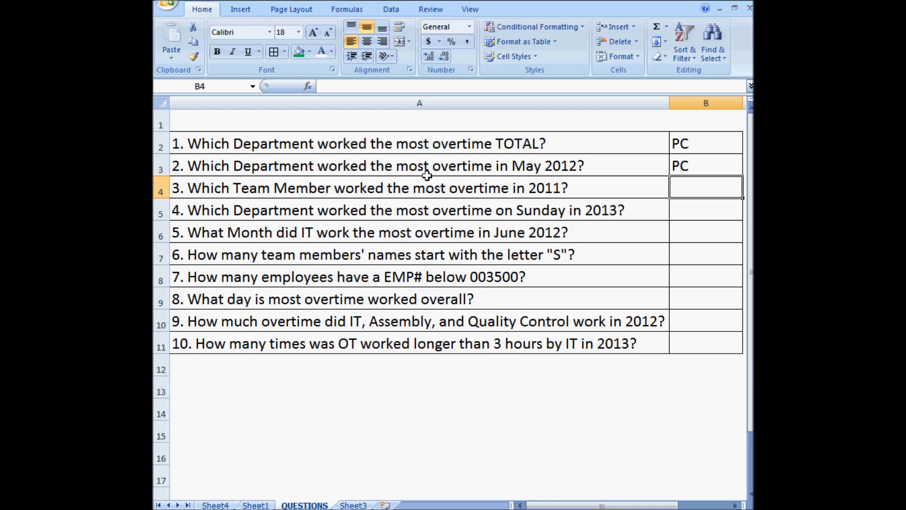
mouse_move(348, 362)
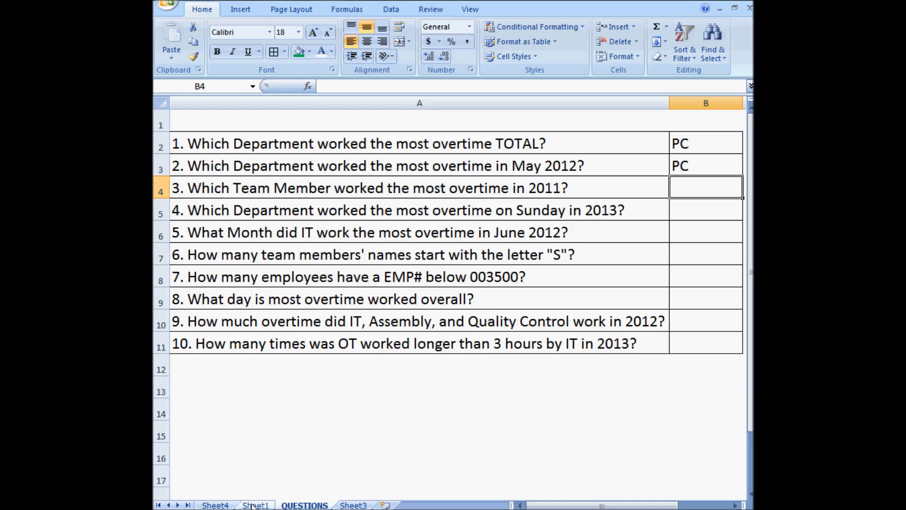
Step: Refresh the pivot, add Year as a report filter, and select 2011
left_click(215, 505)
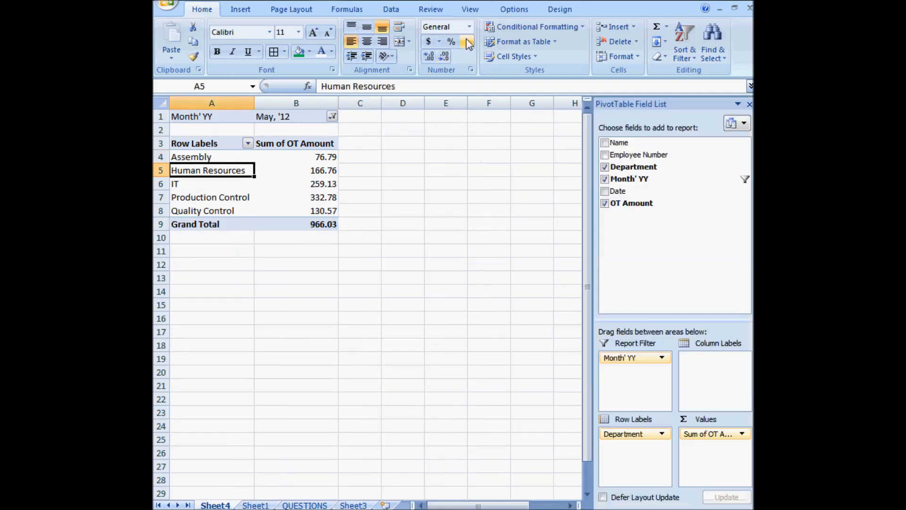
left_click(605, 178)
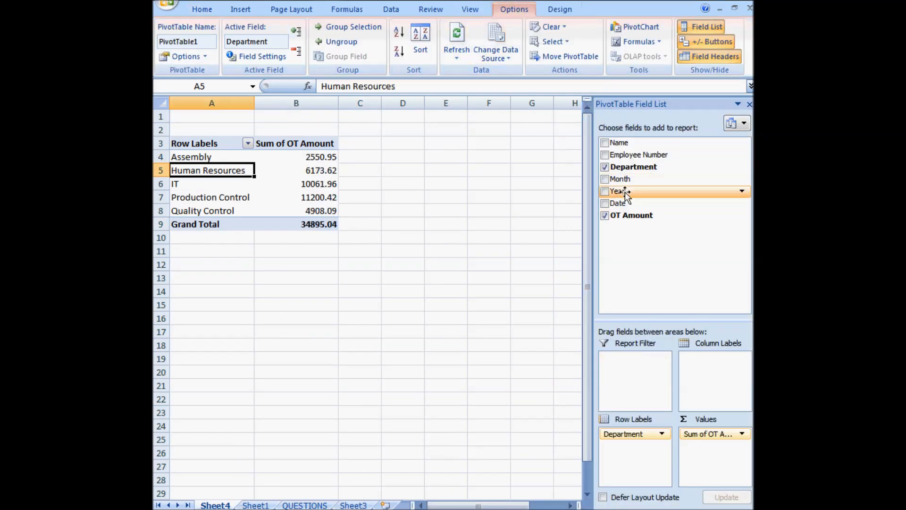
left_click(605, 191)
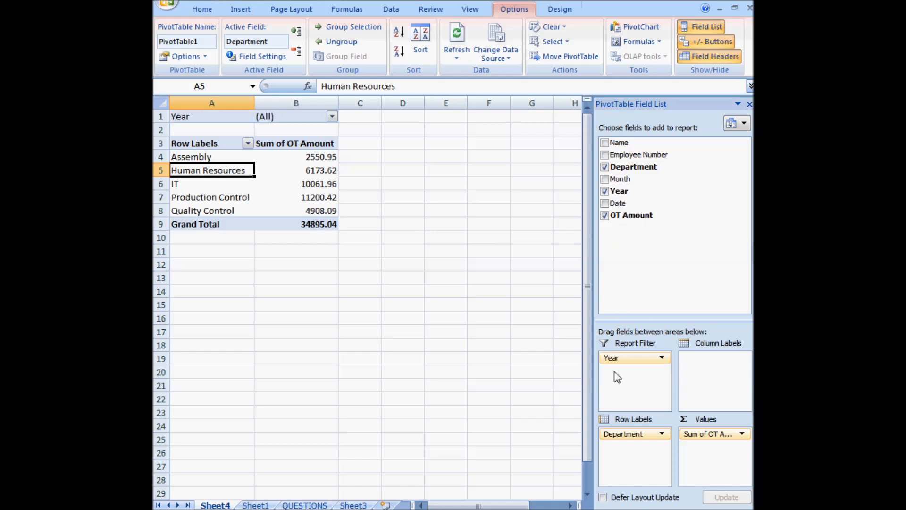
left_click(332, 116)
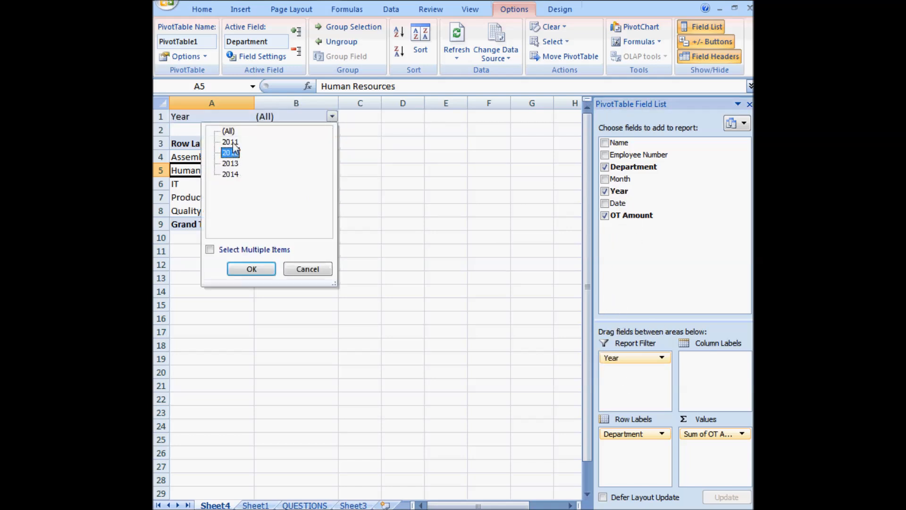
left_click(251, 269)
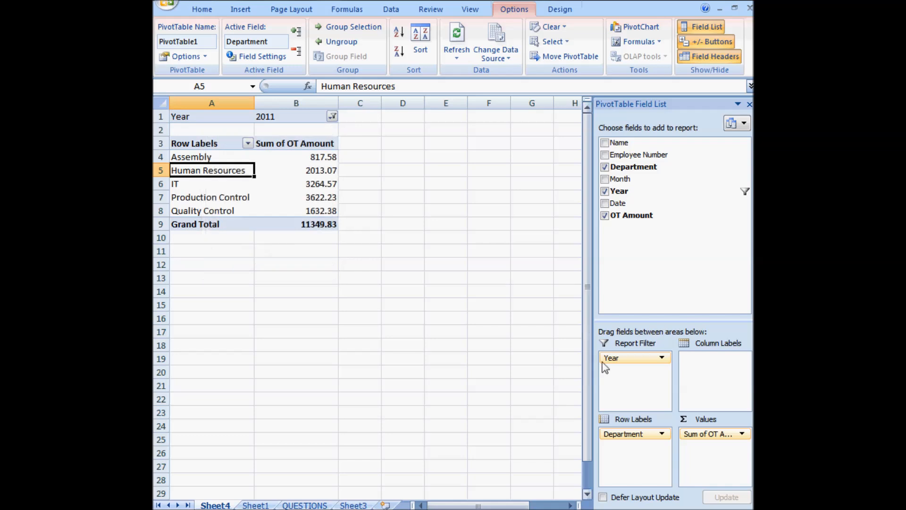
left_click(605, 166)
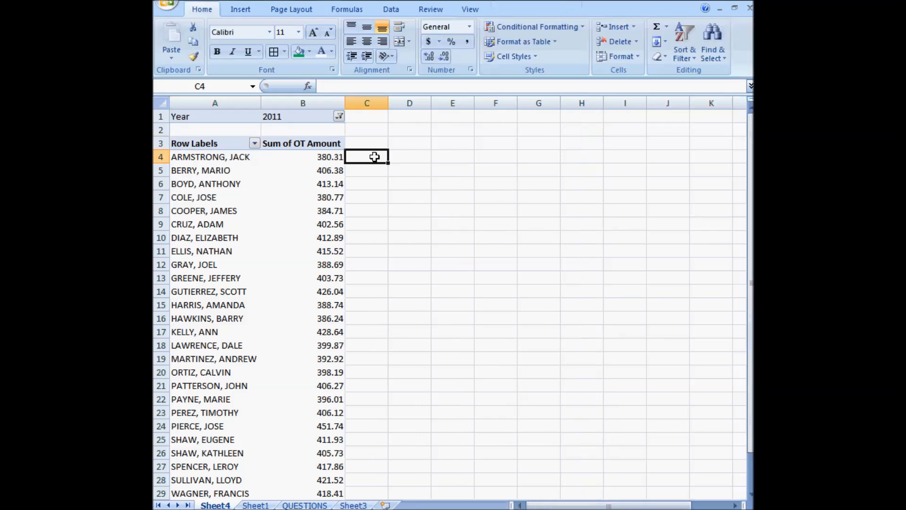
Step: Enter =IF(B4=MAX(B:B),"BIG",0) in C4 beside the 2011 per-person pivot and scroll to the BIG row
type("=")
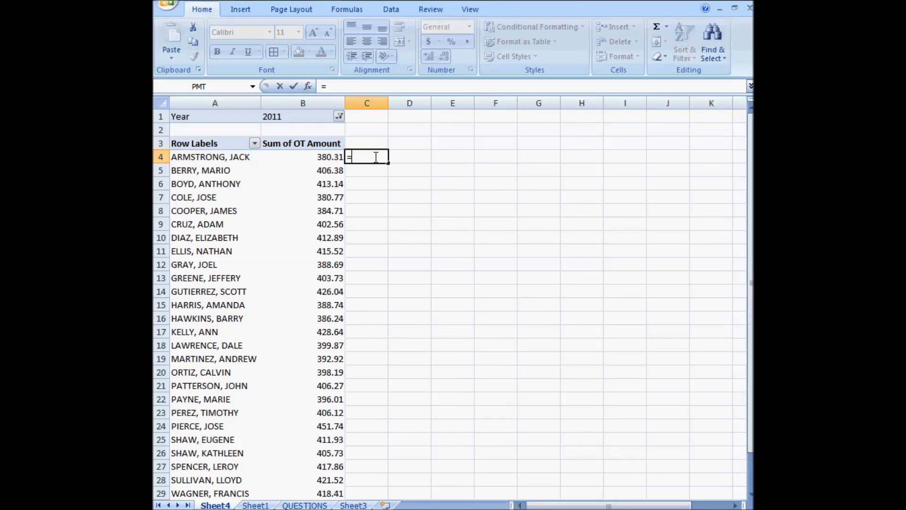
type("if(")
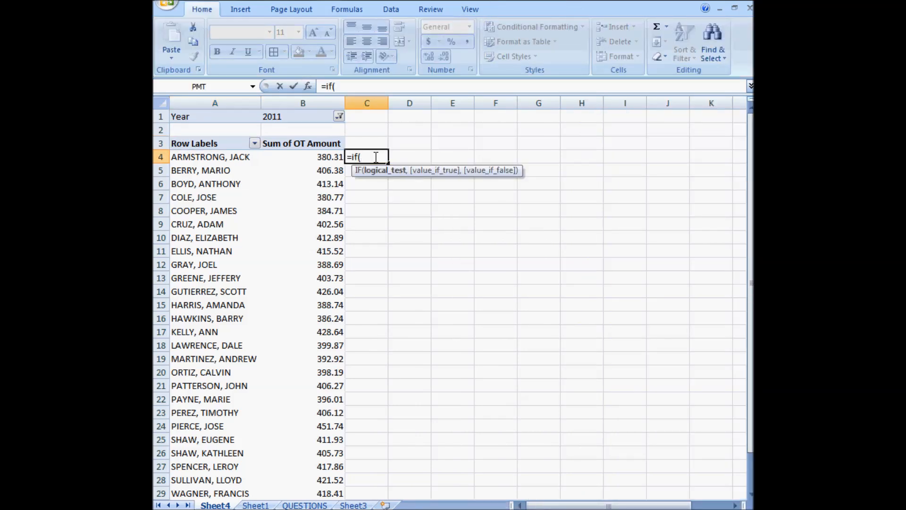
type("b")
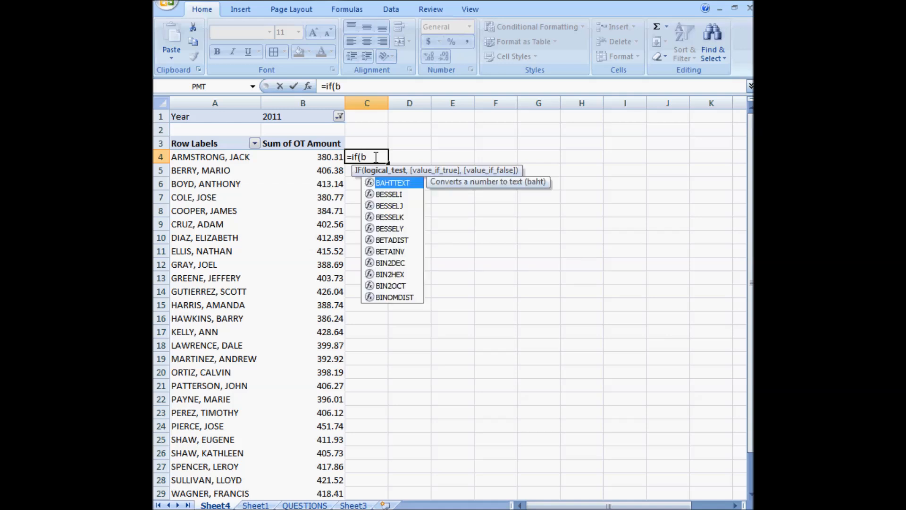
type("4=max")
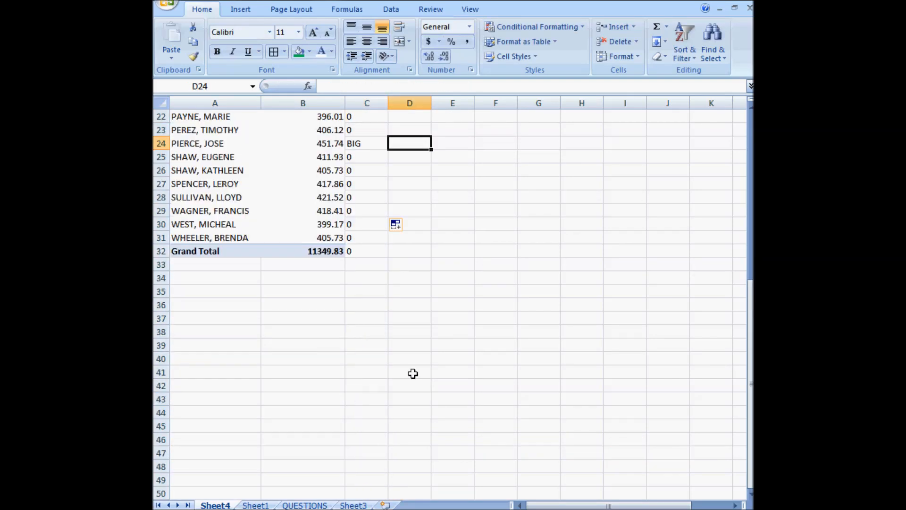
scroll("up", 3)
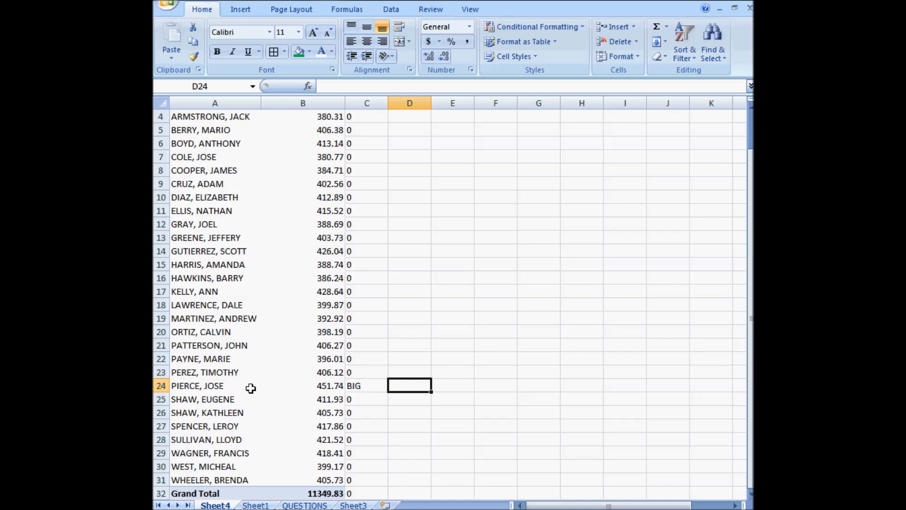
right_click(214, 386)
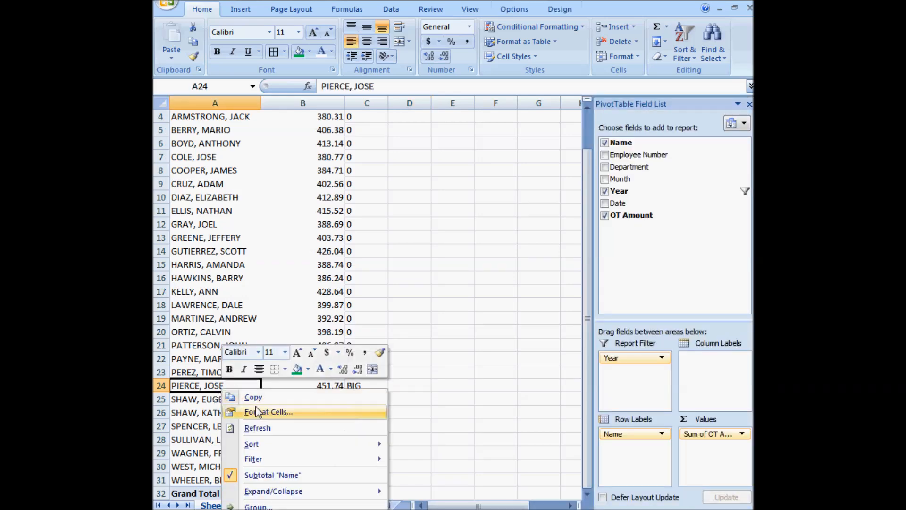
left_click(305, 505)
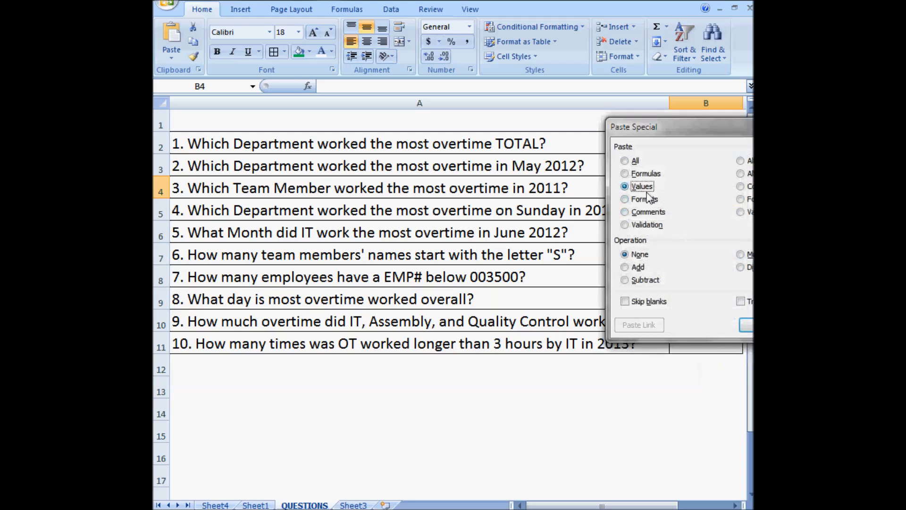
left_click(745, 324)
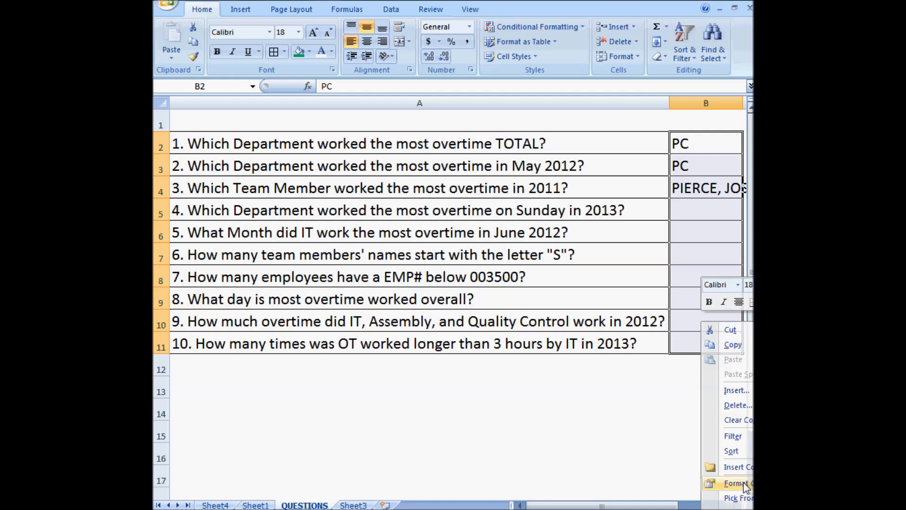
left_click(739, 482)
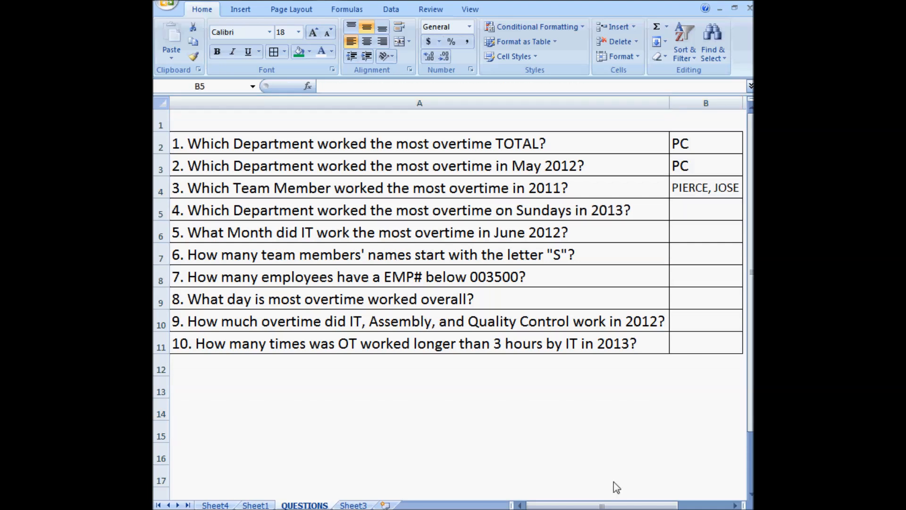
left_click(705, 209)
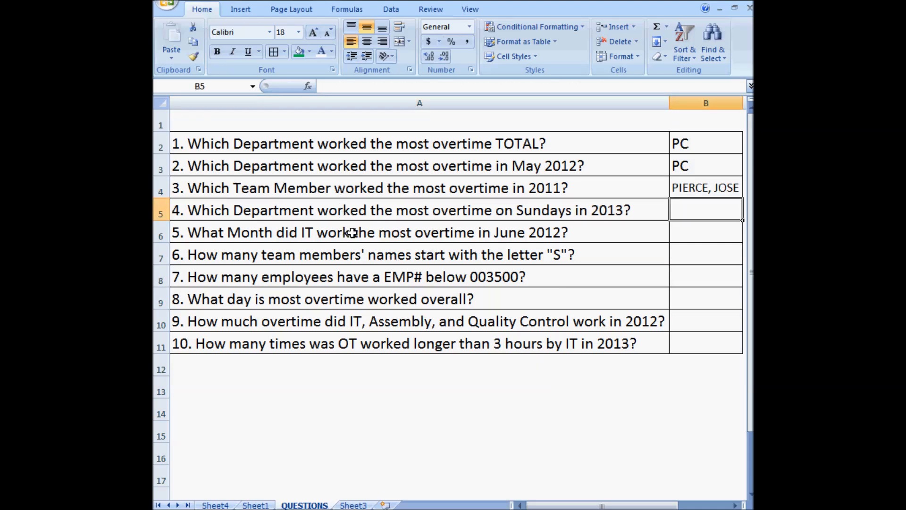
Step: Remove Year from the pivot's Report Filter so it totals 34,895.04 across all years
left_click(255, 504)
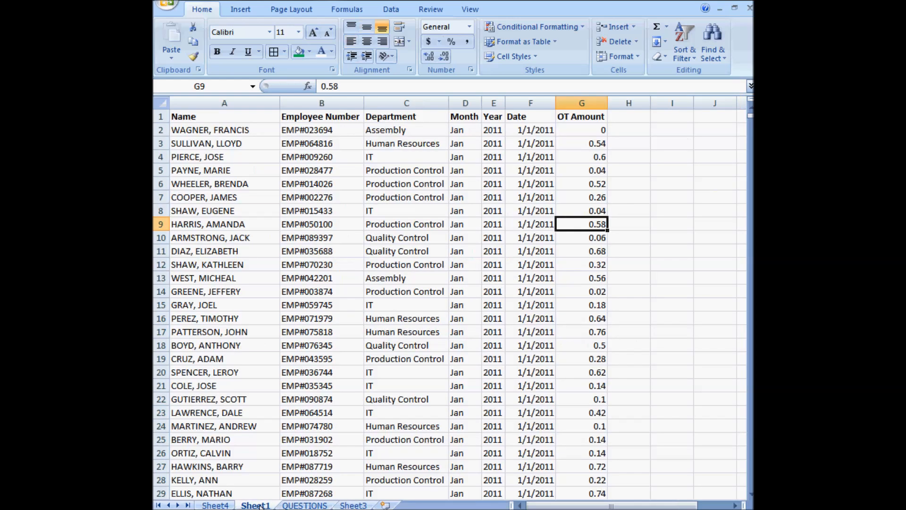
left_click(215, 505)
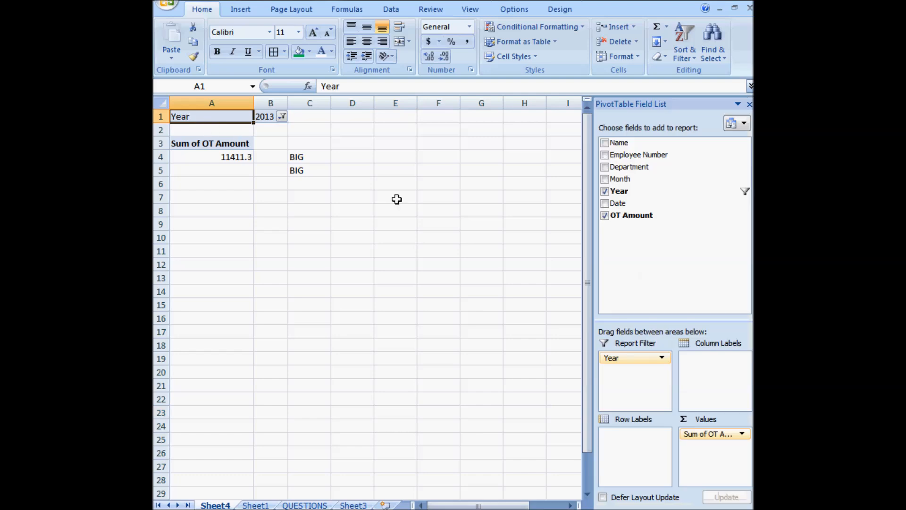
mouse_move(541, 385)
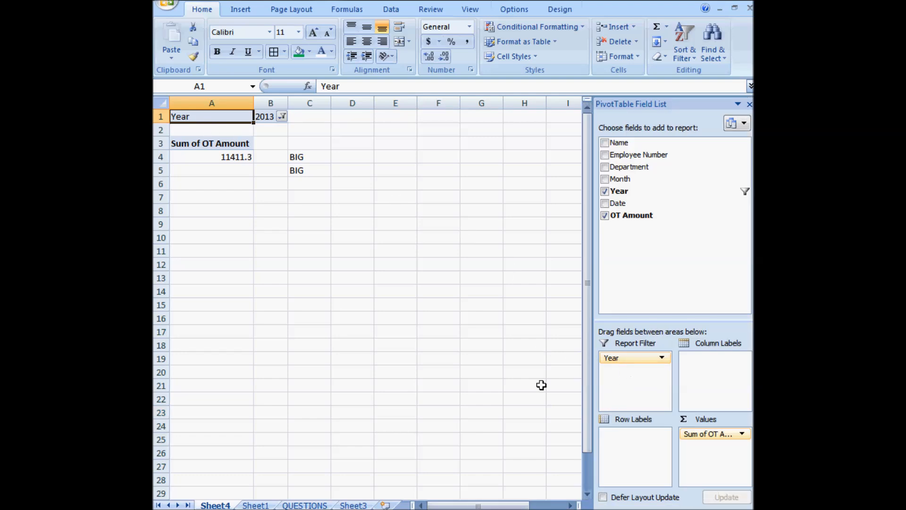
mouse_move(629, 381)
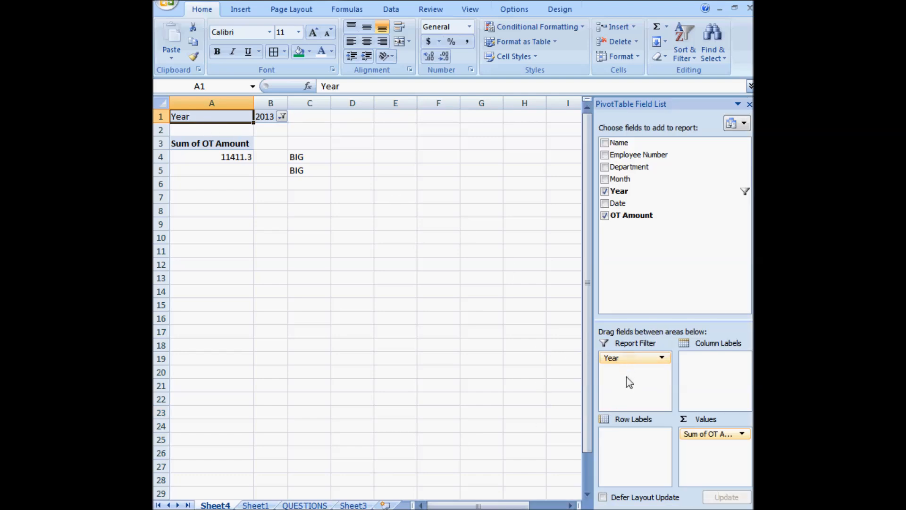
mouse_move(630, 358)
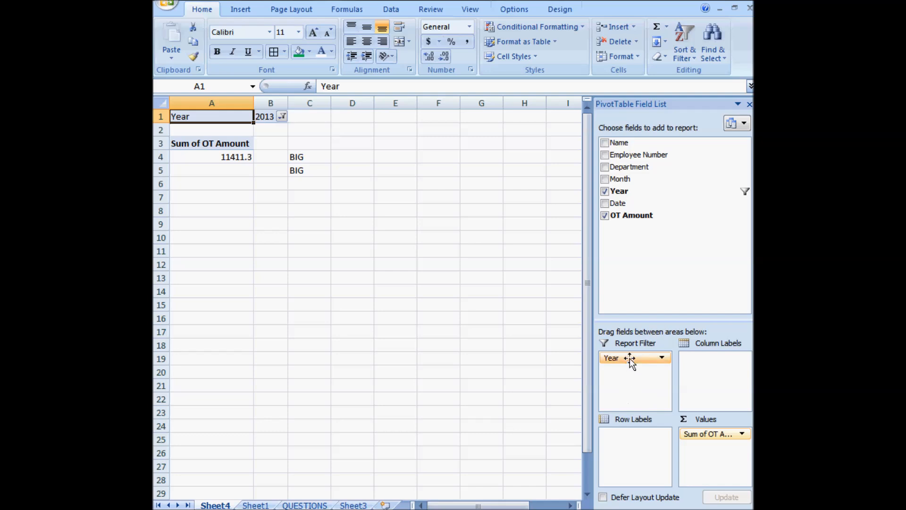
mouse_move(630, 363)
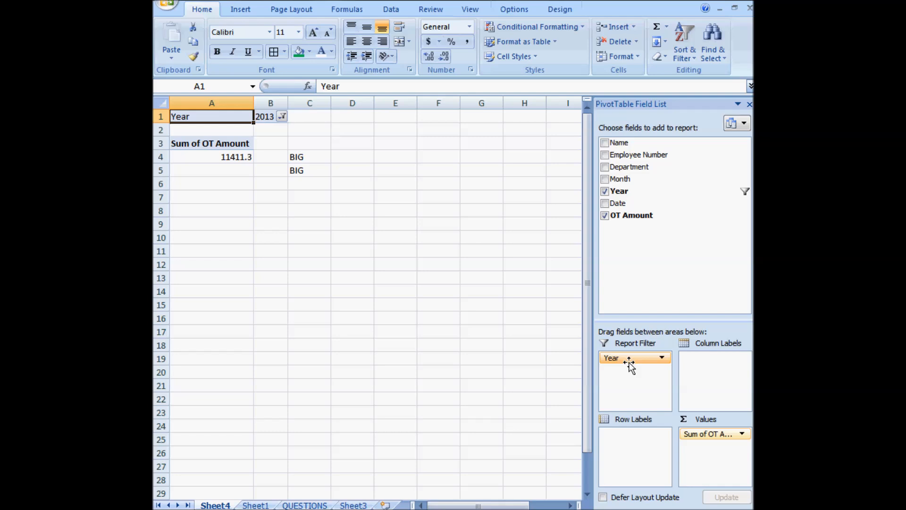
mouse_move(623, 363)
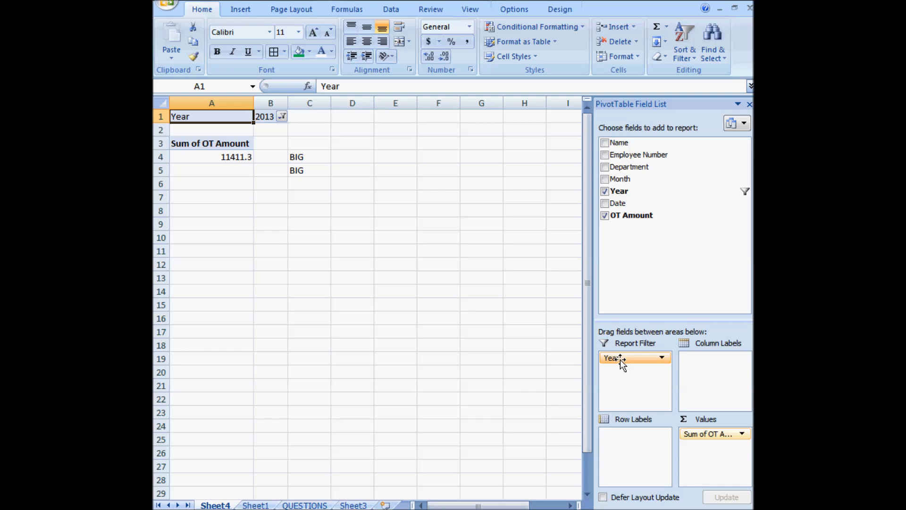
left_click(605, 190)
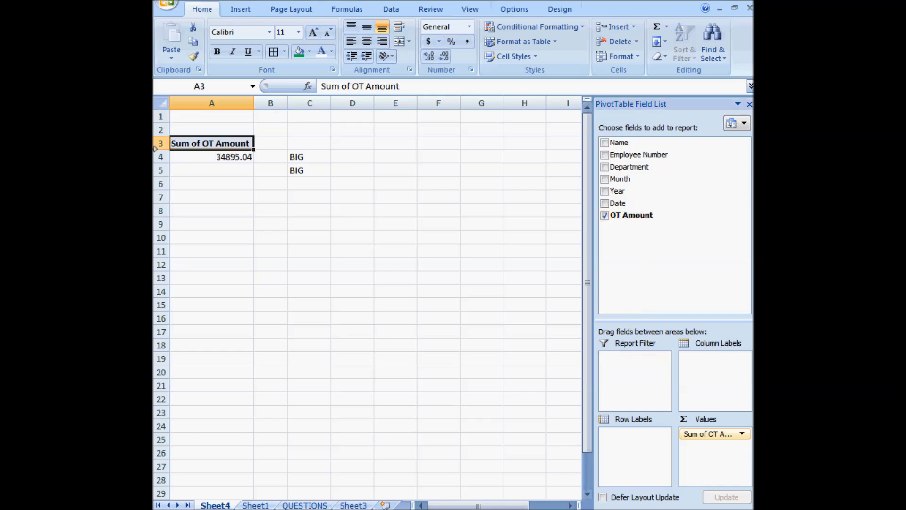
left_click(212, 157)
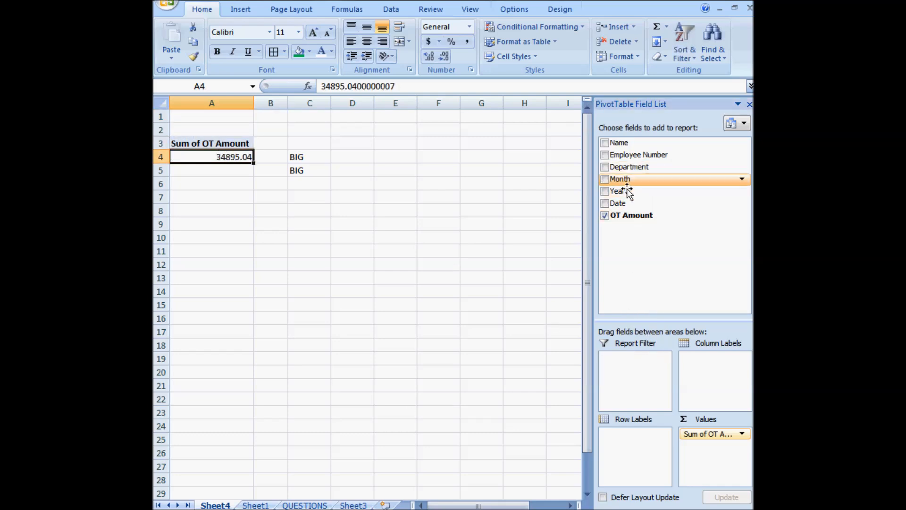
left_click(304, 504)
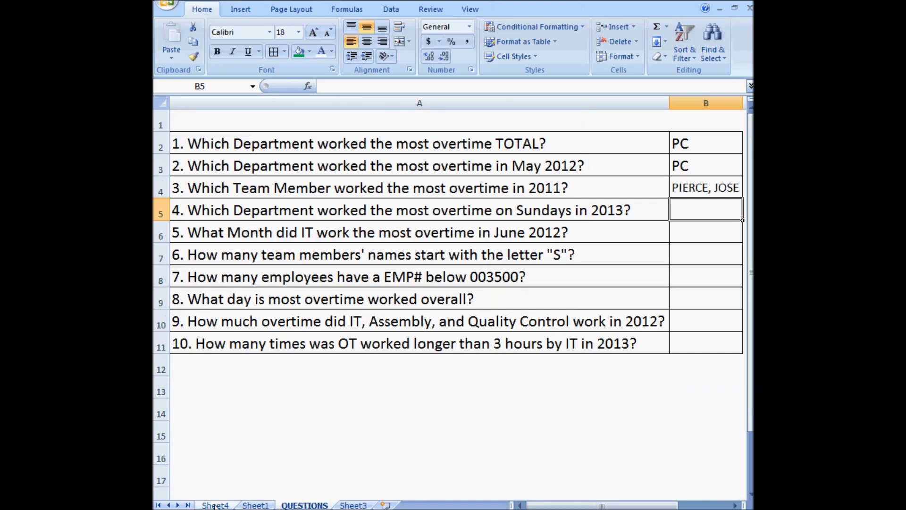
left_click(215, 505)
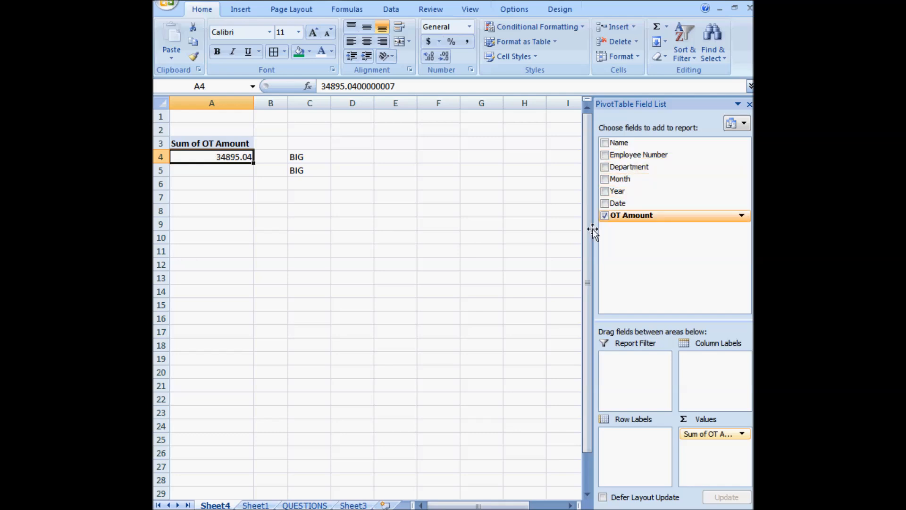
left_click(255, 505)
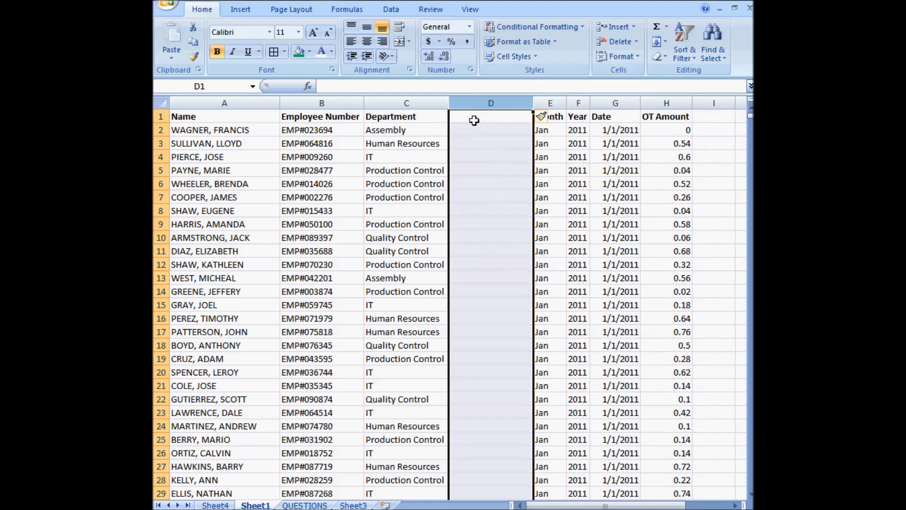
Step: Add a 'day' column using a TEXT formula with "ddd" to show weekday abbreviations like Sat
type("day")
left_click(491, 130)
type("=")
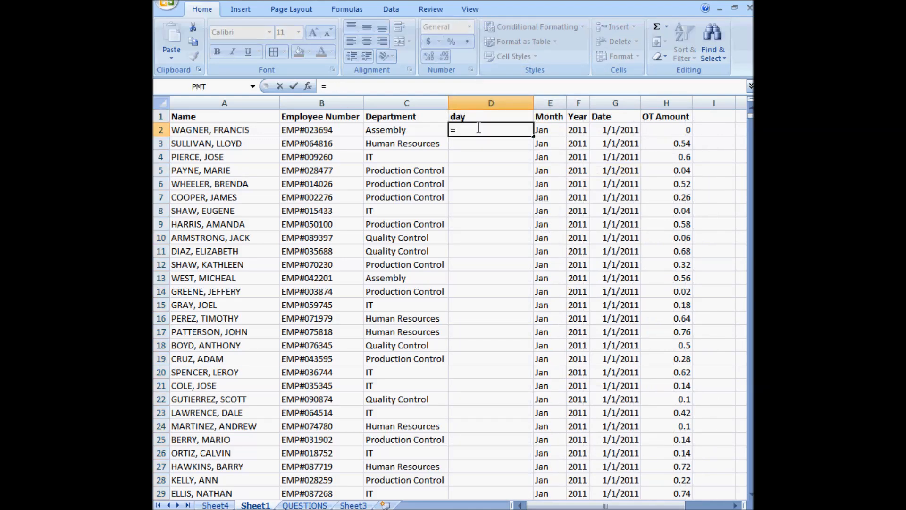
type("text(E2")
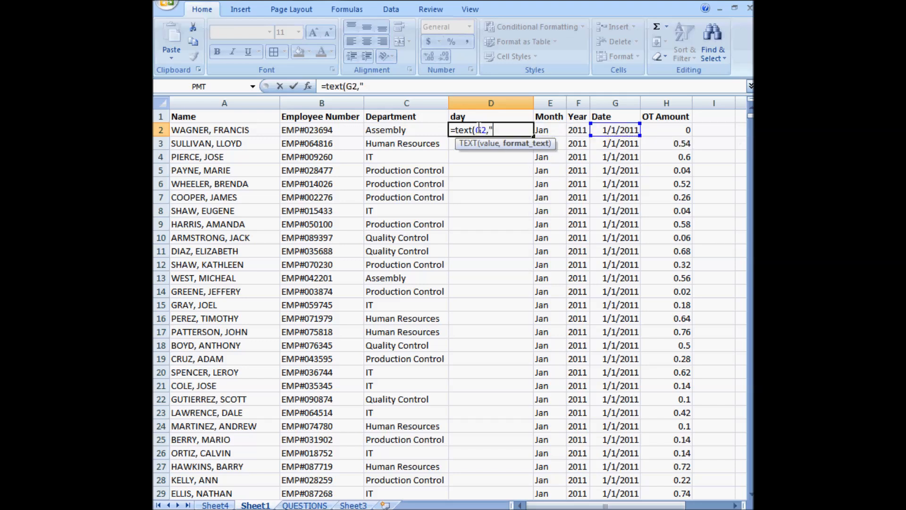
type("ddd")
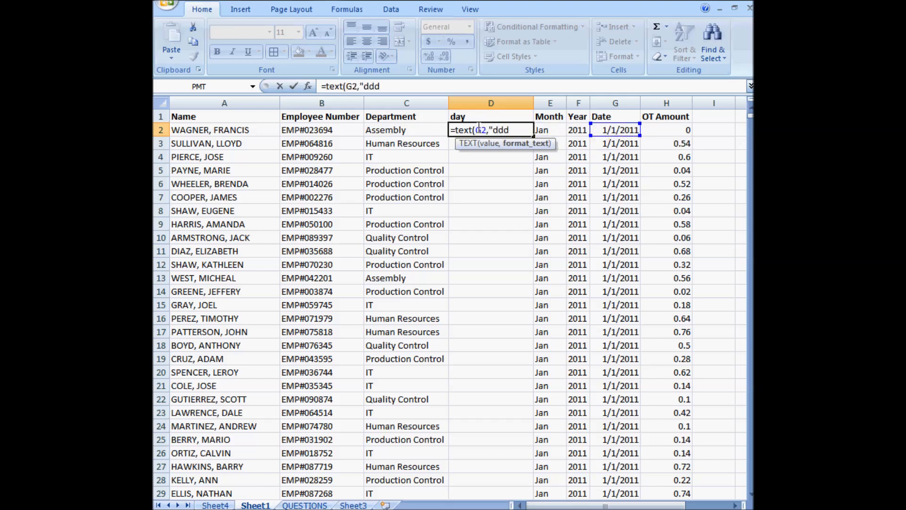
key("Return")
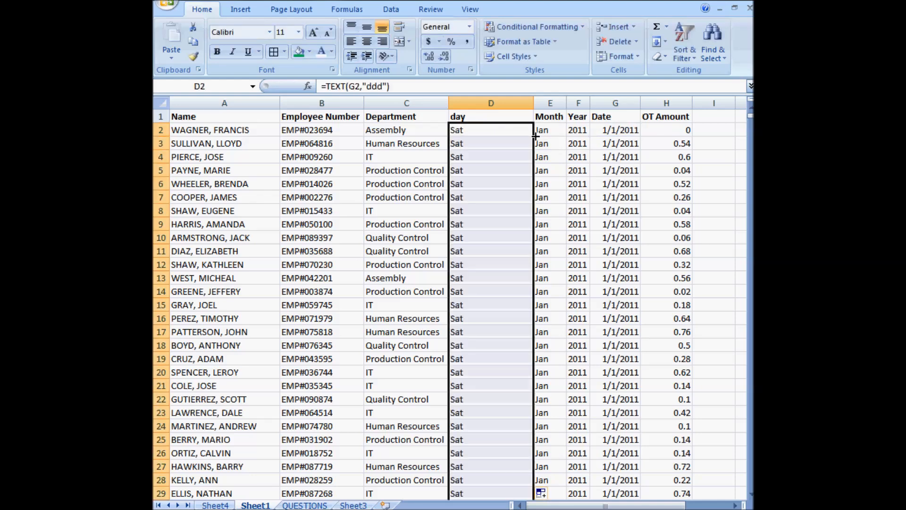
left_click(304, 505)
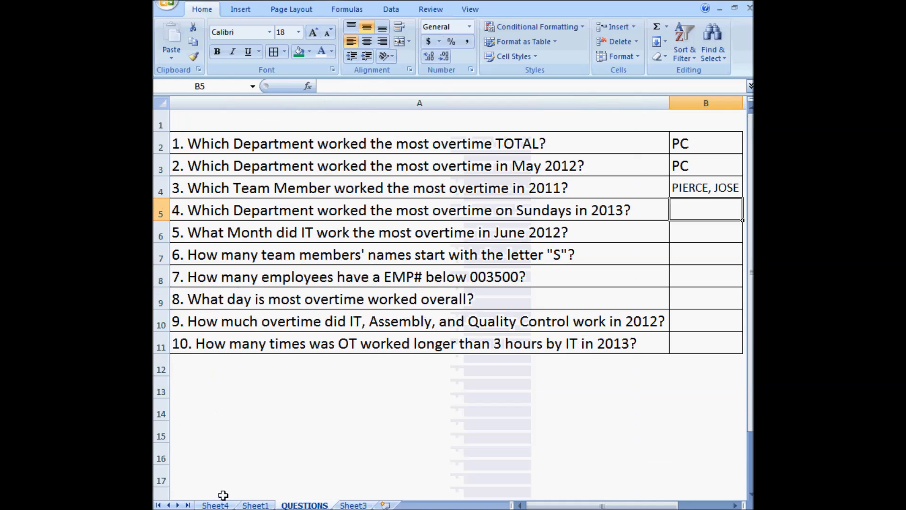
left_click(215, 505)
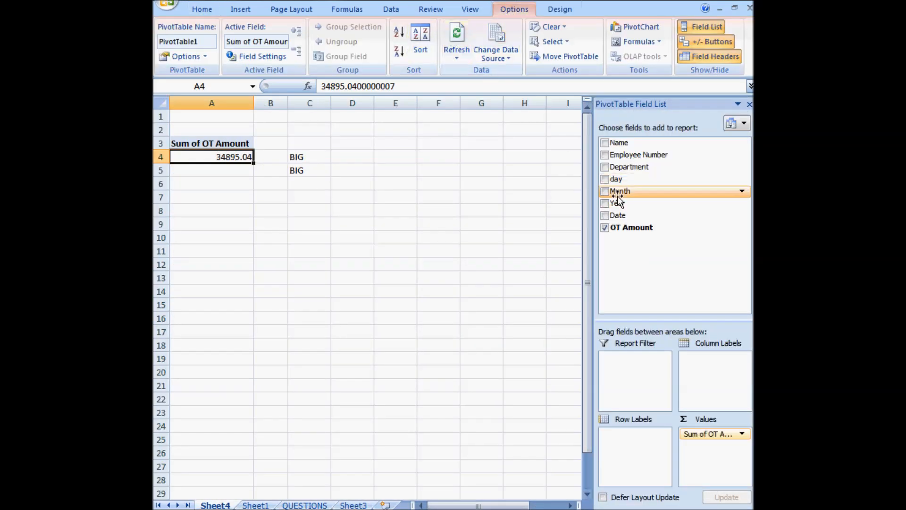
Step: Add the new day field to the pivot rows and narrow column B
left_click(605, 178)
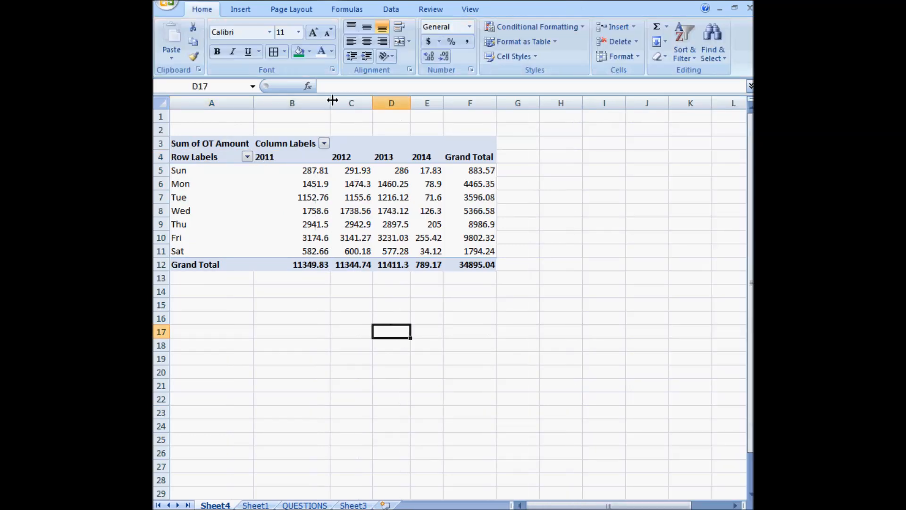
left_click_drag(332, 103, 292, 103)
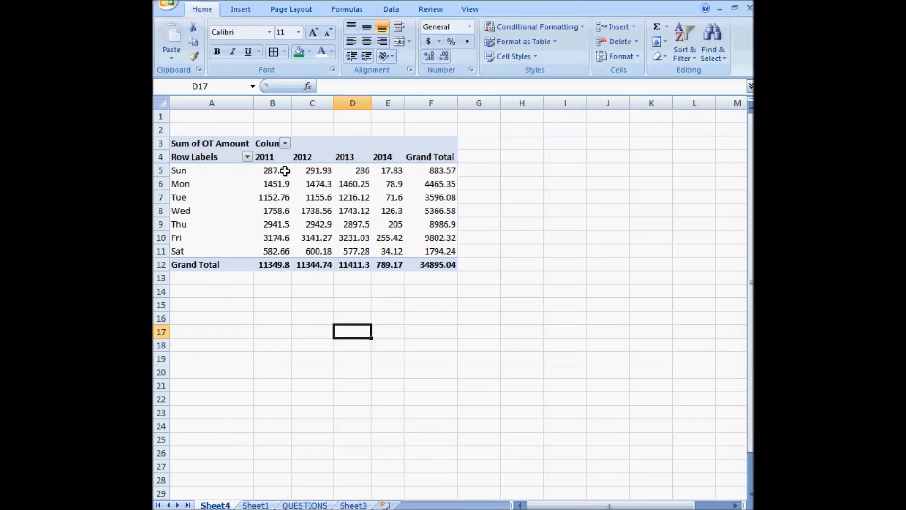
left_click(272, 184)
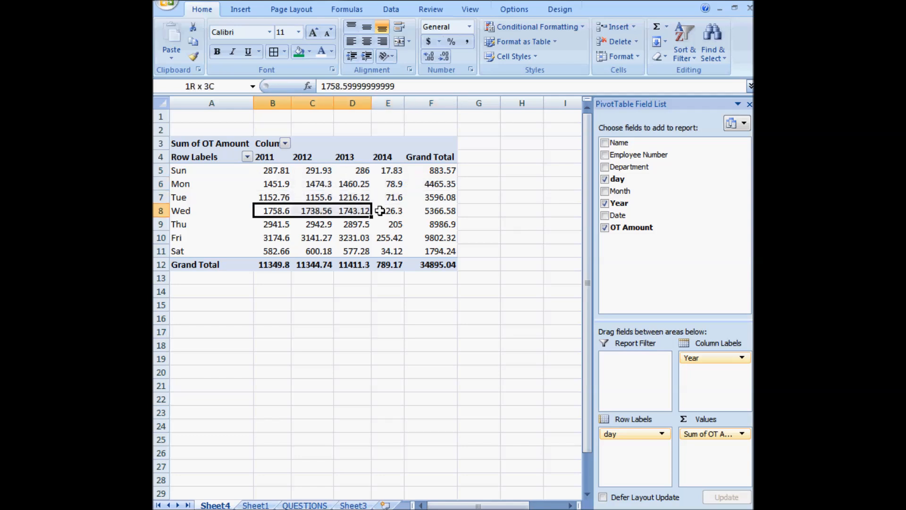
left_click(272, 211)
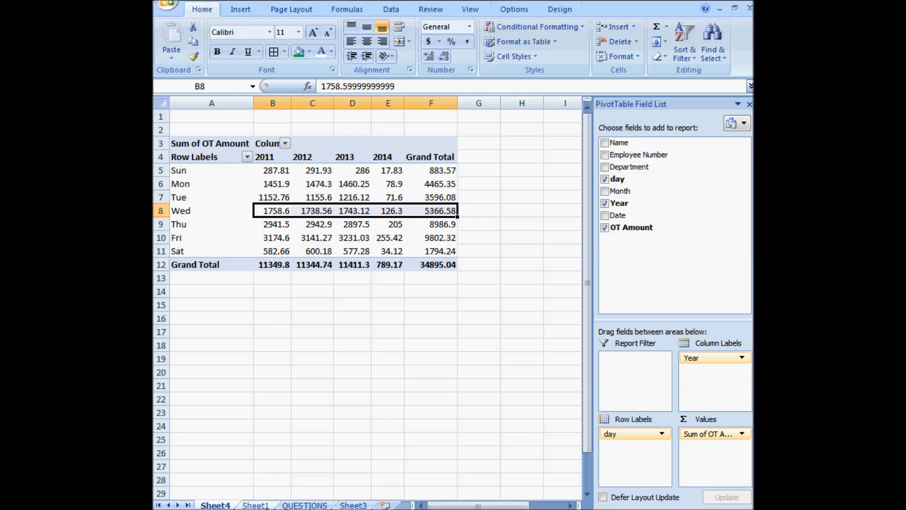
Step: Add Department beneath day and pick out the highest Sunday 2013 overtime figure
left_click(304, 505)
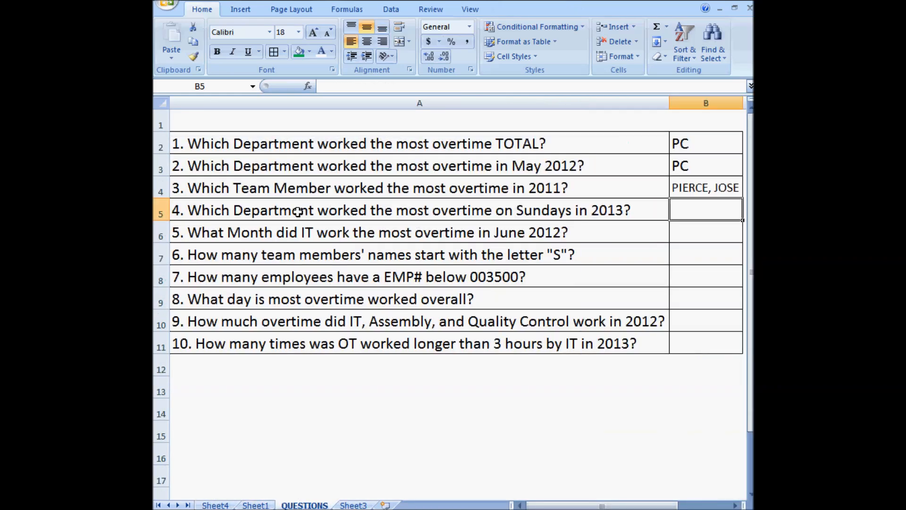
mouse_move(517, 209)
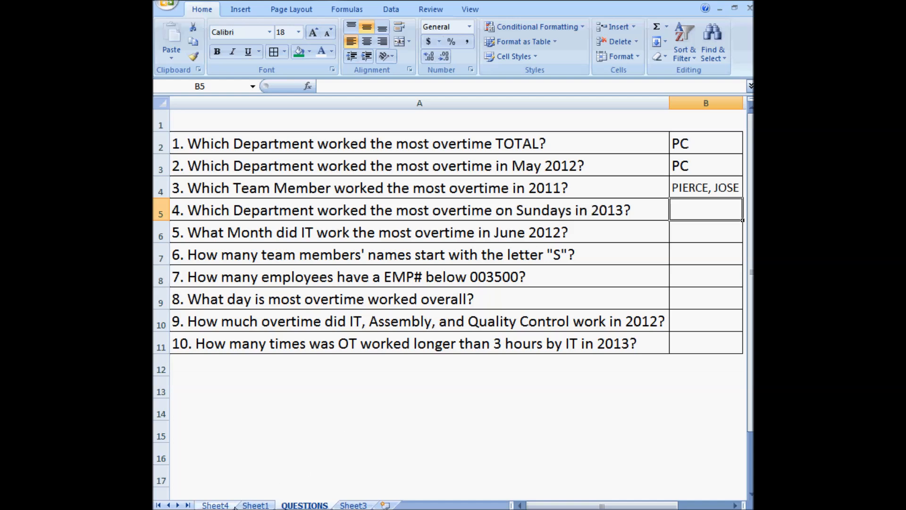
left_click(216, 504)
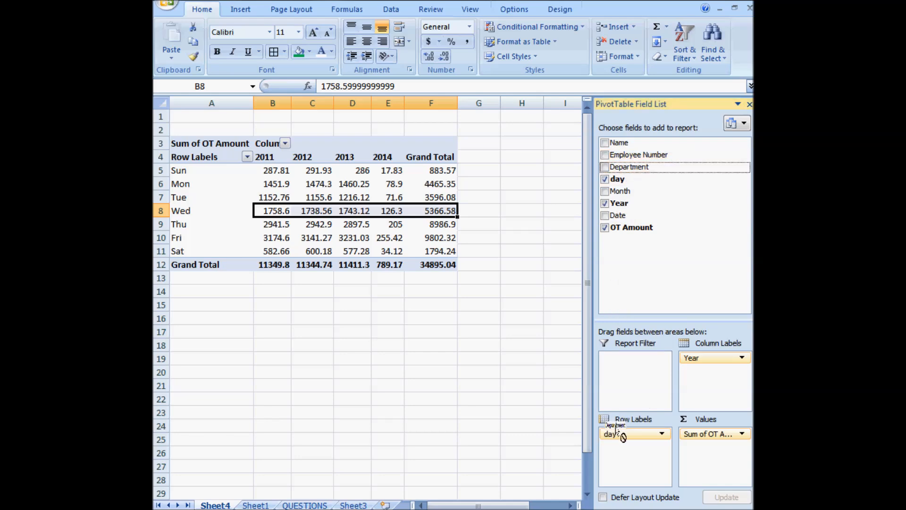
left_click(604, 167)
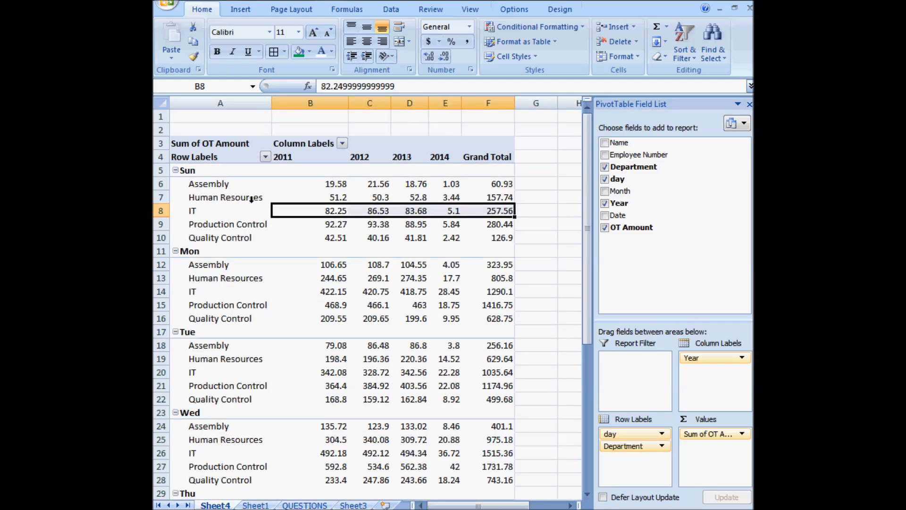
mouse_move(425, 178)
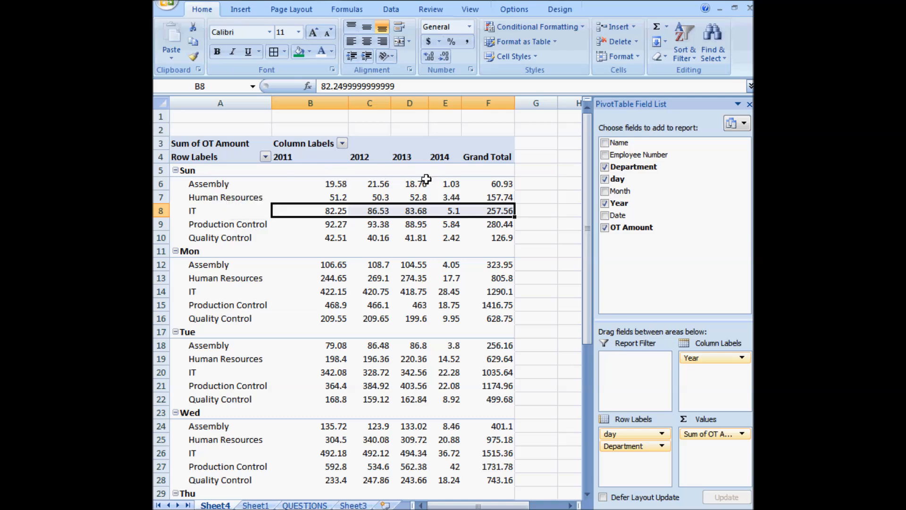
left_click(445, 224)
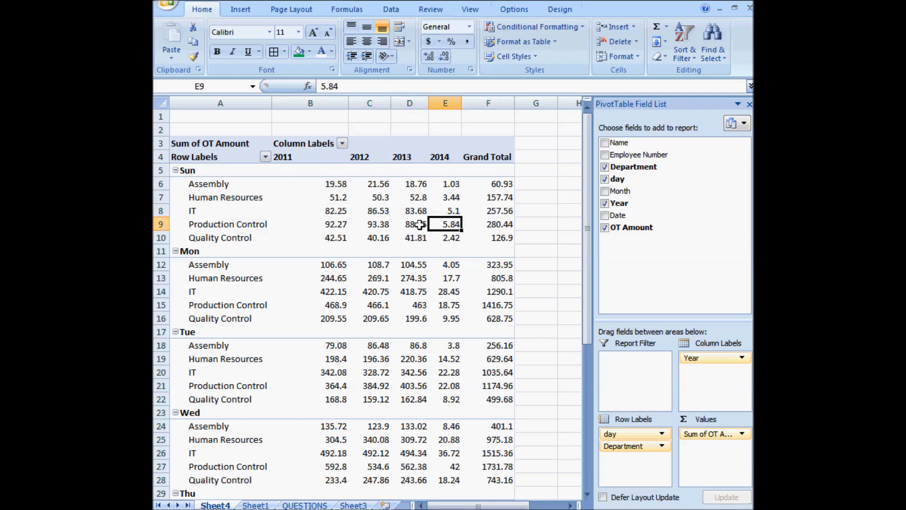
left_click(410, 224)
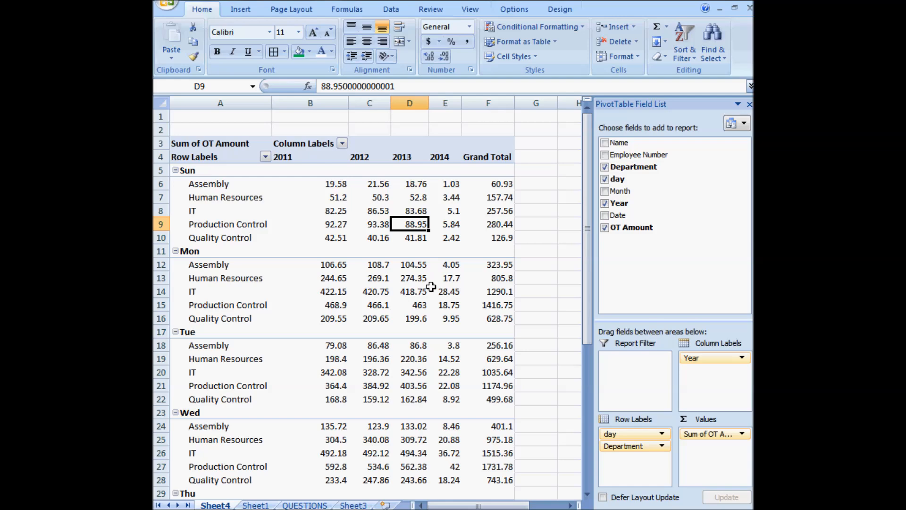
left_click(304, 505)
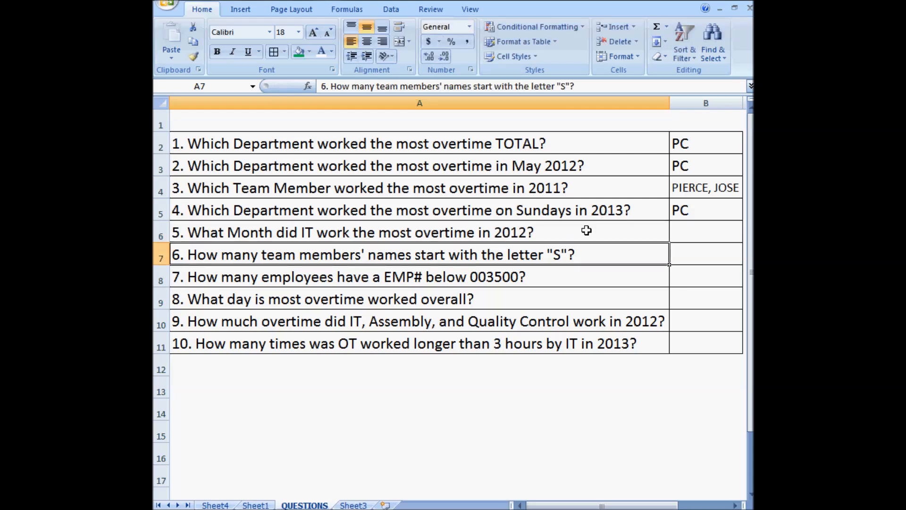
mouse_move(530, 232)
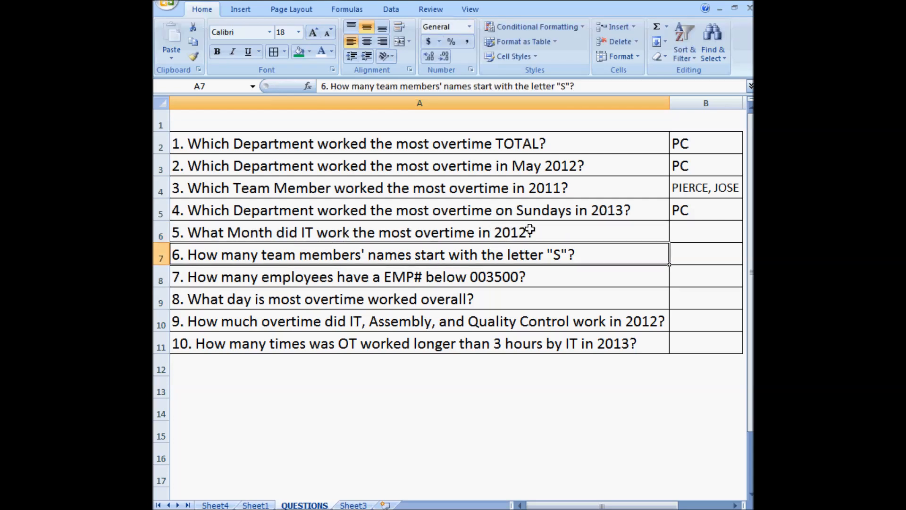
mouse_move(524, 242)
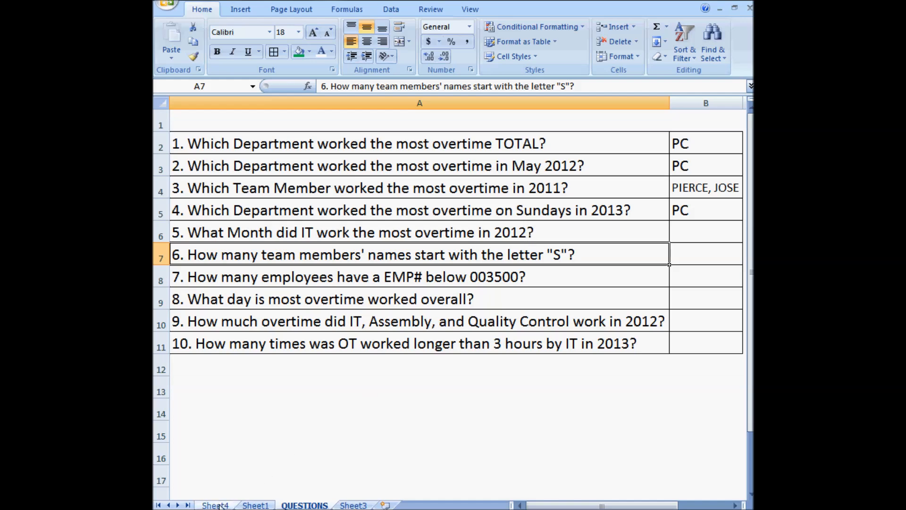
Step: Filter the department-by-month overtime pivot table to the year 2012
left_click(215, 504)
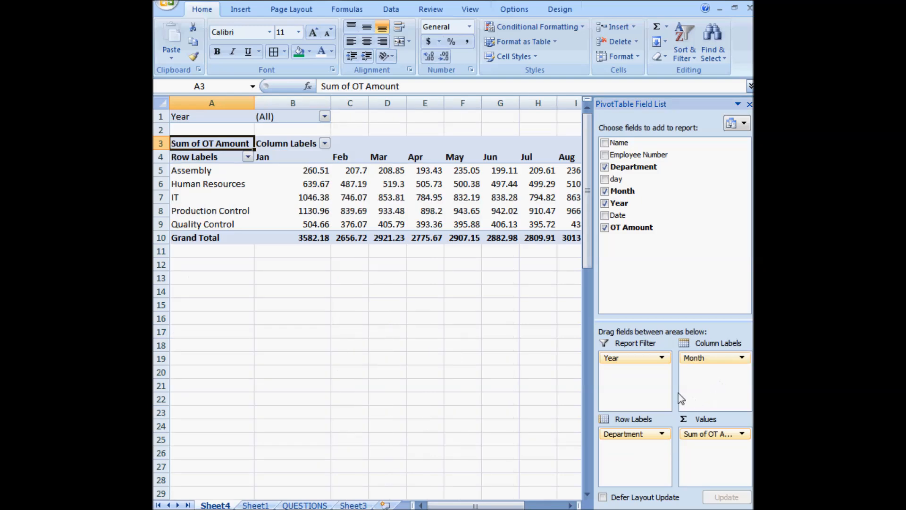
mouse_move(339, 178)
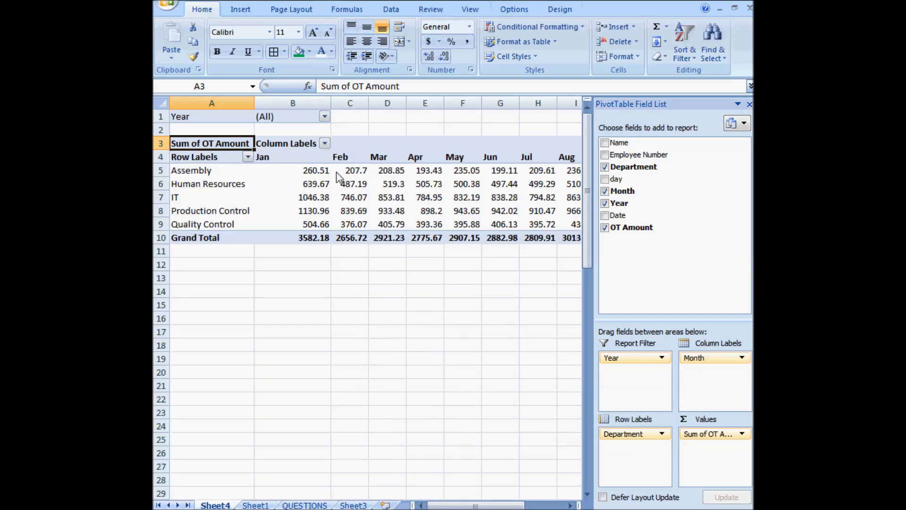
mouse_move(327, 121)
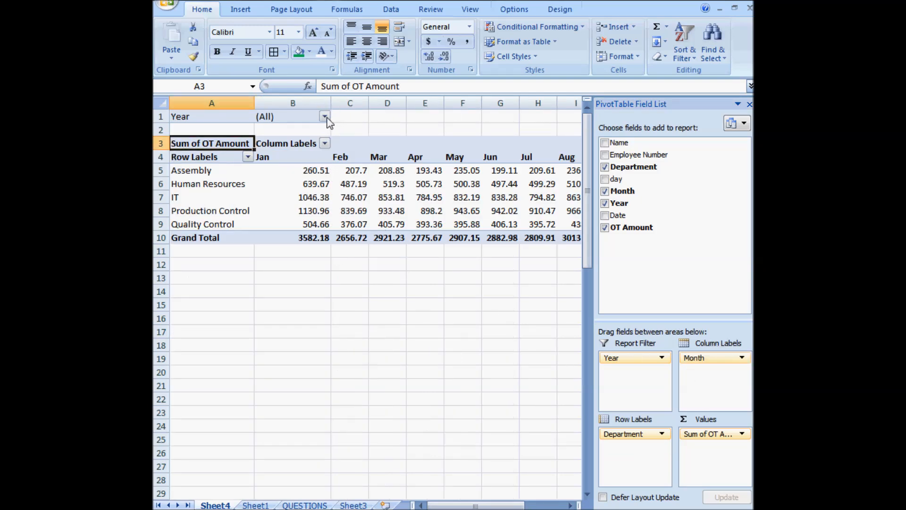
left_click(325, 116)
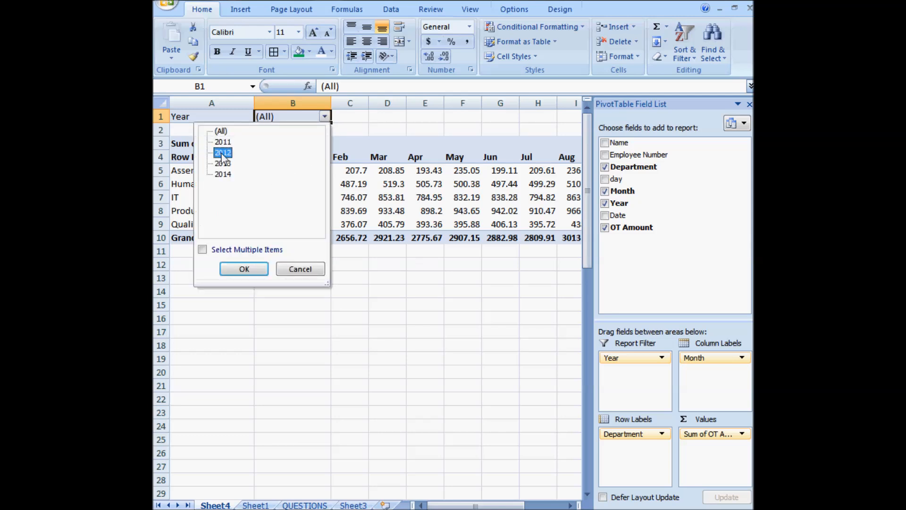
left_click(243, 269)
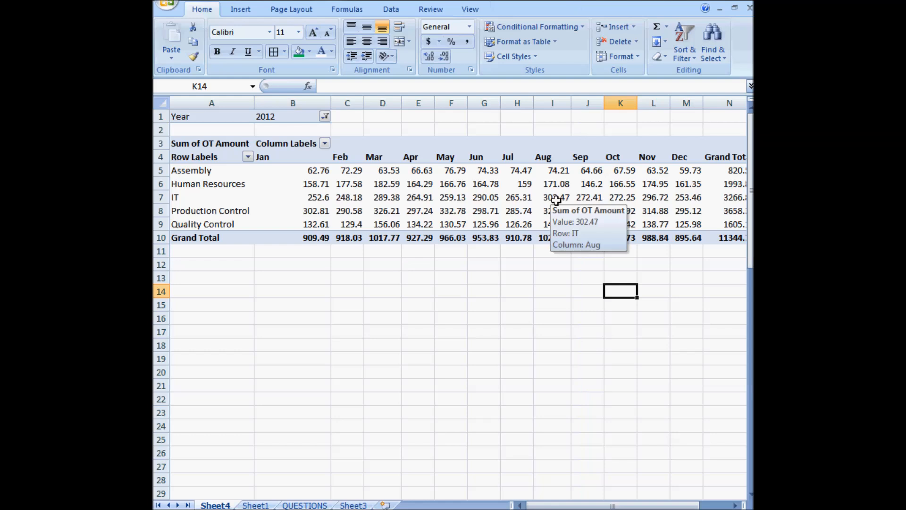
Step: Enter August as the answer to question 5 in B6
left_click(551, 318)
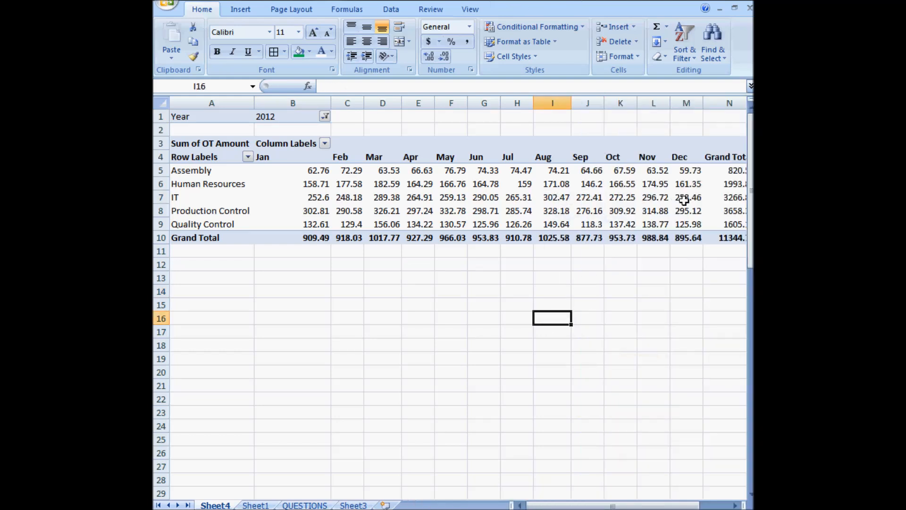
mouse_move(363, 199)
type("A")
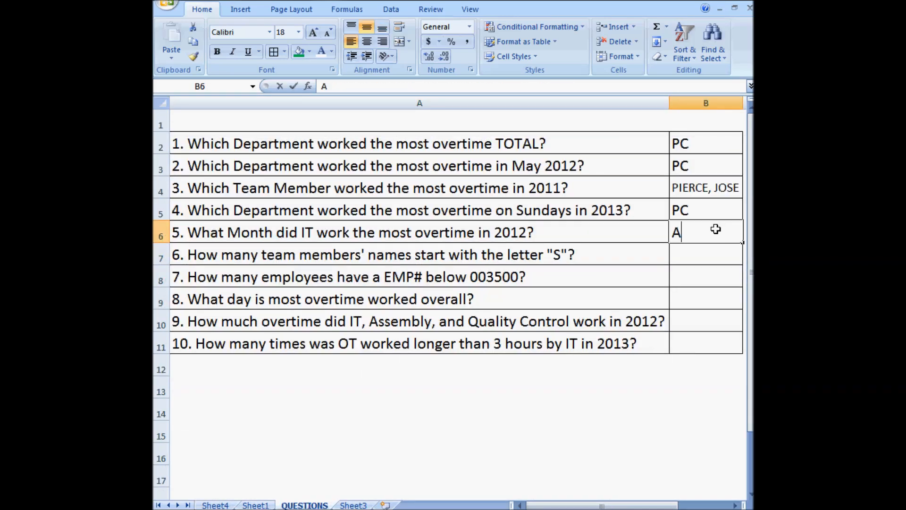
key("Return")
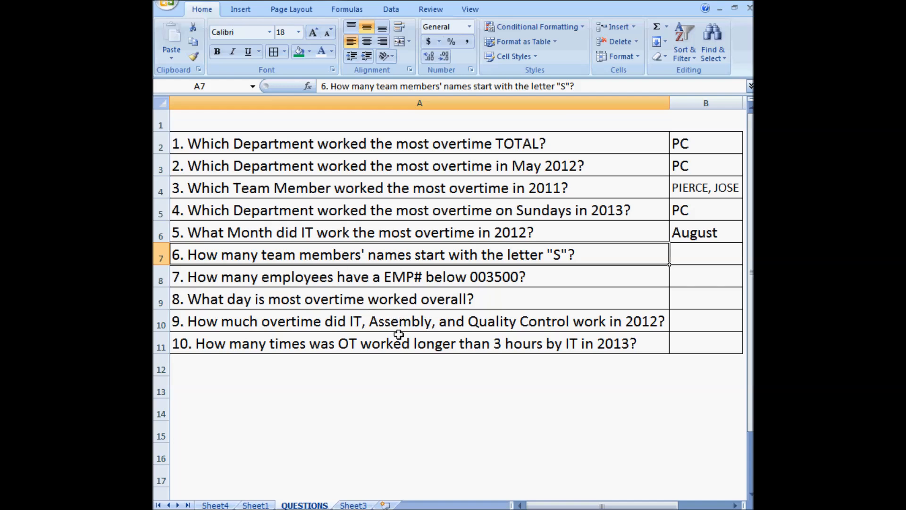
left_click(215, 505)
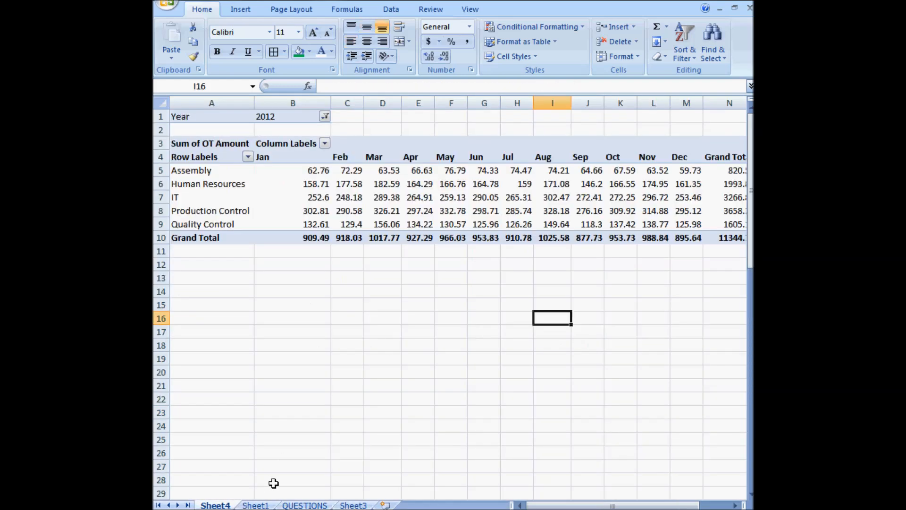
Step: Insert a blank column B before Employee Number on the data sheet
left_click(255, 505)
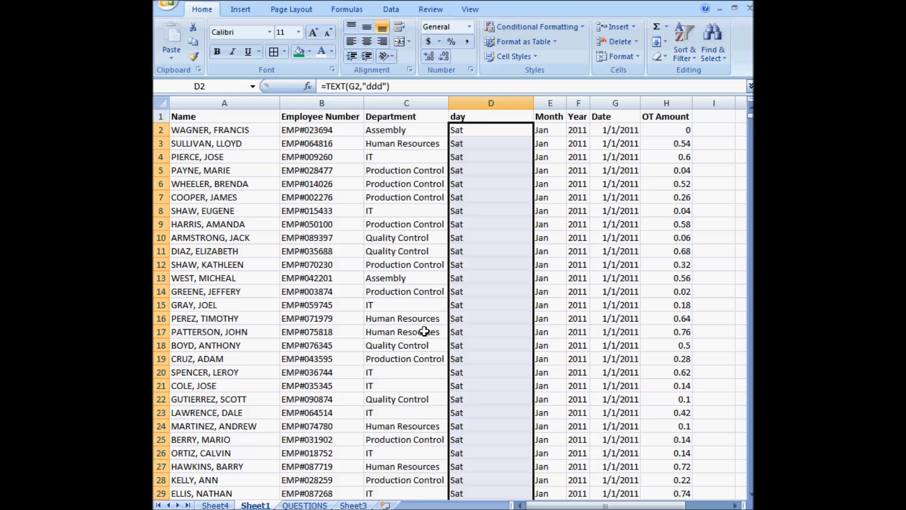
left_click(488, 197)
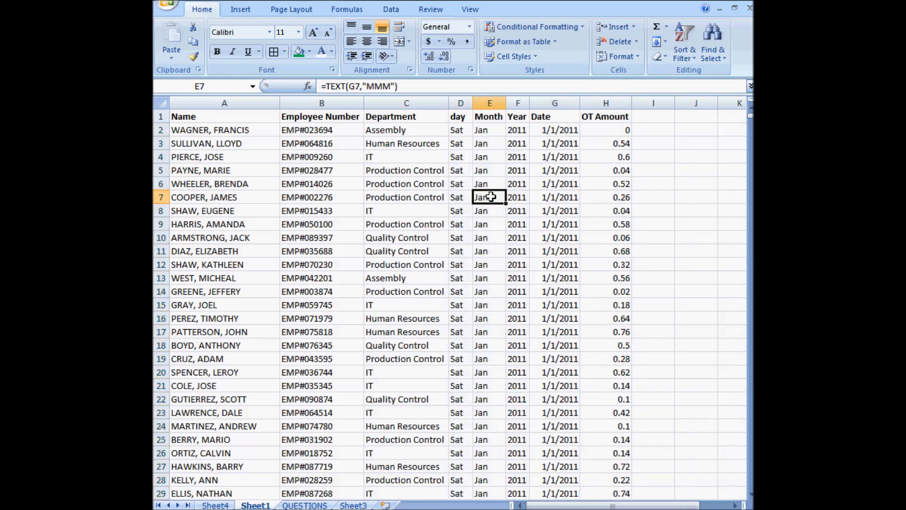
right_click(321, 103)
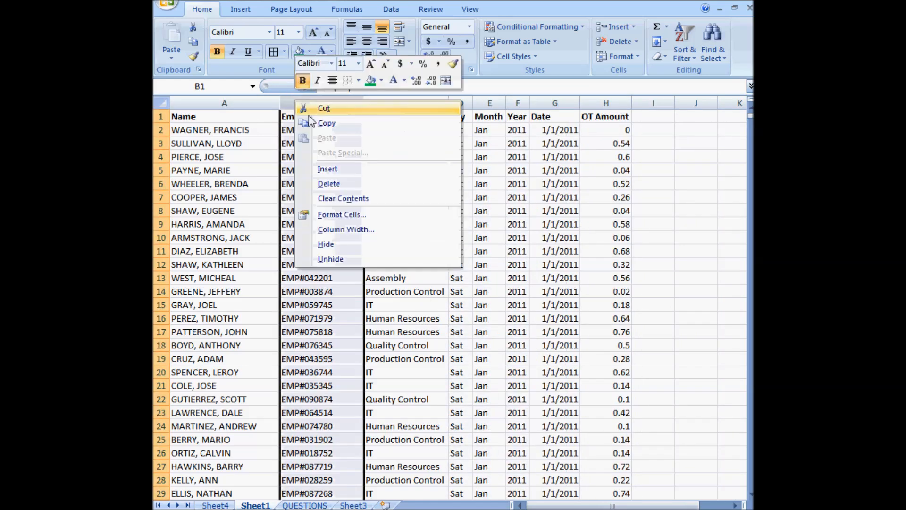
left_click(343, 199)
type("=")
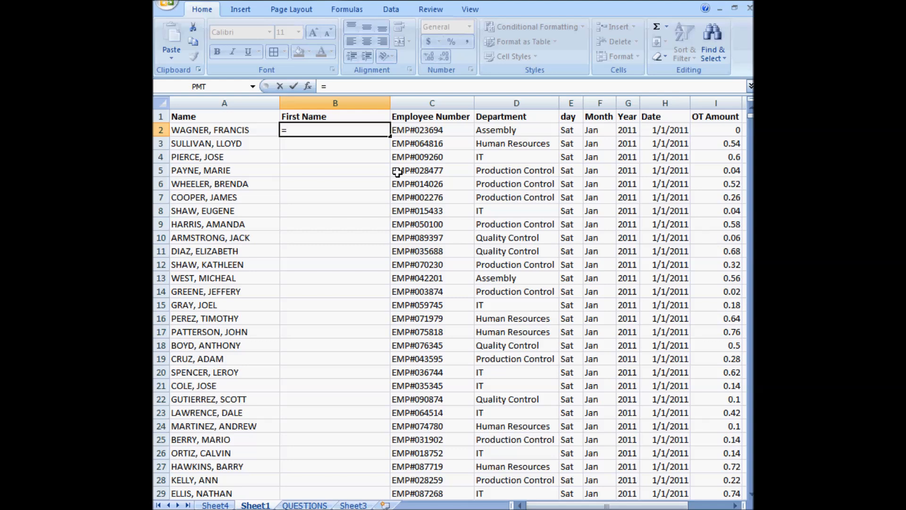
Step: Enter =LEN(A2)-FIND(" ",A2) in B2, returning 7
type("len(")
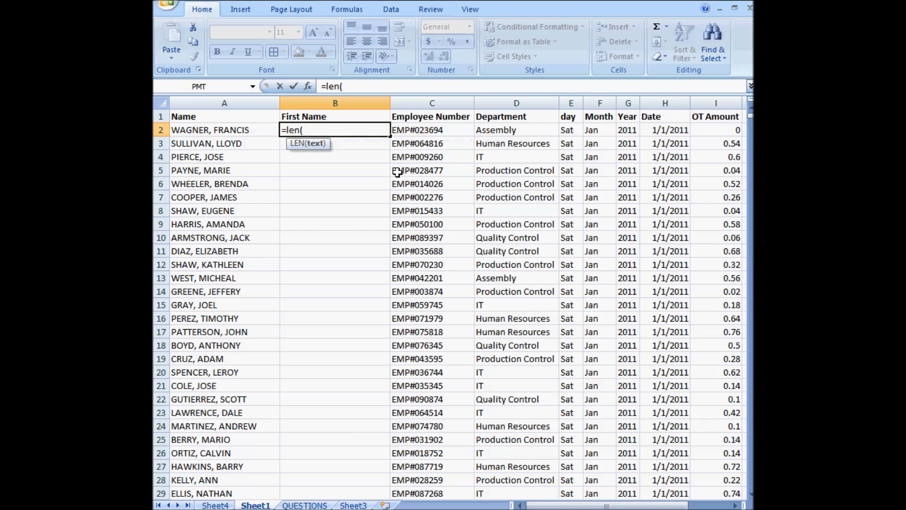
left_click(224, 130)
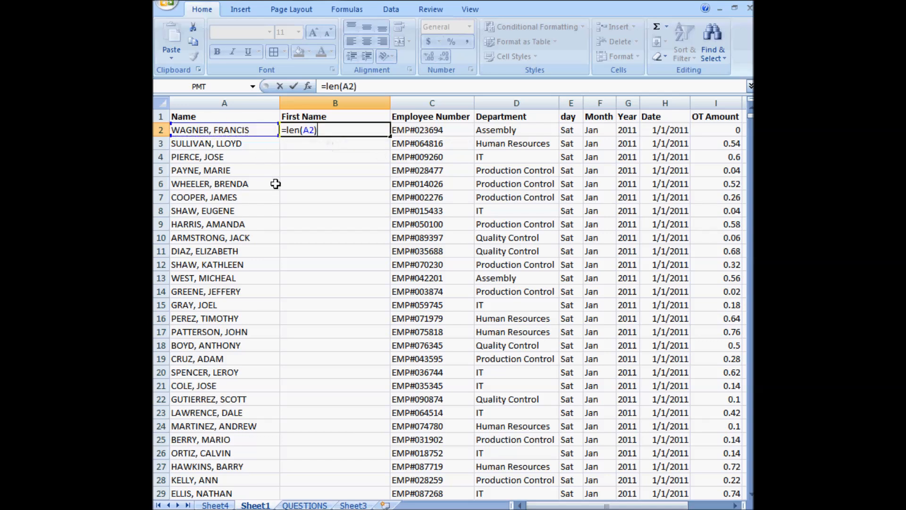
type("-")
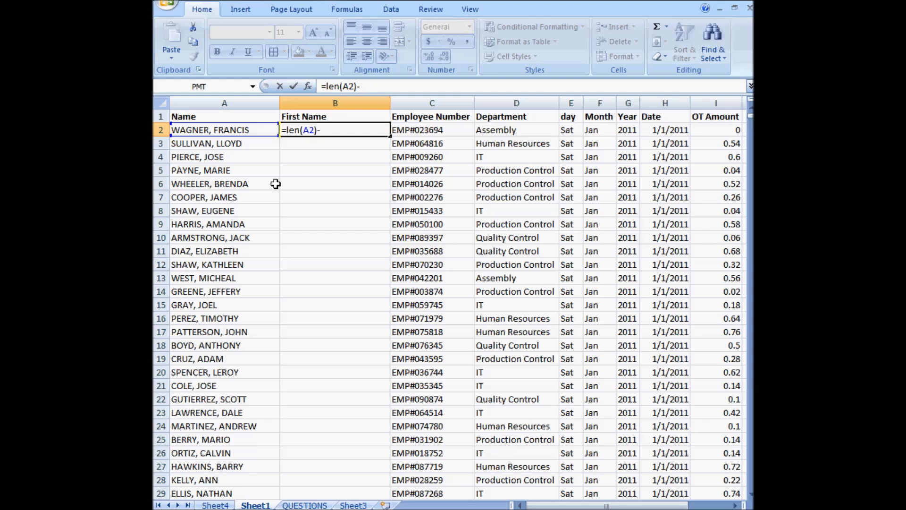
type("find(")
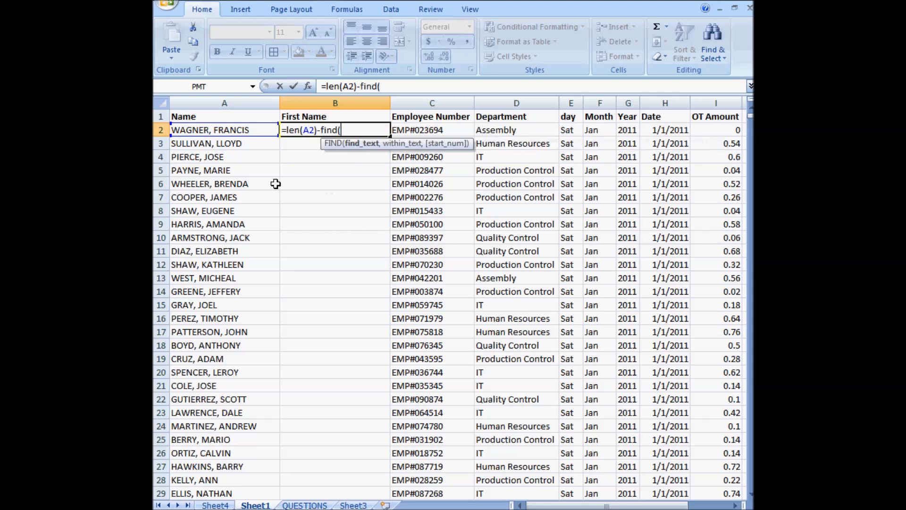
mouse_move(265, 162)
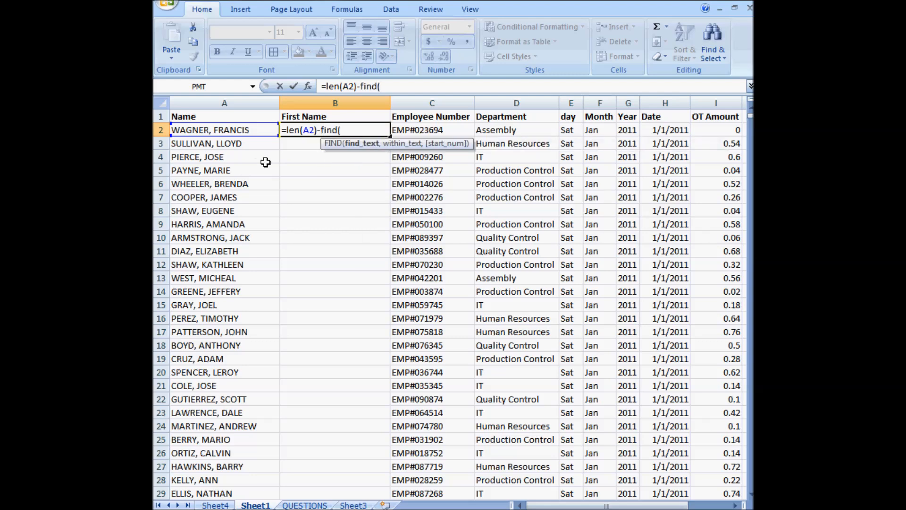
type(", \" \"")
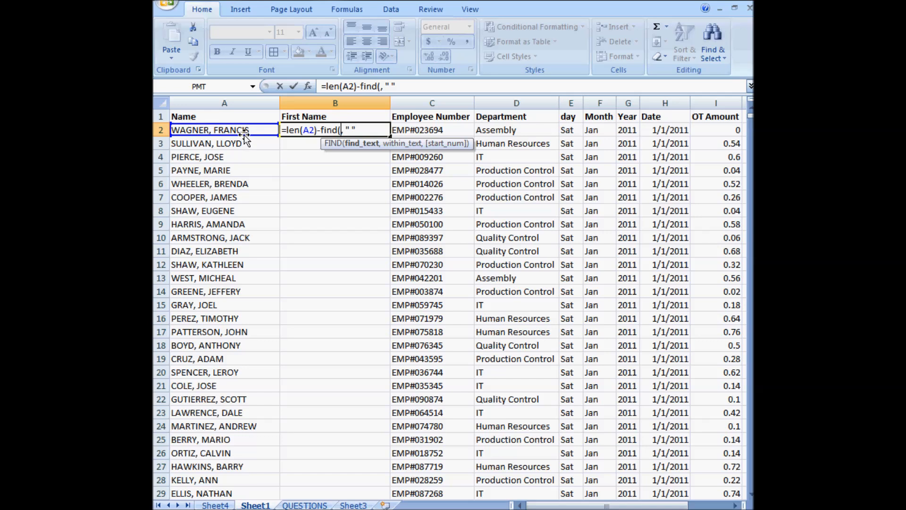
mouse_move(357, 142)
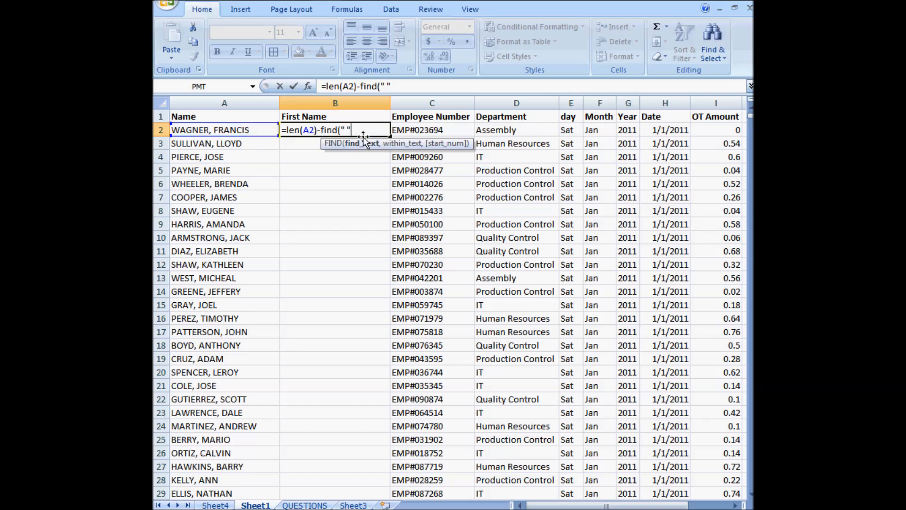
type(", A2")
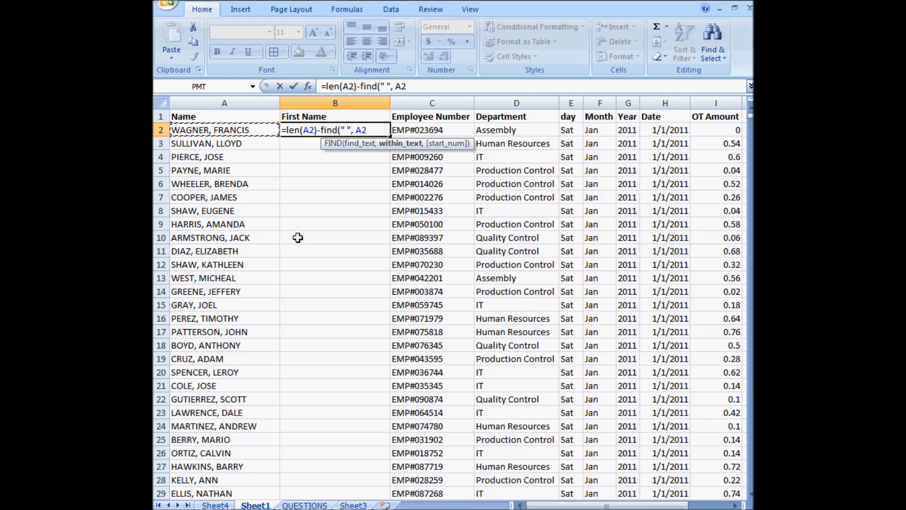
key("Return")
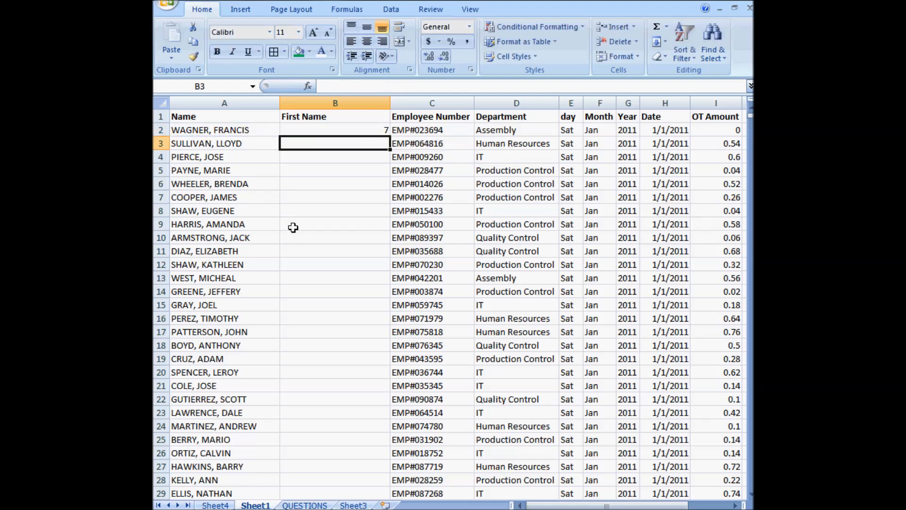
Step: Change B2 to =RIGHT(A2,LEN(A2)-FIND(" ",A2)) and fill first names like FRANCIS down column B
left_click(335, 129)
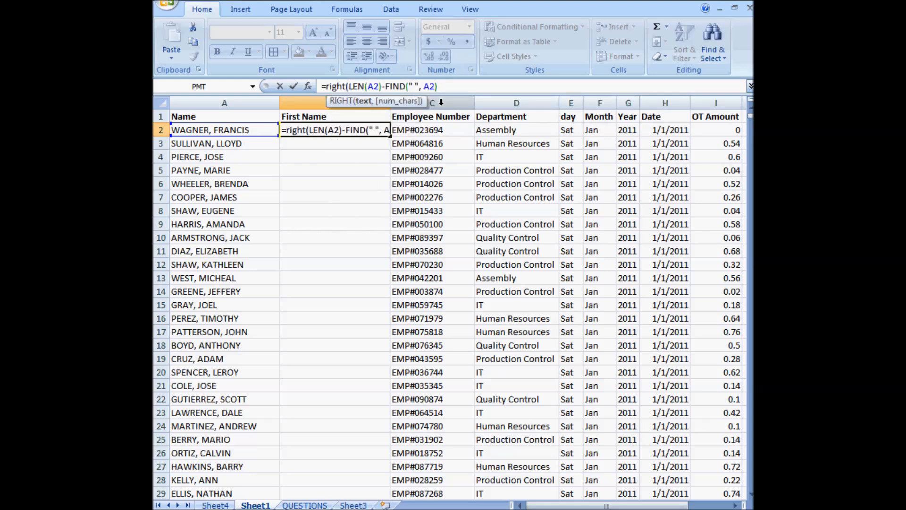
mouse_move(317, 116)
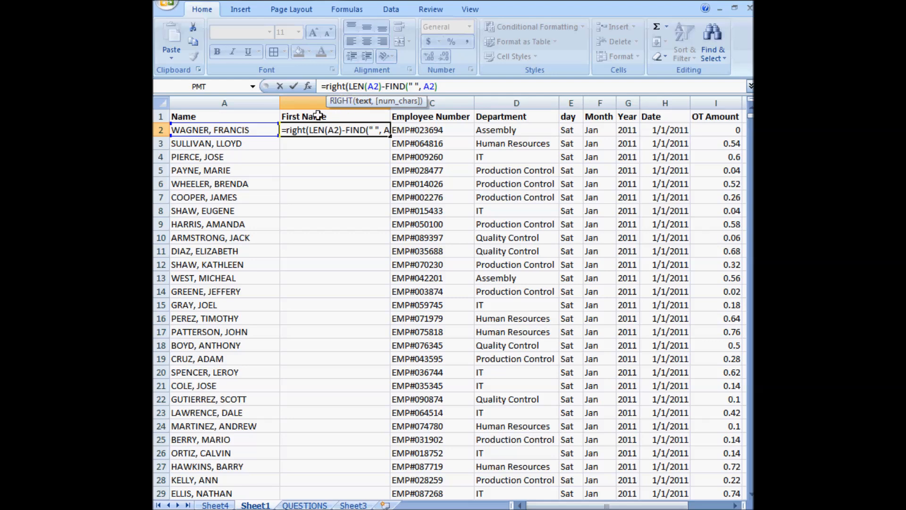
type("A2,")
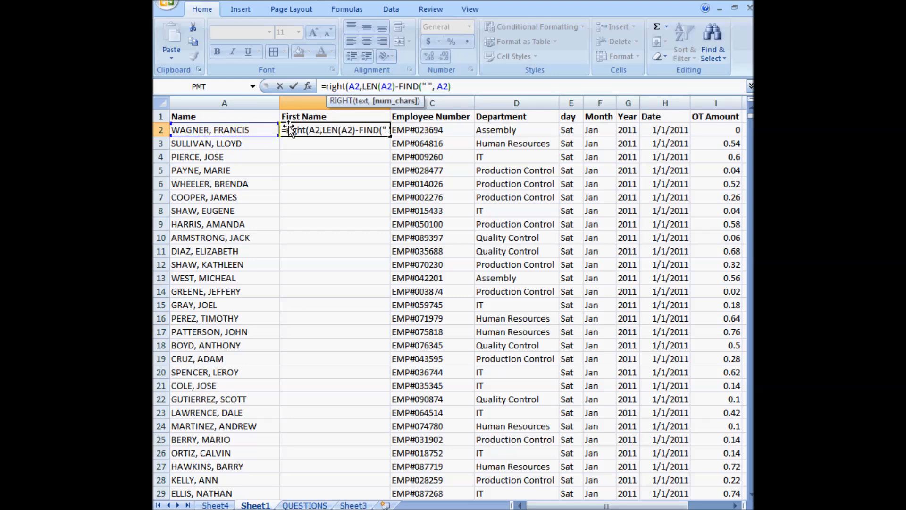
key("Return")
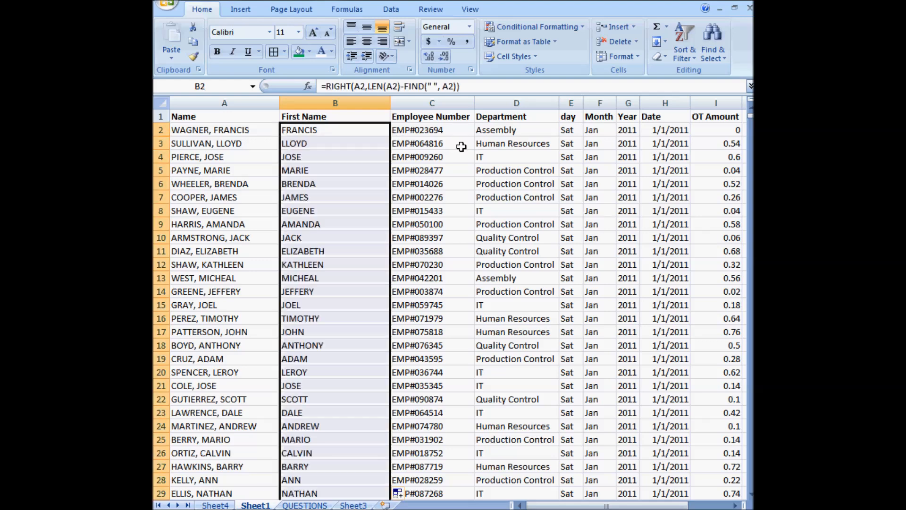
left_click(334, 129)
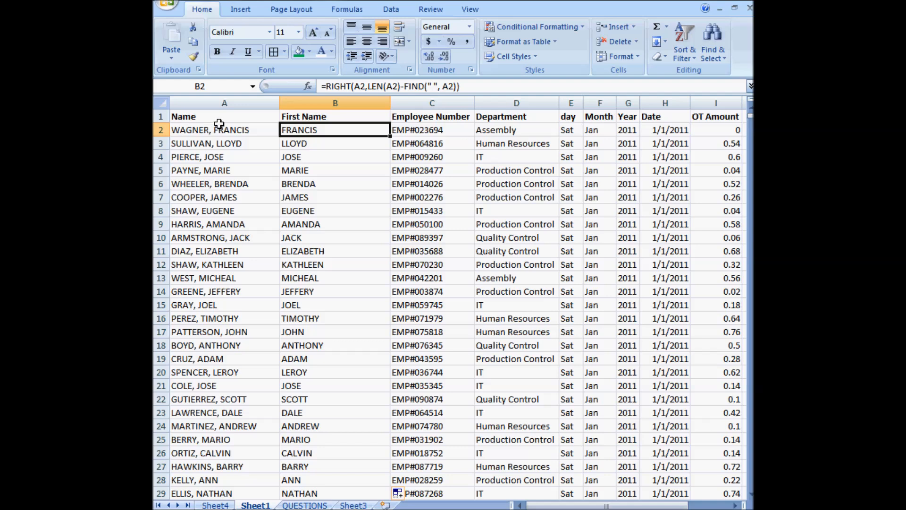
mouse_move(193, 129)
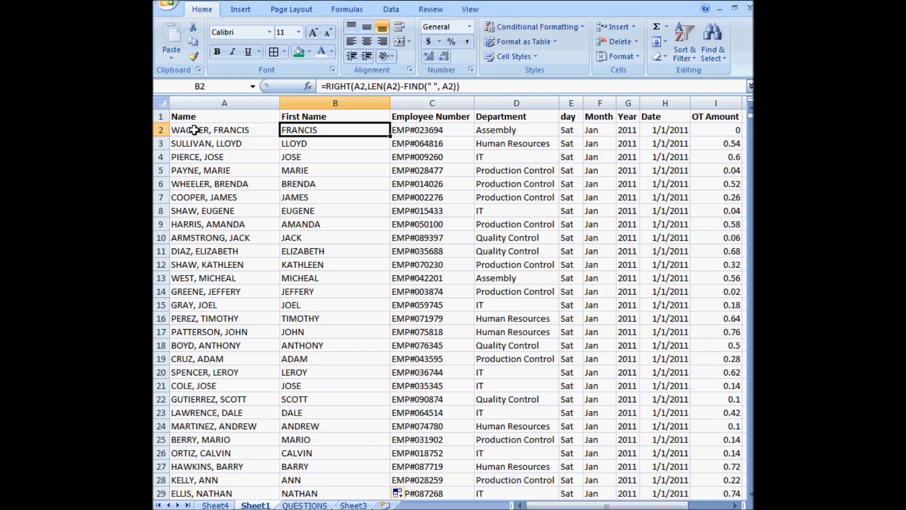
mouse_move(257, 130)
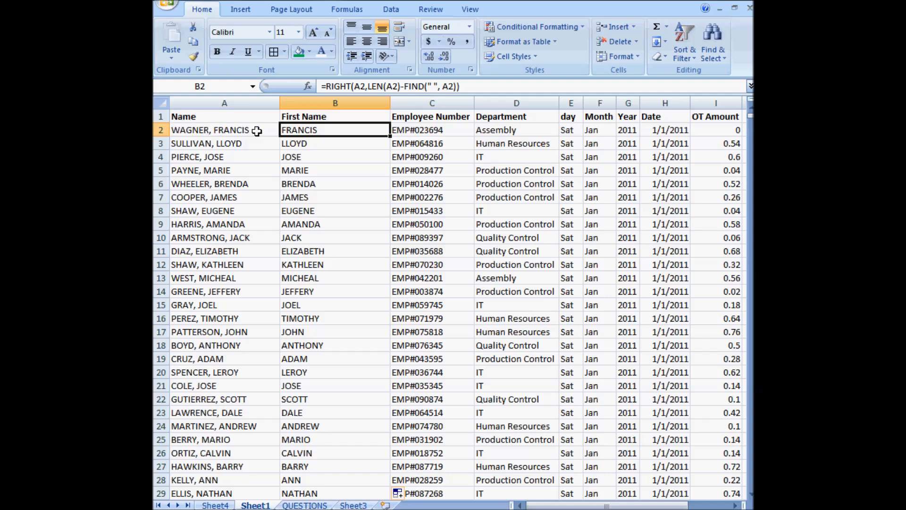
mouse_move(175, 129)
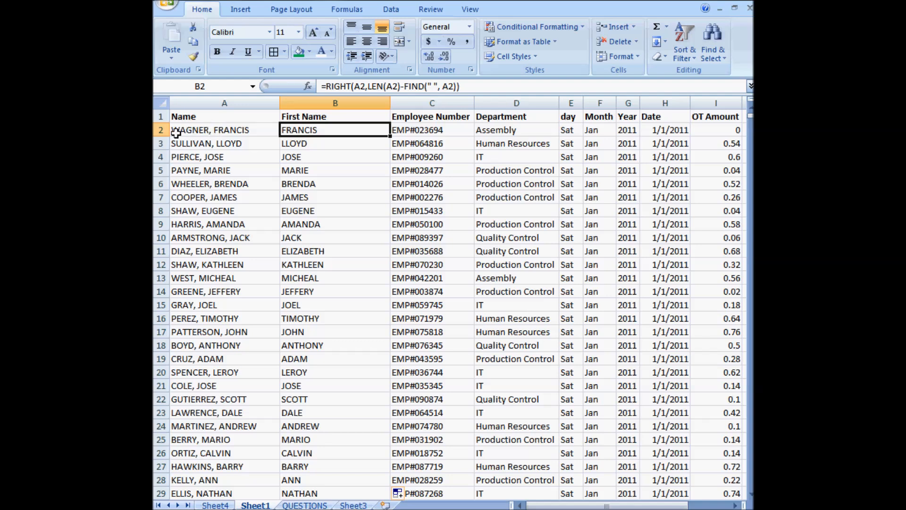
mouse_move(218, 135)
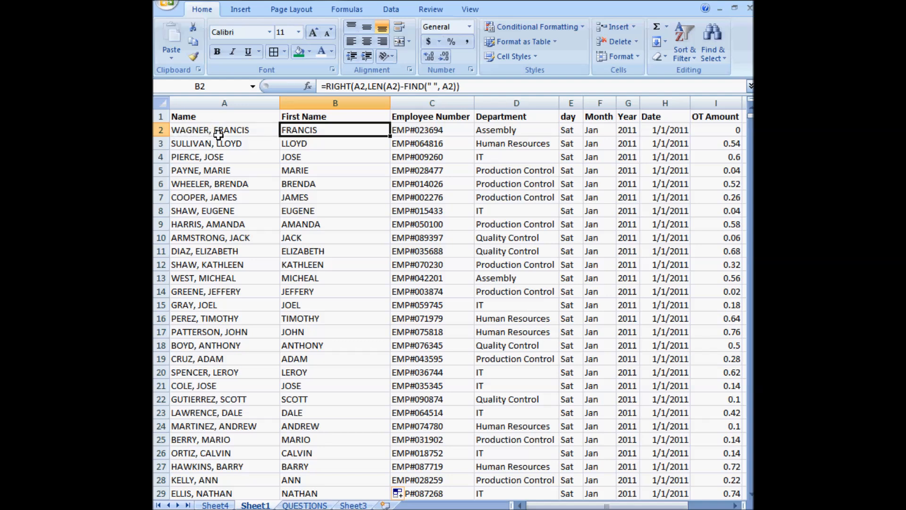
mouse_move(258, 134)
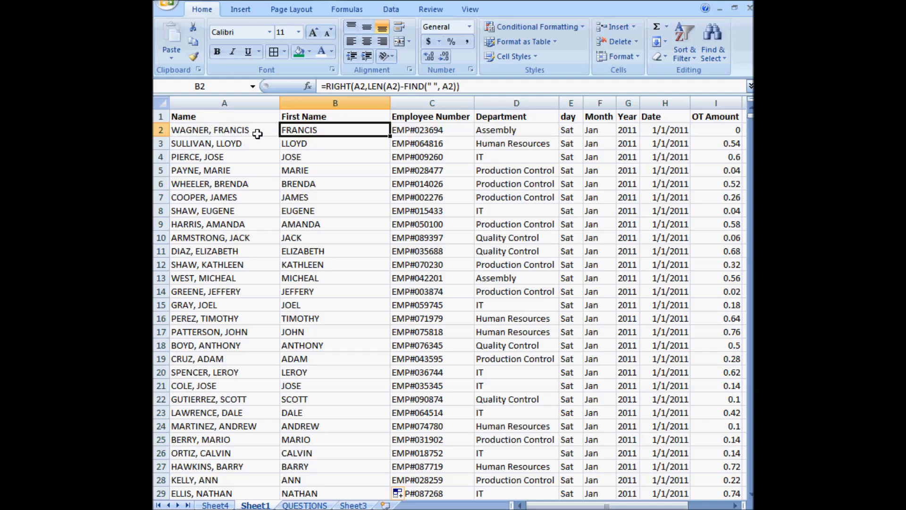
mouse_move(237, 116)
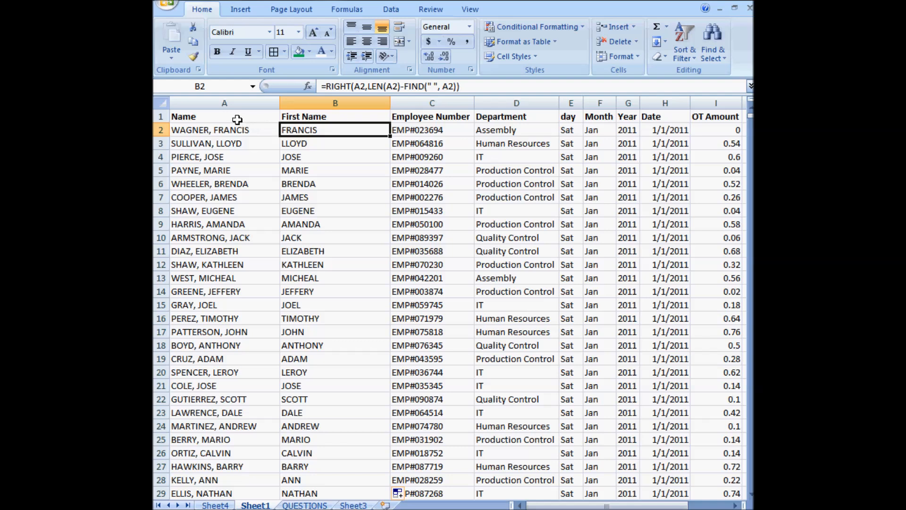
mouse_move(316, 129)
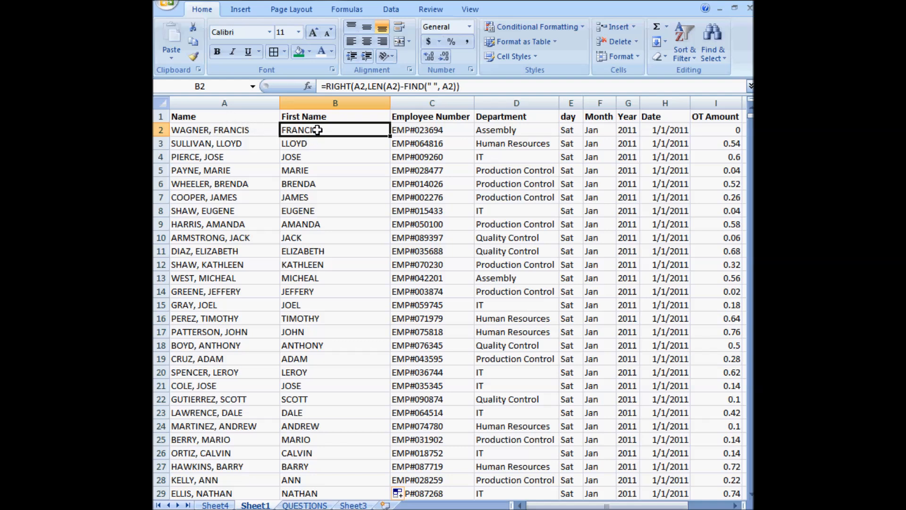
mouse_move(384, 253)
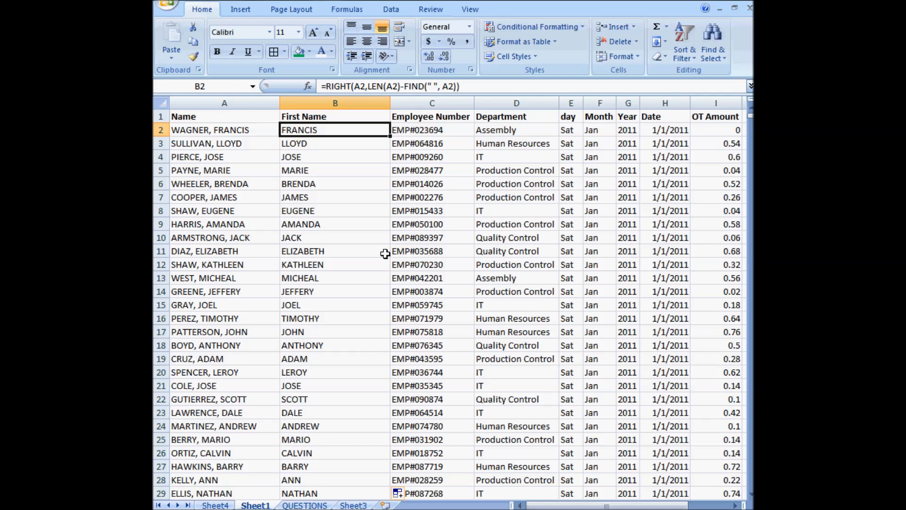
mouse_move(367, 106)
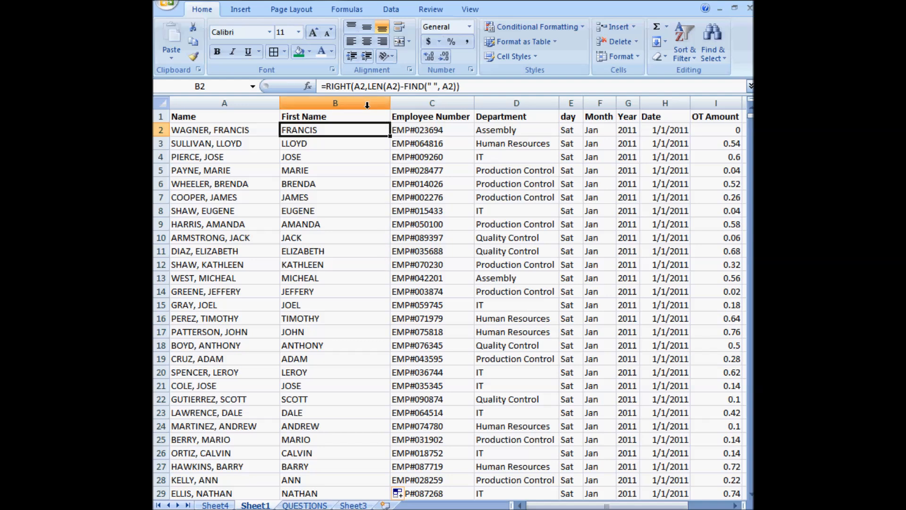
Step: Insert a blank column after Name and select the Name column for splitting
right_click(335, 103)
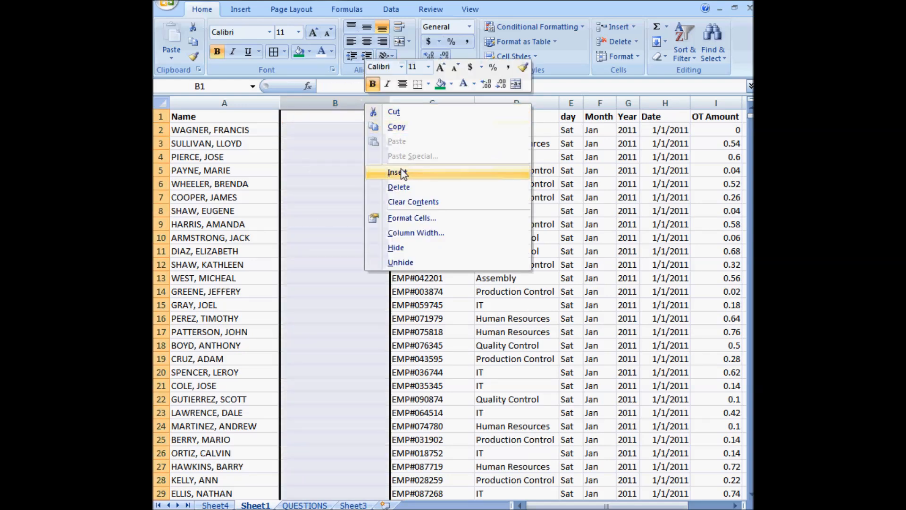
left_click(396, 172)
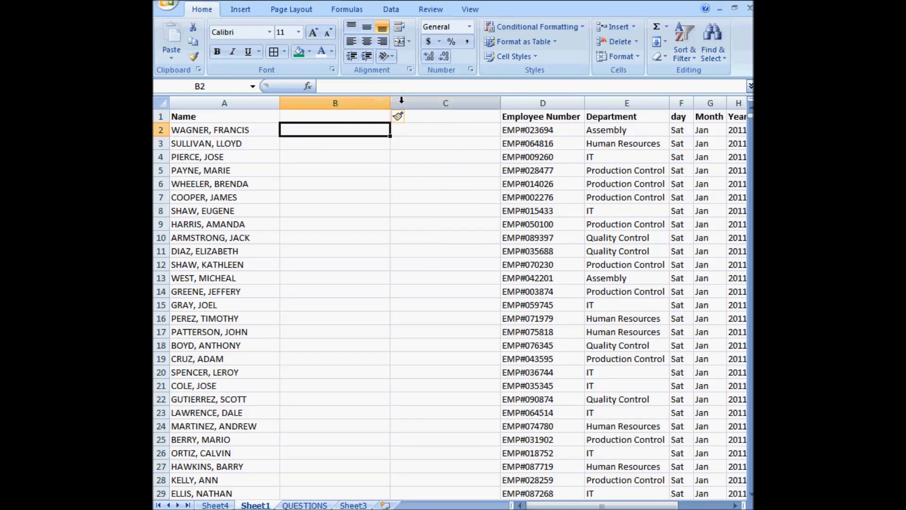
left_click(224, 116)
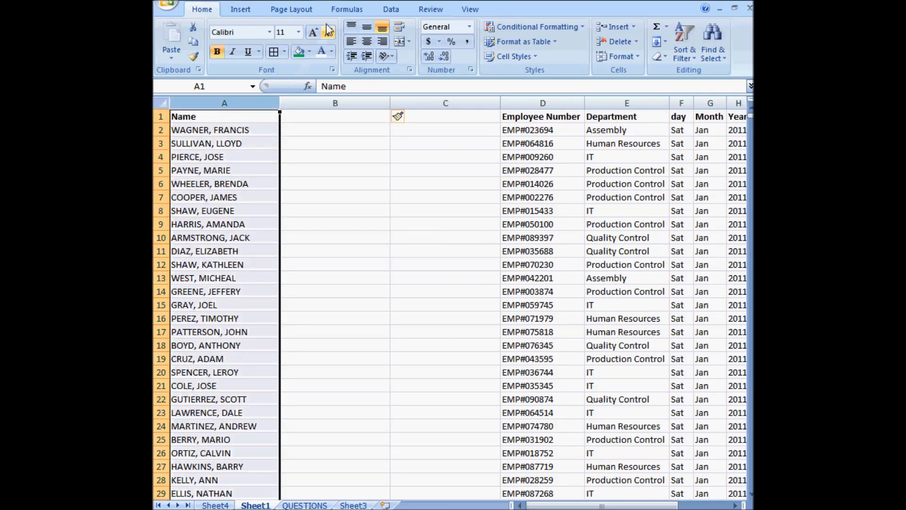
left_click(391, 8)
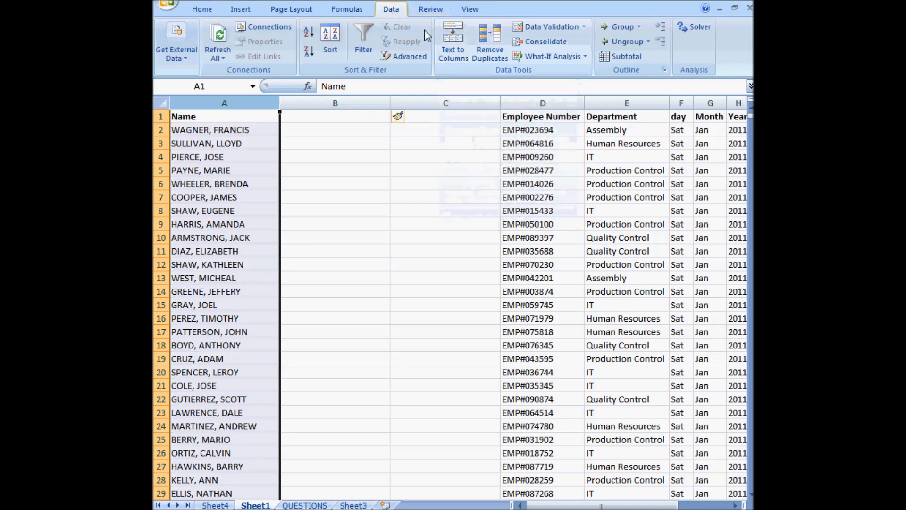
Step: Run Text to Columns on Name, delimited by comma, into surnames and first names
left_click(453, 44)
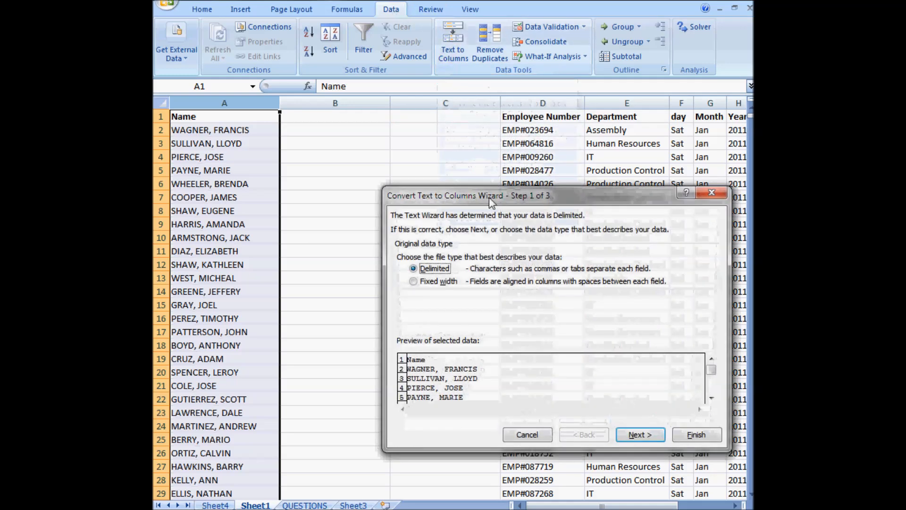
mouse_move(413, 280)
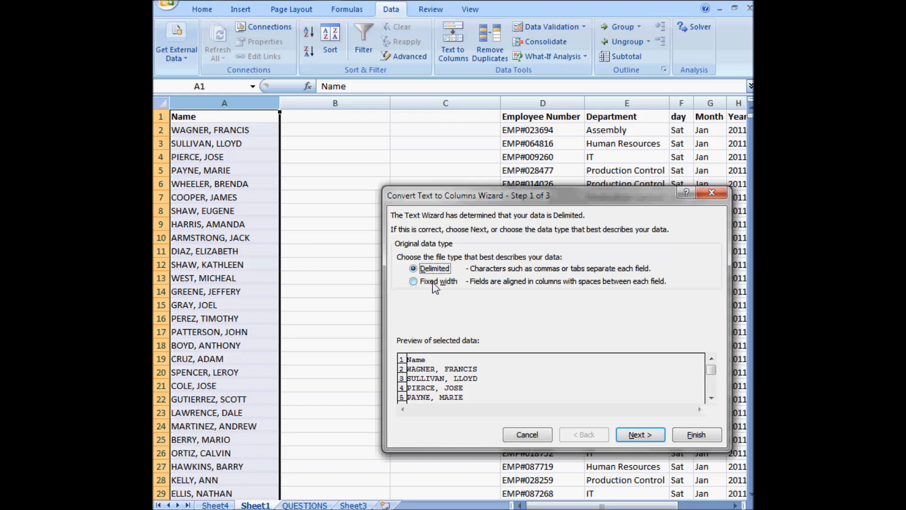
left_click(413, 281)
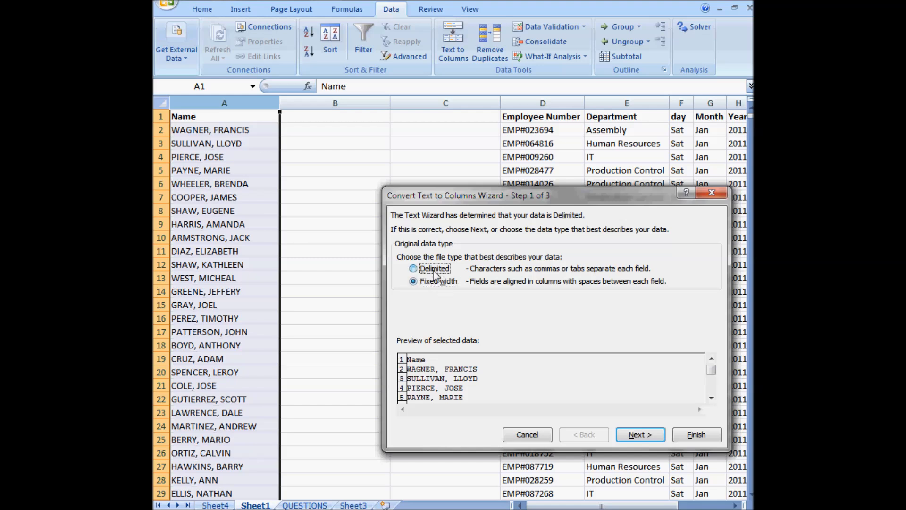
left_click(640, 434)
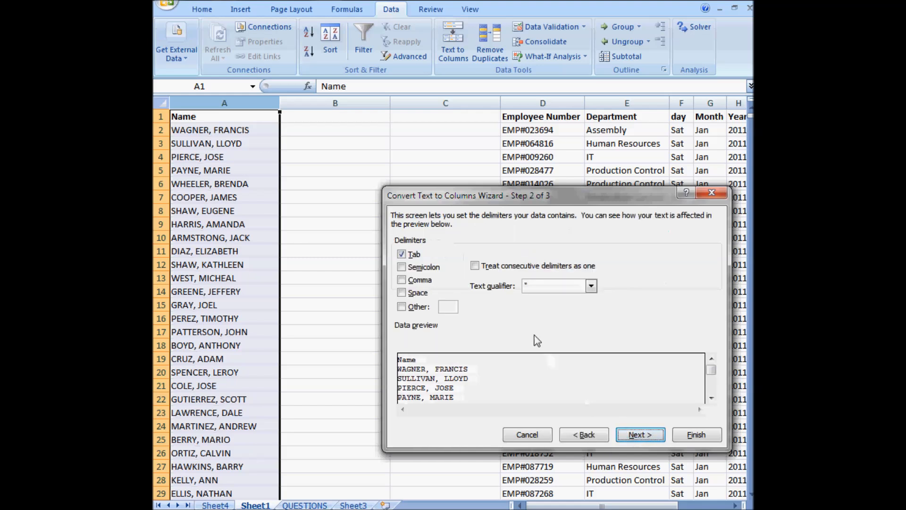
mouse_move(287, 226)
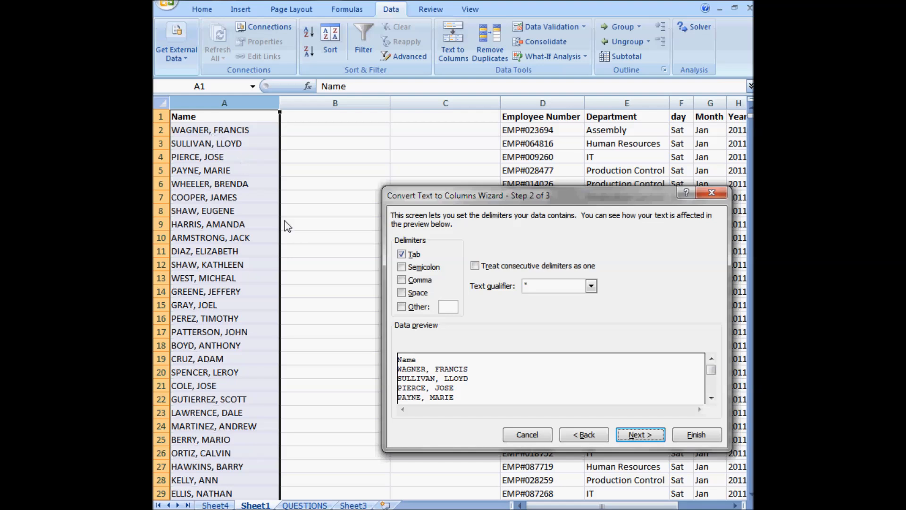
left_click(402, 279)
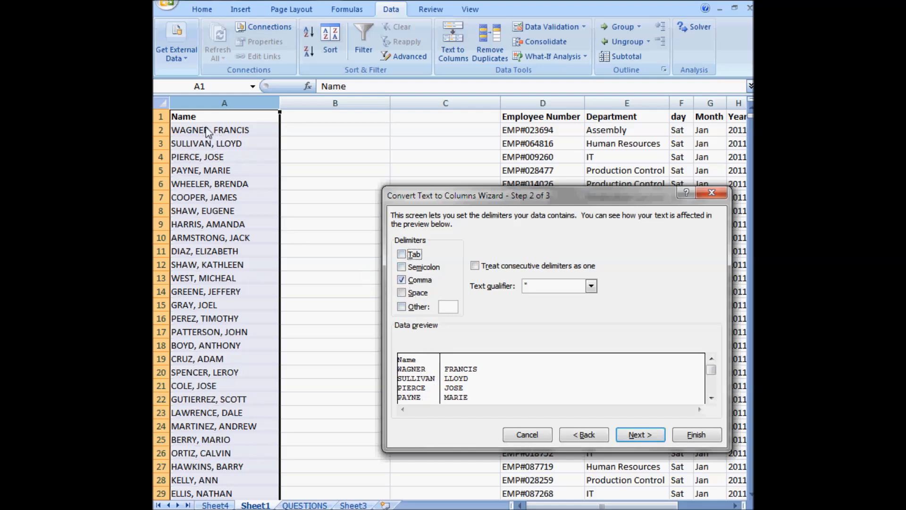
mouse_move(640, 435)
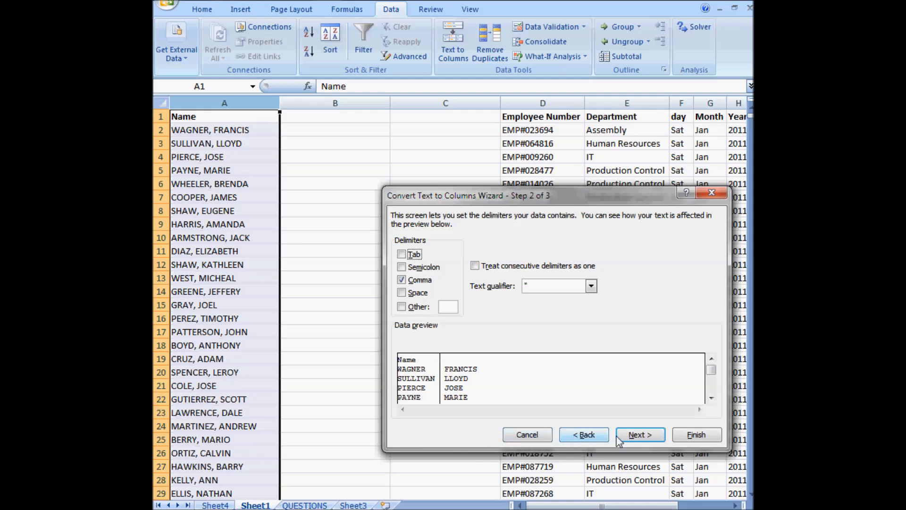
left_click(639, 434)
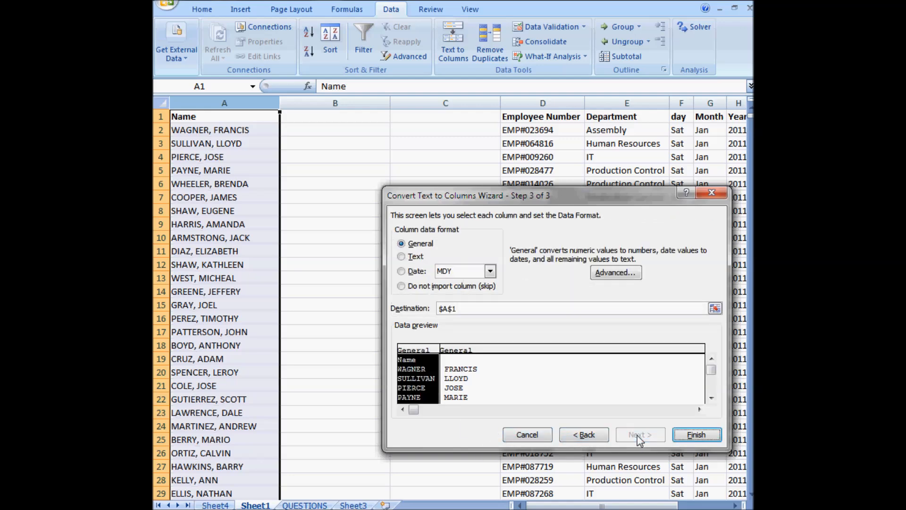
left_click(697, 434)
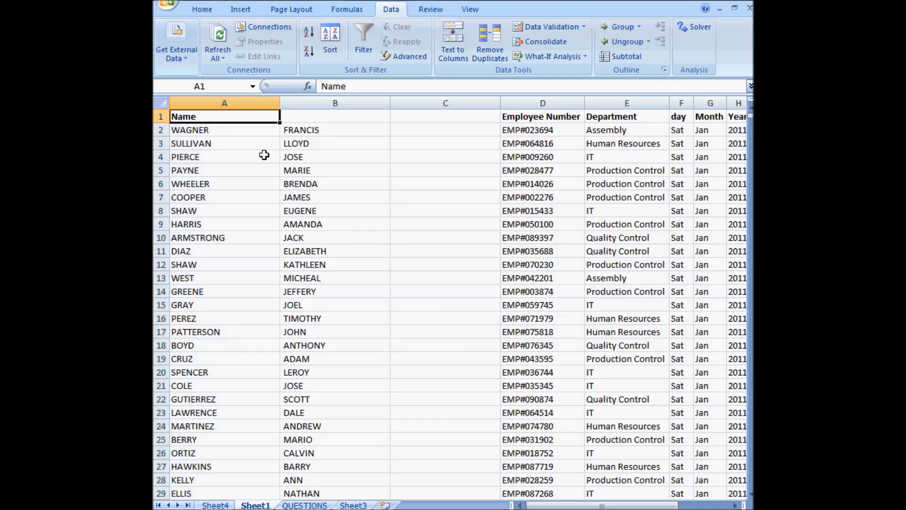
Step: Title columns A and B 'Last Name' and 'First Name' and remove empty column C
type("Last")
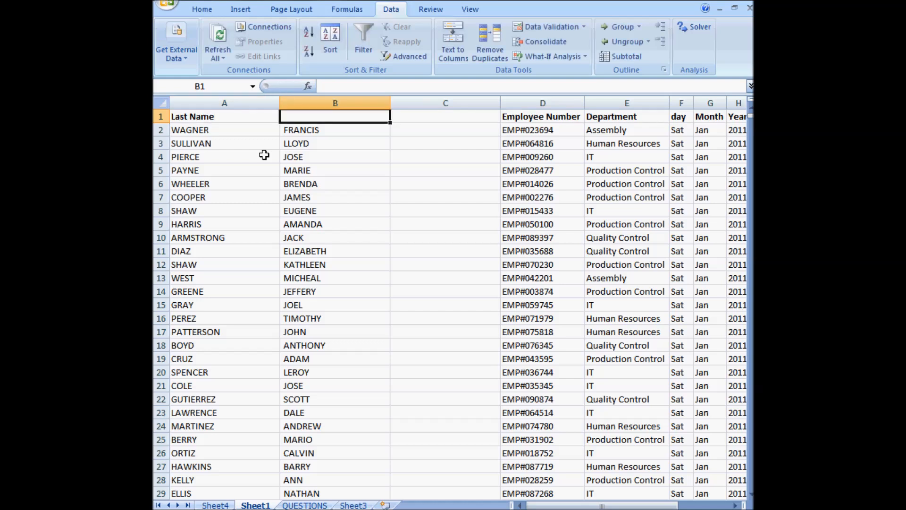
type("First Nam")
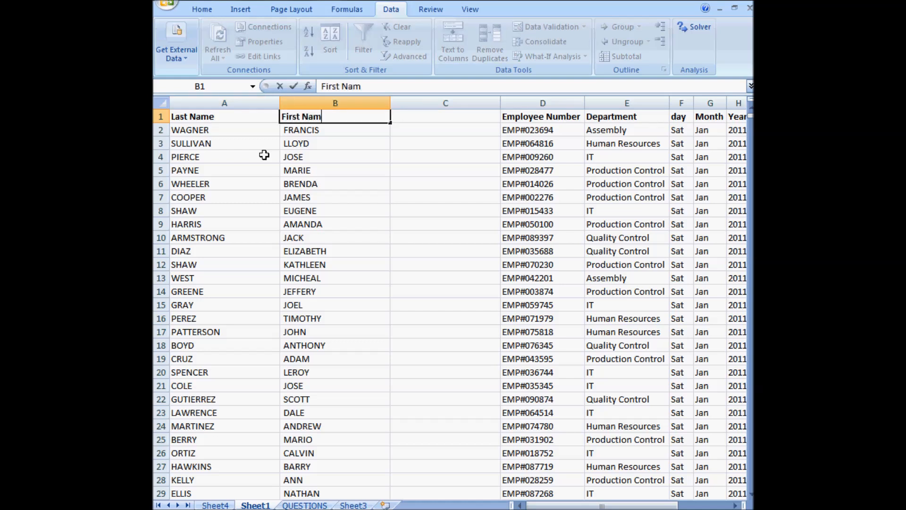
left_click(224, 129)
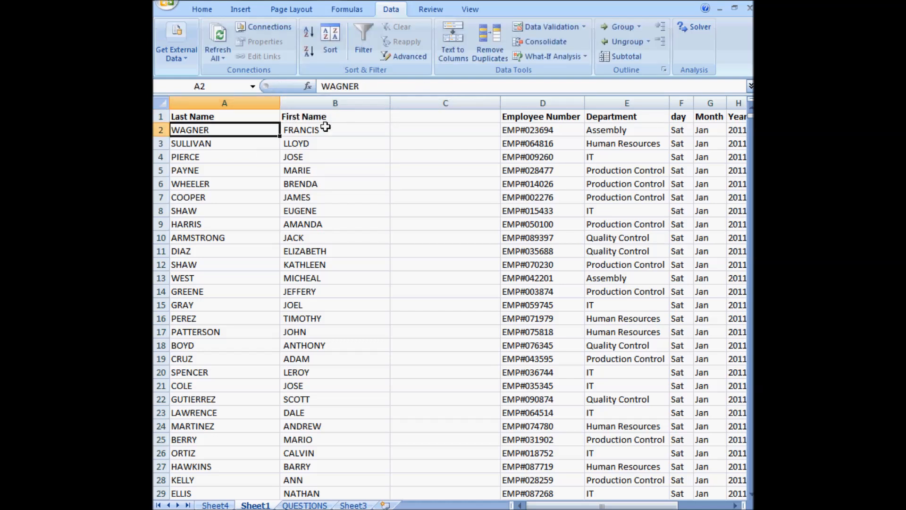
right_click(445, 102)
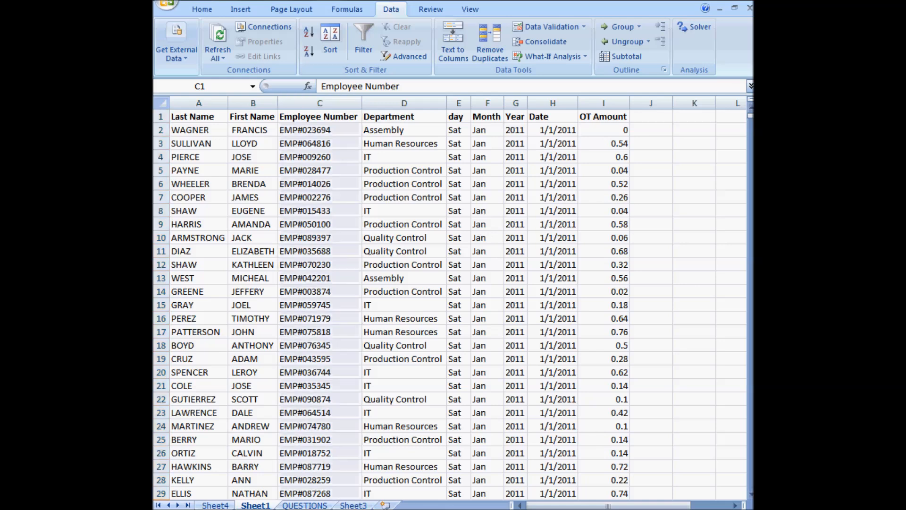
left_click(201, 9)
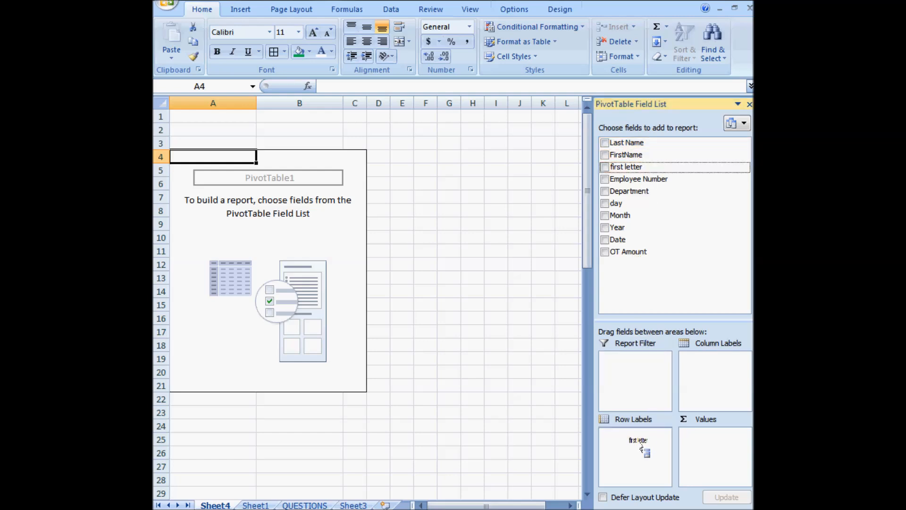
Step: Group the pivot by first letter with Count of Last Name, totalling 31,360
left_click(605, 167)
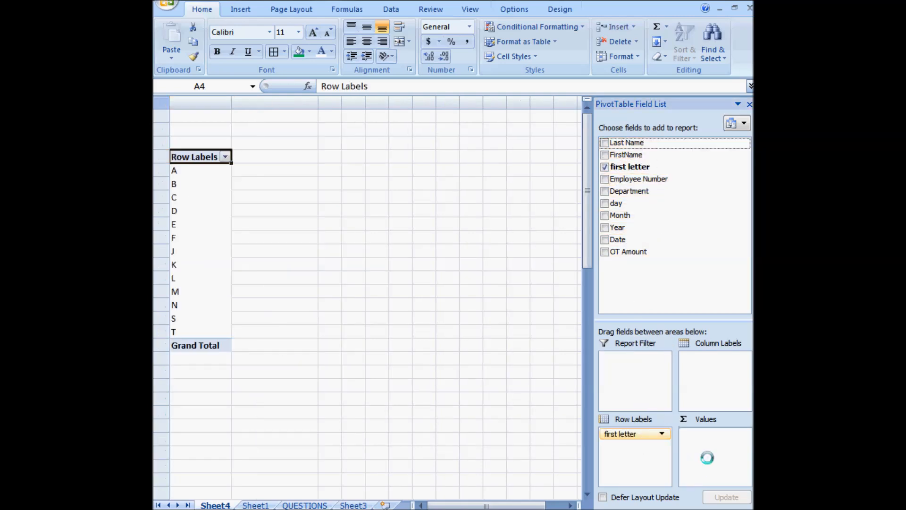
left_click(604, 142)
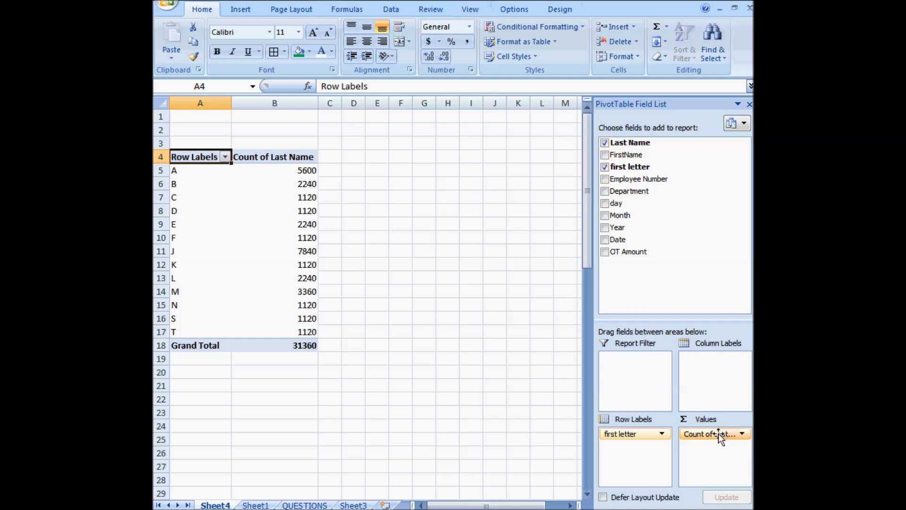
left_click(274, 318)
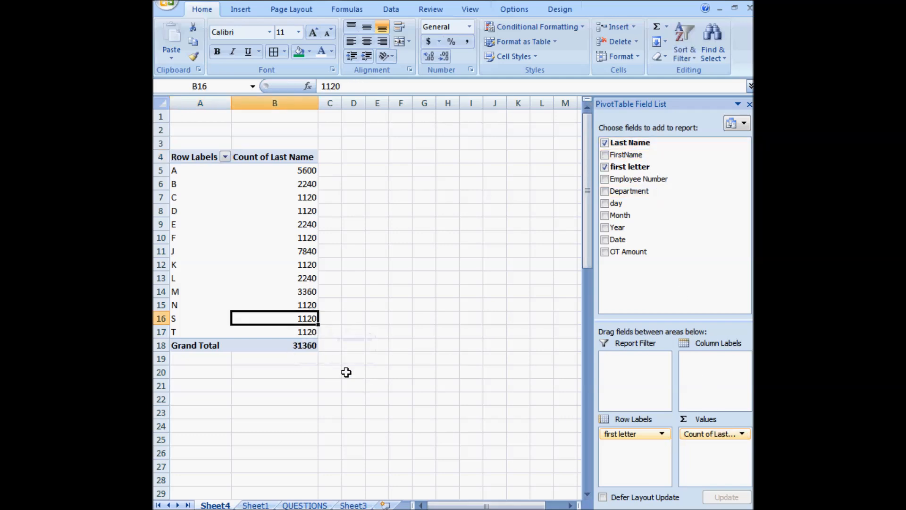
mouse_move(351, 338)
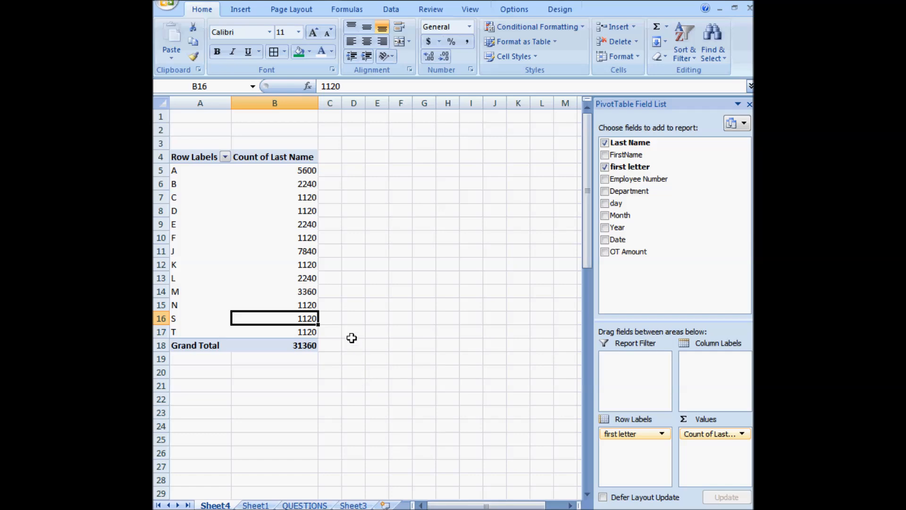
mouse_move(587, 394)
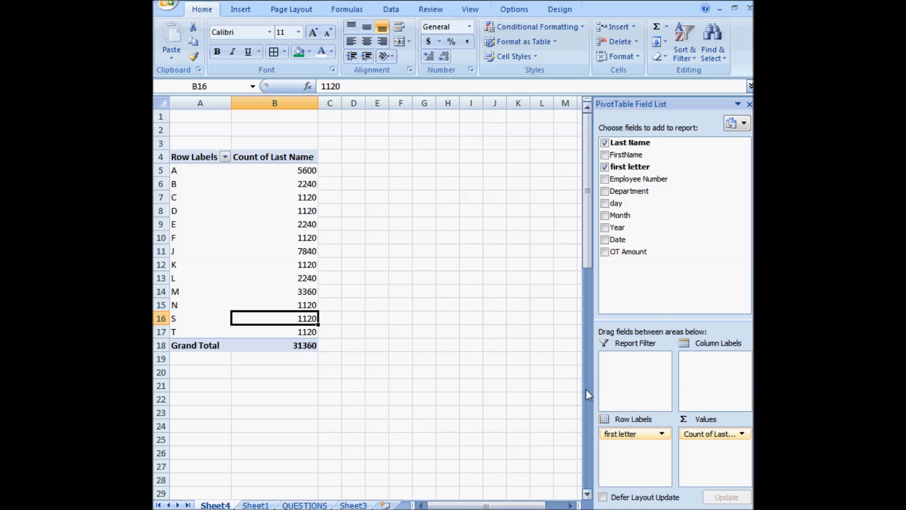
Step: Enter the running formula =COUNTIF($E$2:E2,E2) in the new column on Sheet1
left_click(255, 505)
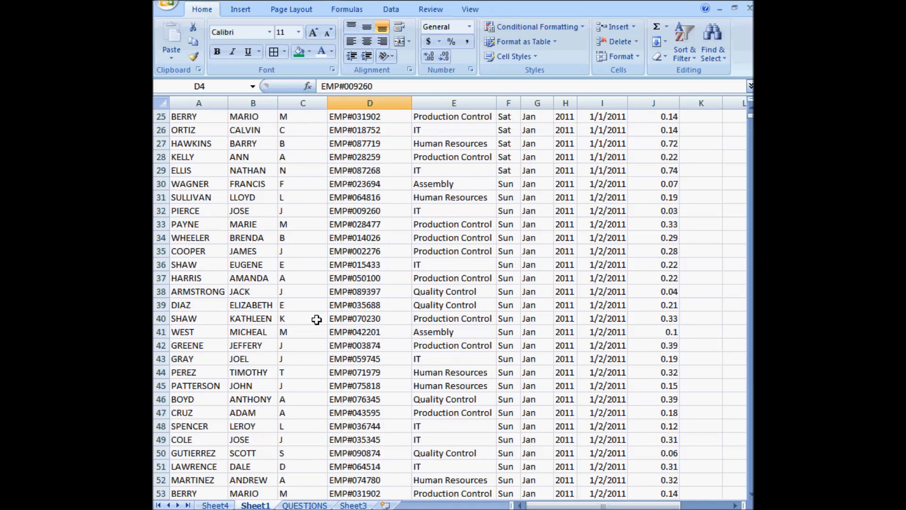
scroll("down", 3)
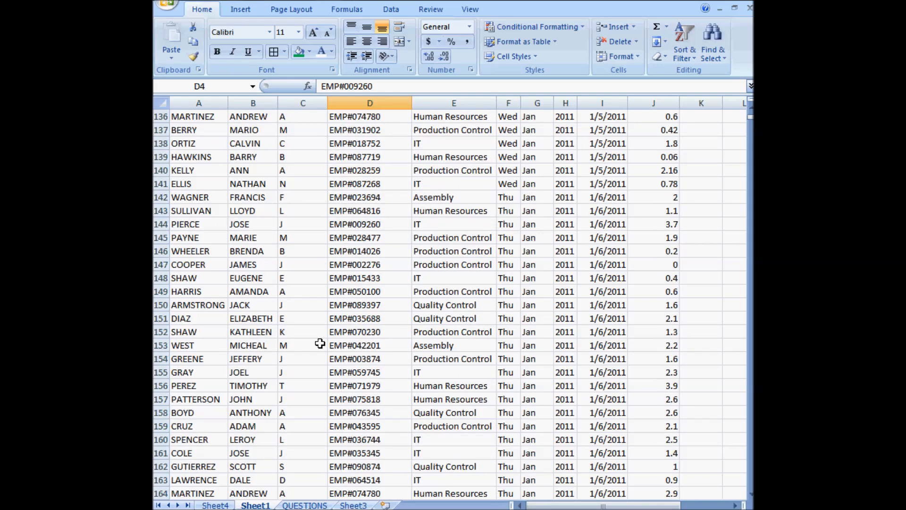
scroll("down", 3)
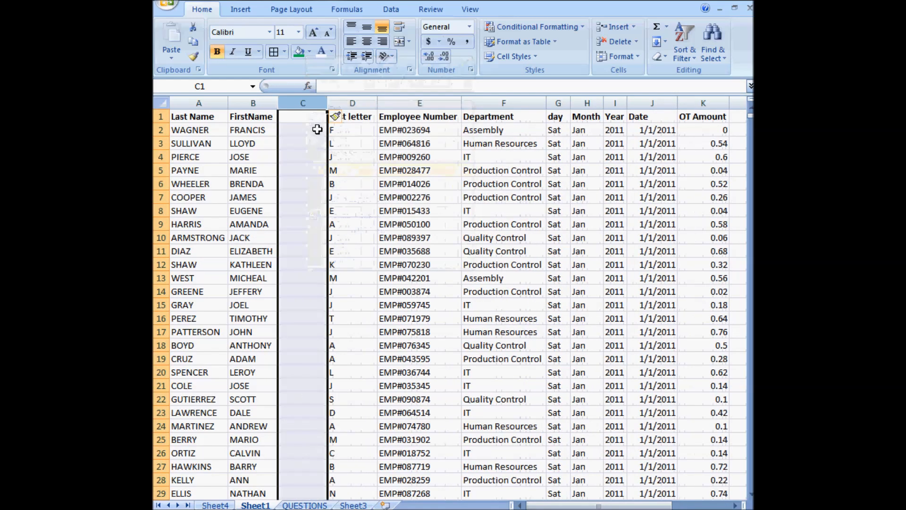
left_click(302, 129)
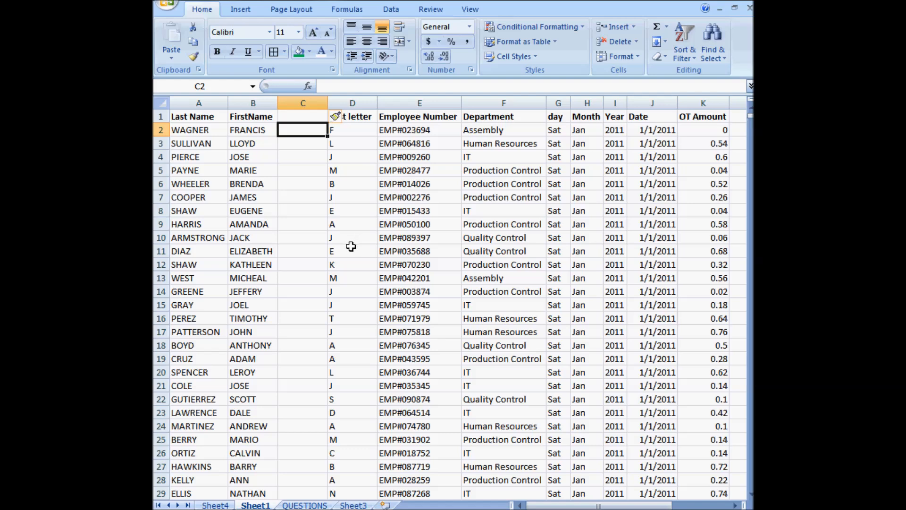
mouse_move(360, 251)
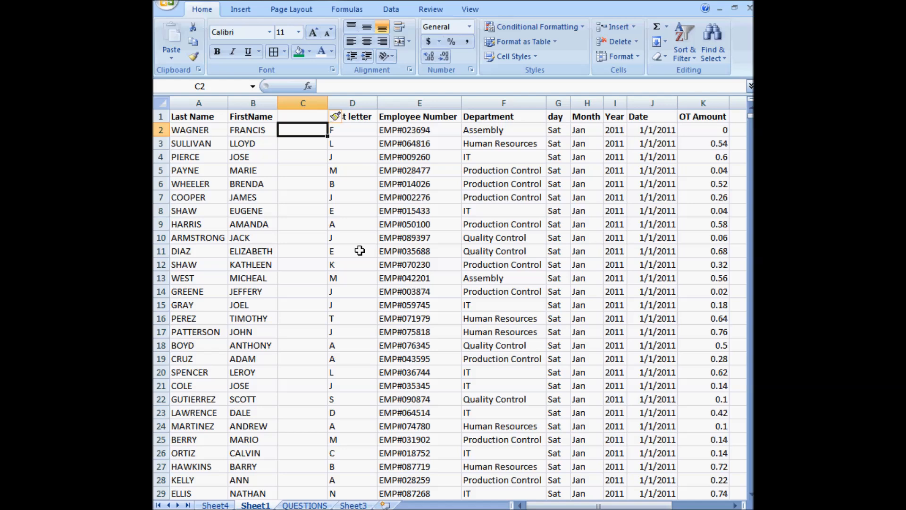
type("=")
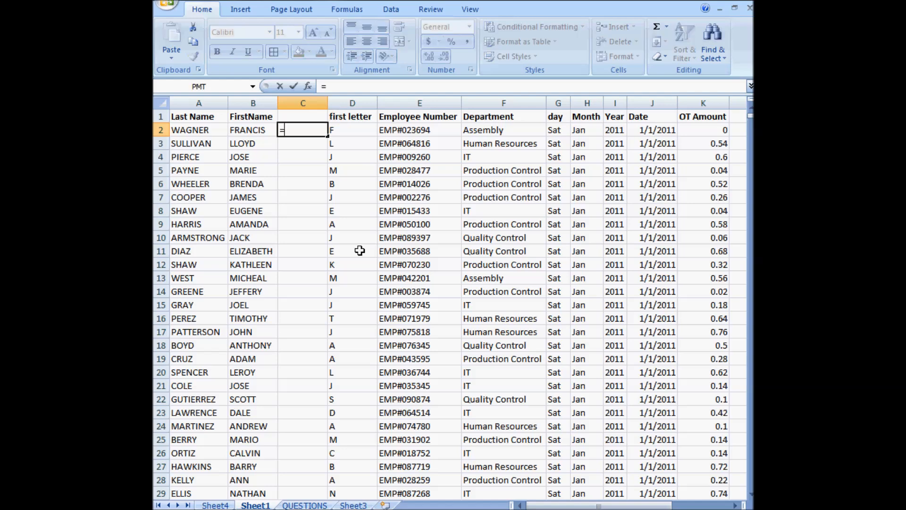
type("countif(E:E,E2")
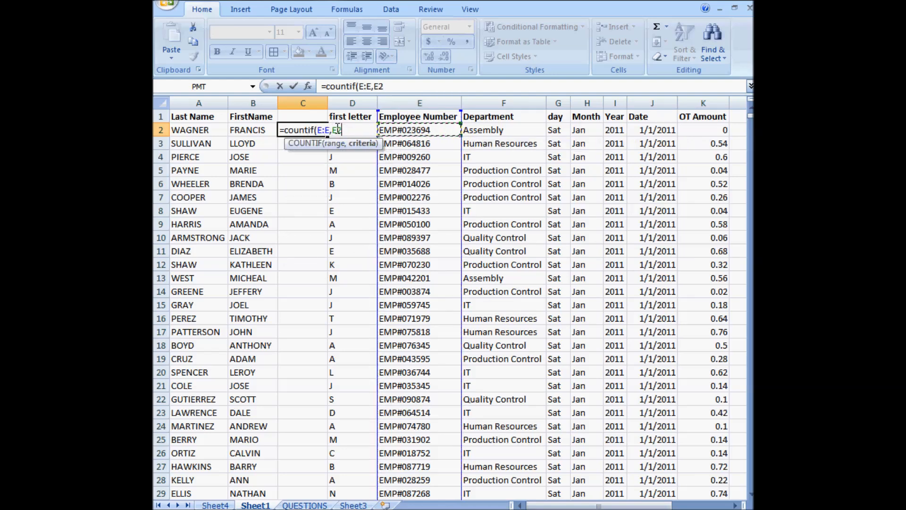
type(")")
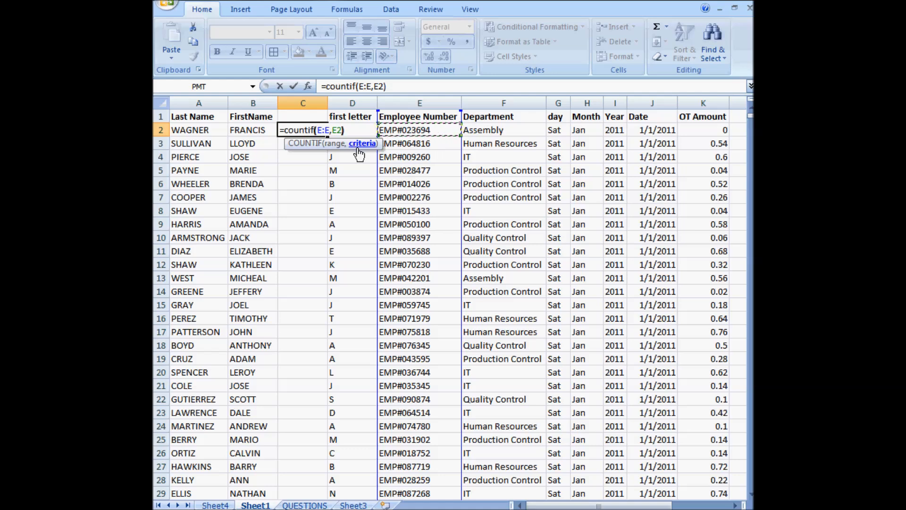
mouse_move(354, 179)
type("2")
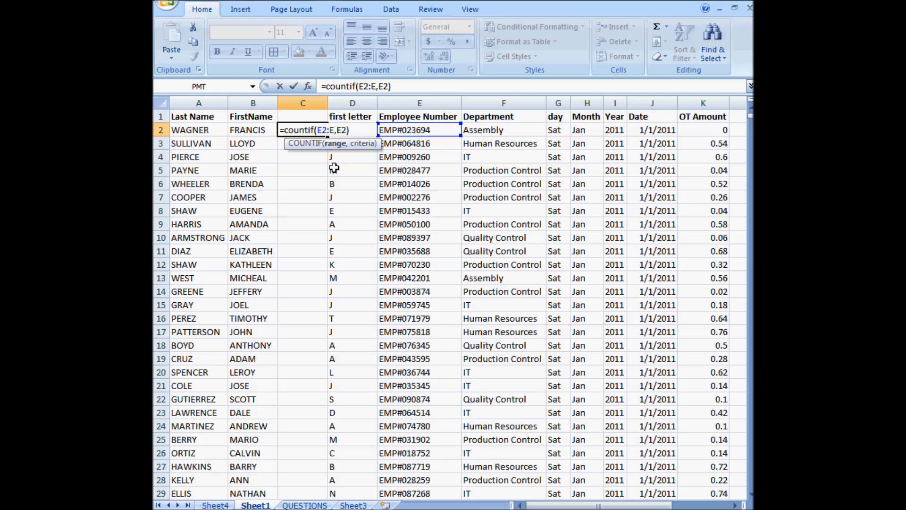
key("f4")
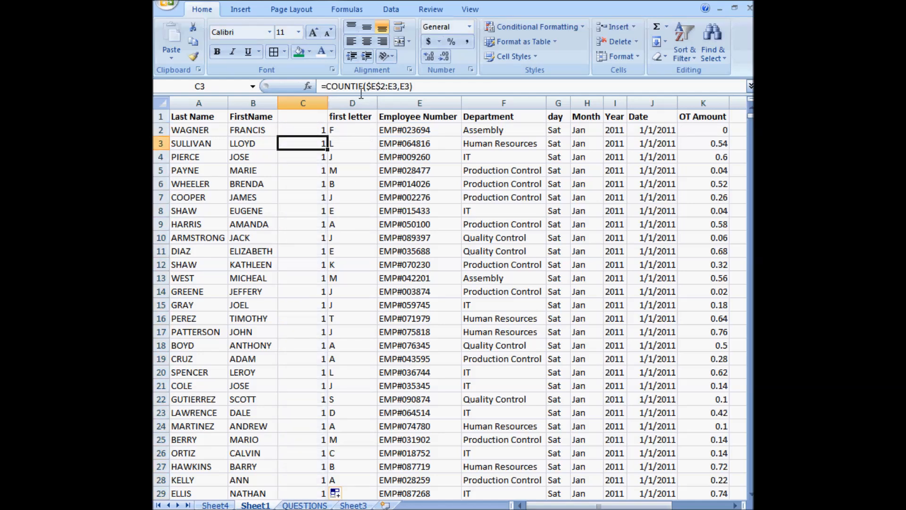
Step: Verify the filled-down COUNTIF ranges and label the column header 'count'
double_click(302, 142)
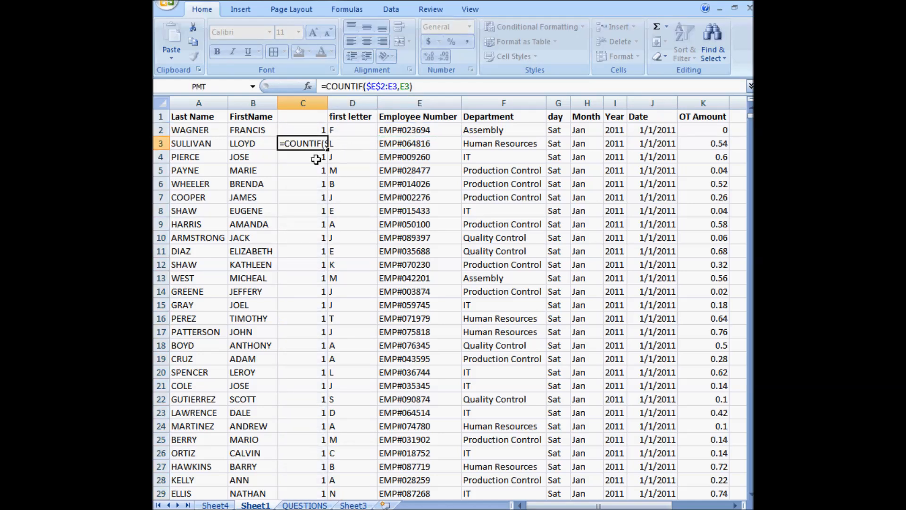
left_click(302, 265)
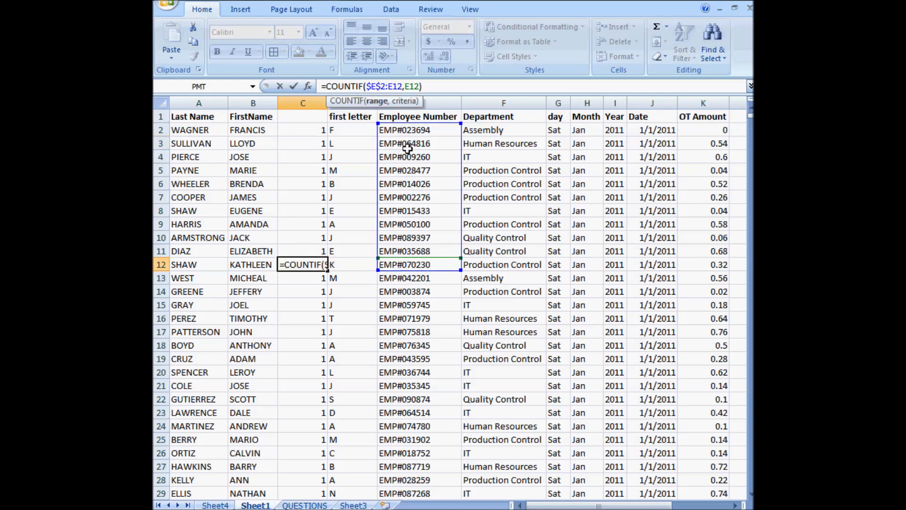
mouse_move(414, 170)
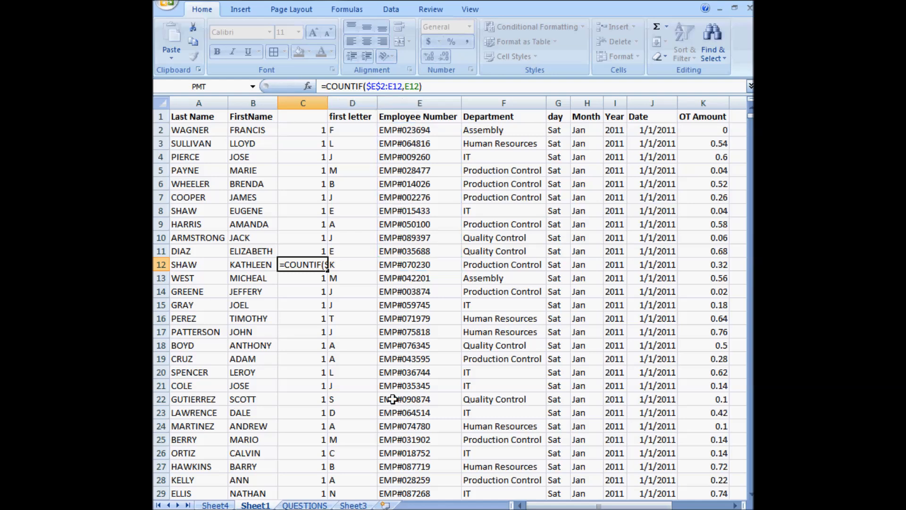
mouse_move(316, 196)
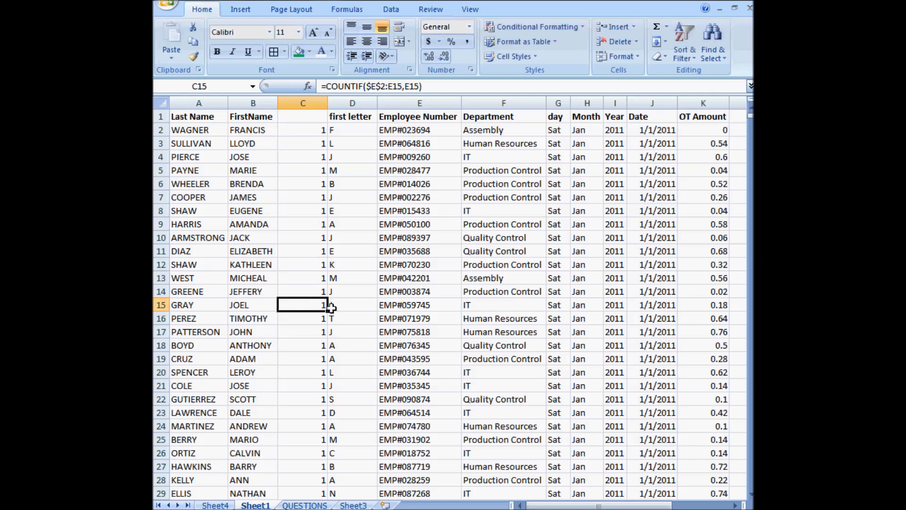
scroll("down", 3)
type("count")
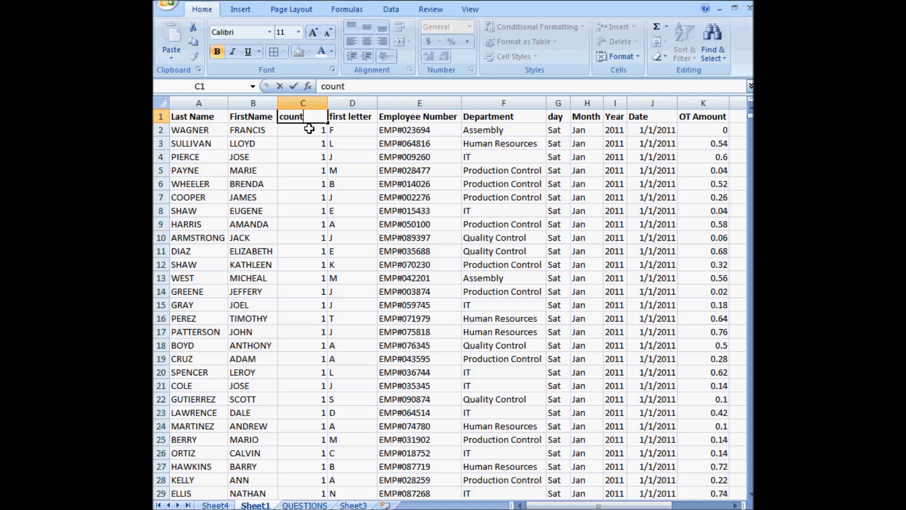
left_click(302, 129)
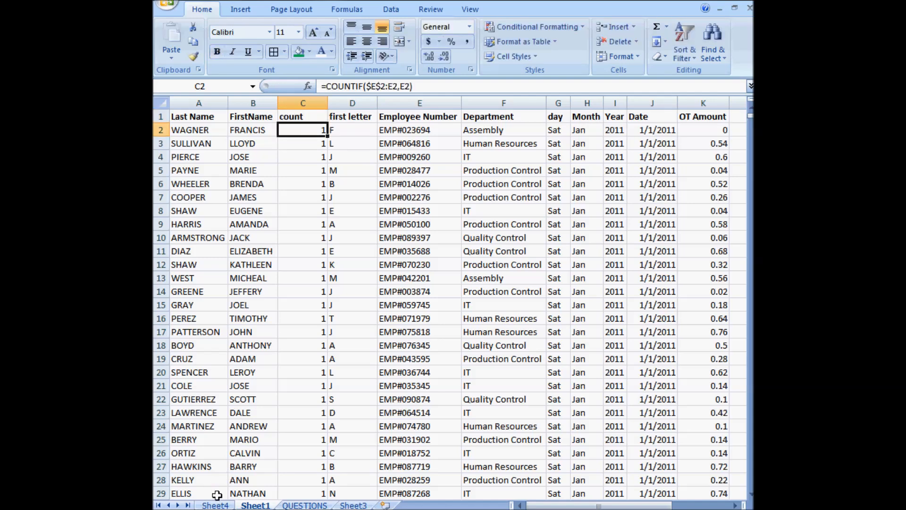
Step: Filter the first-letter pivot by count = 1, checking the reduced totals
left_click(215, 505)
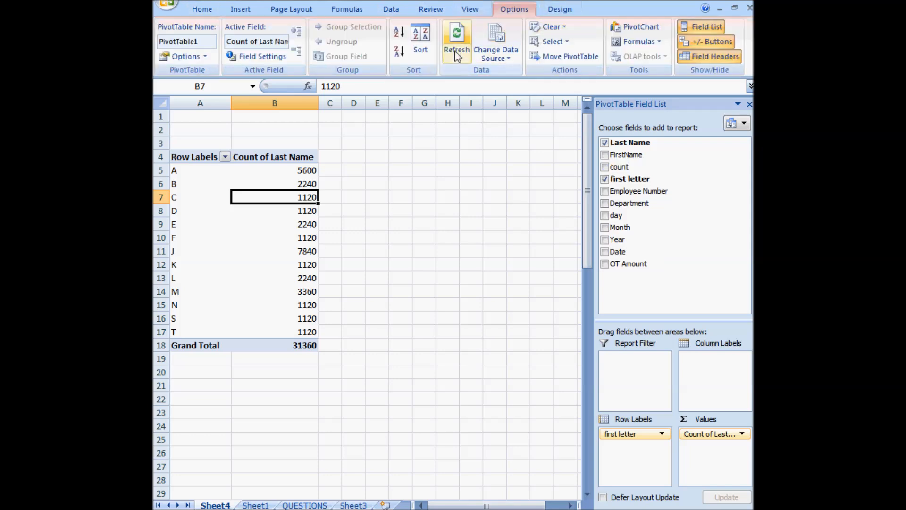
mouse_move(618, 227)
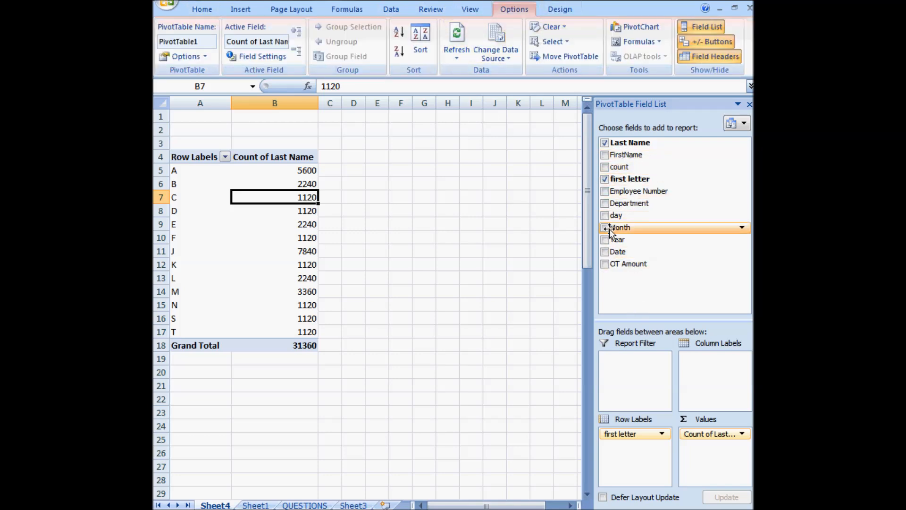
left_click(605, 167)
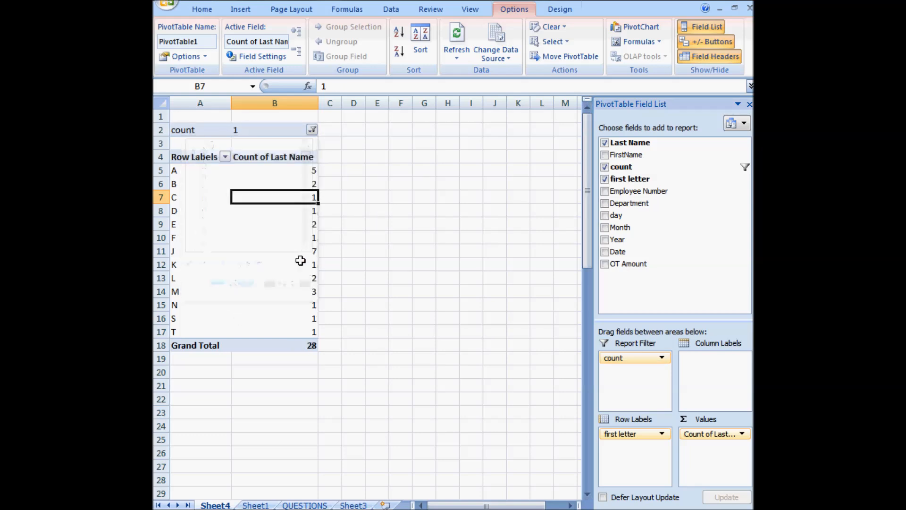
left_click(274, 318)
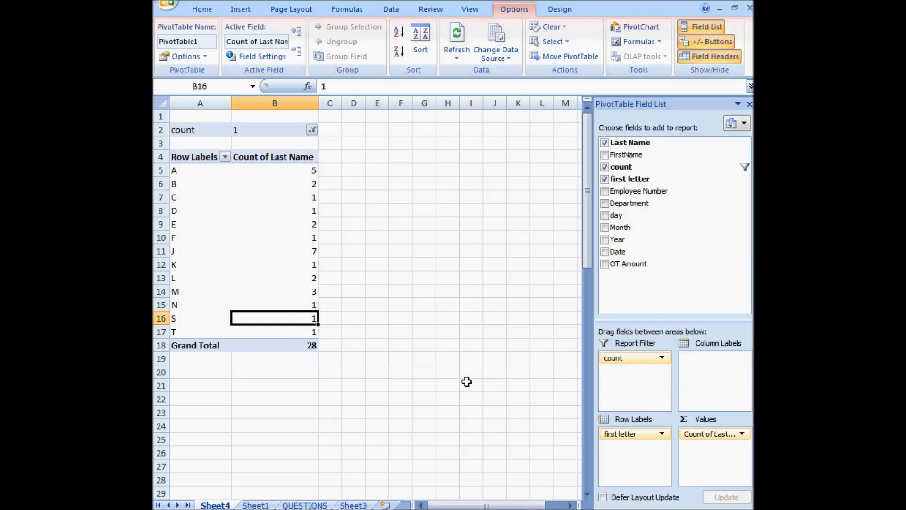
left_click(255, 505)
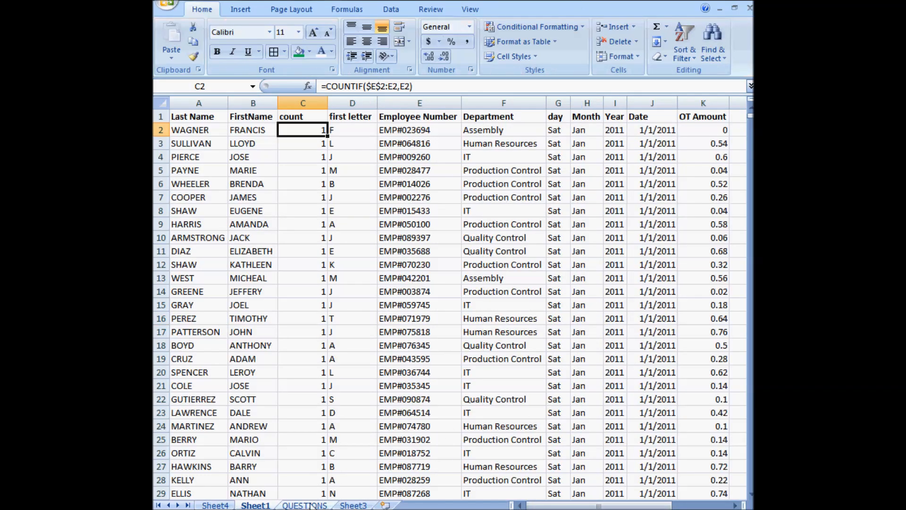
left_click(304, 505)
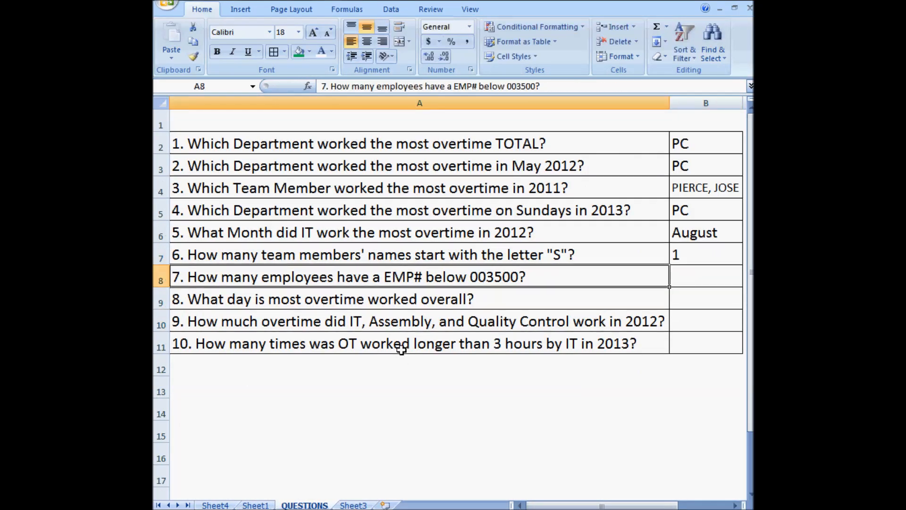
mouse_move(494, 290)
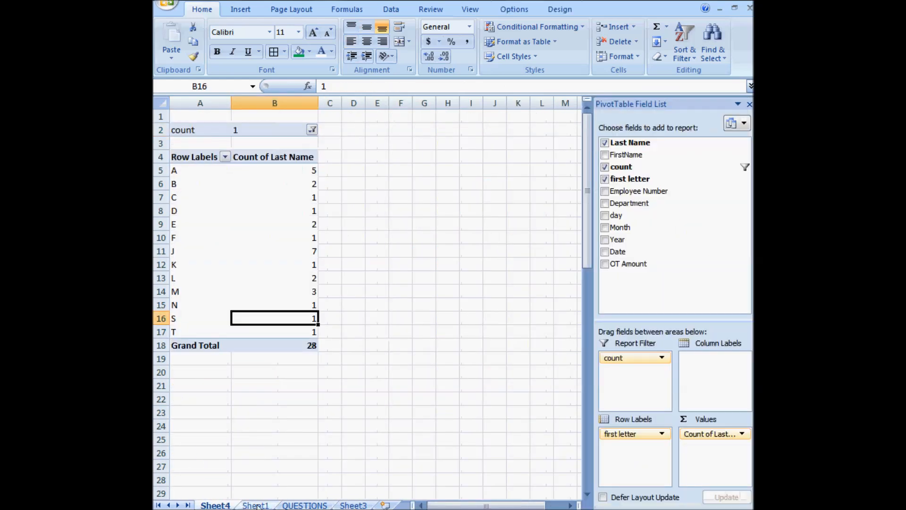
Step: Insert a blank column before Department and begin the RIGHT-based flag formula
left_click(255, 505)
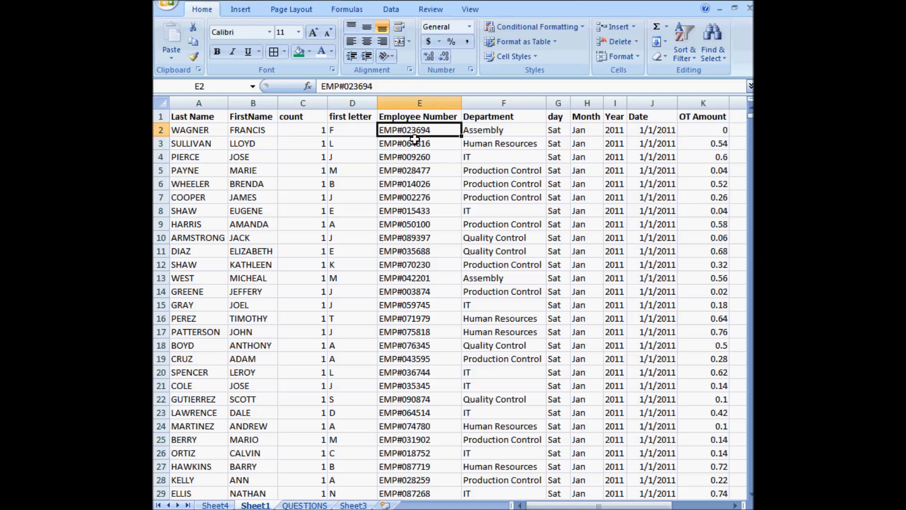
right_click(503, 116)
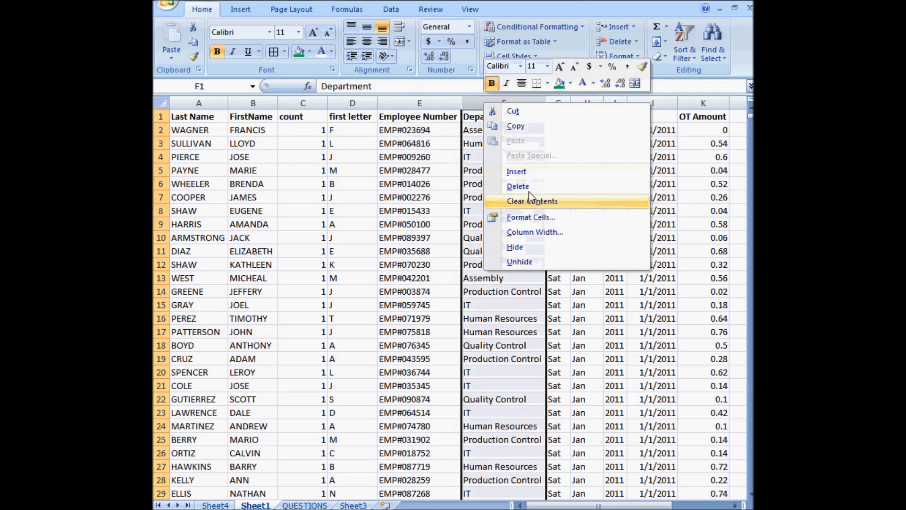
left_click(531, 201)
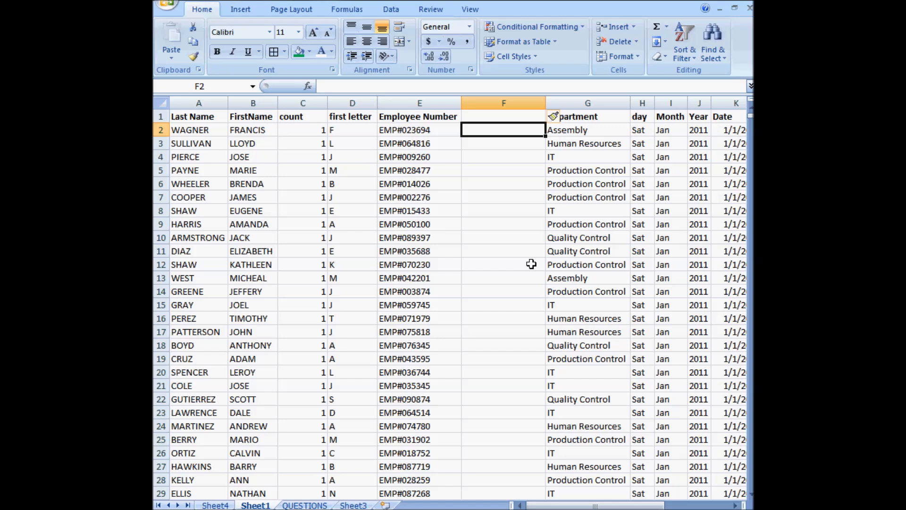
type("=")
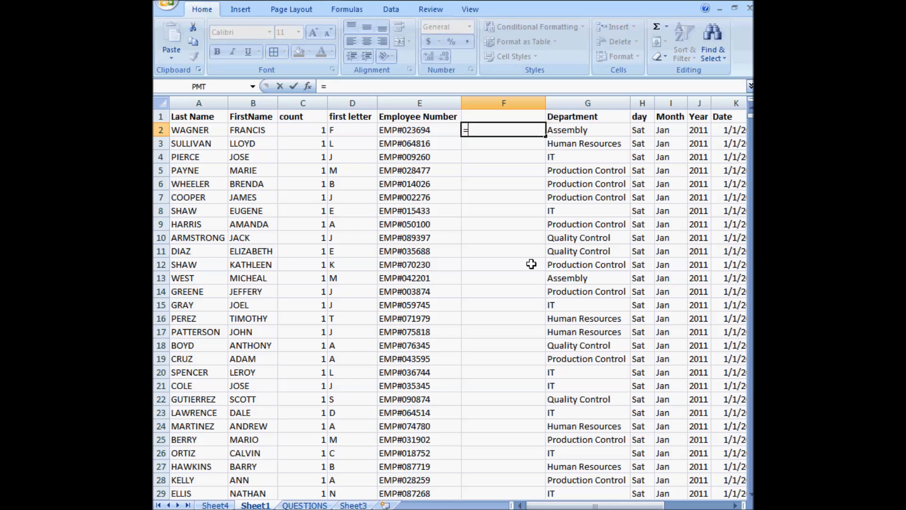
type("right(")
left_click(503, 116)
type("emp number")
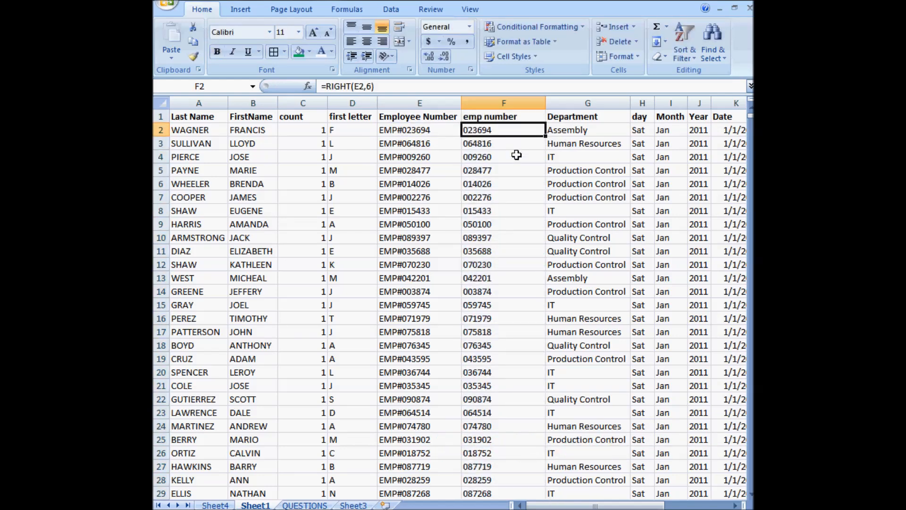
mouse_move(502, 177)
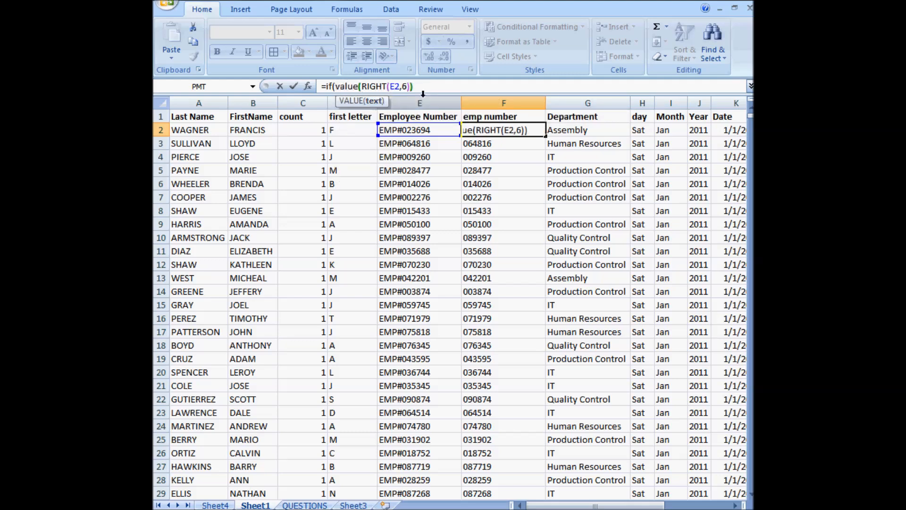
Step: Complete =IF(VALUE(RIGHT(E2,6))<3501,1,0), correcting the 3501 threshold before confirming
type("<")
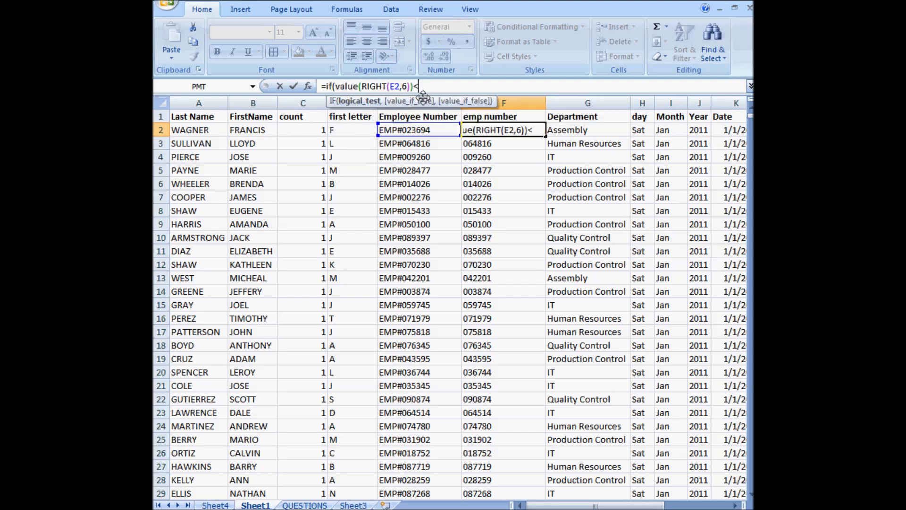
type("<35")
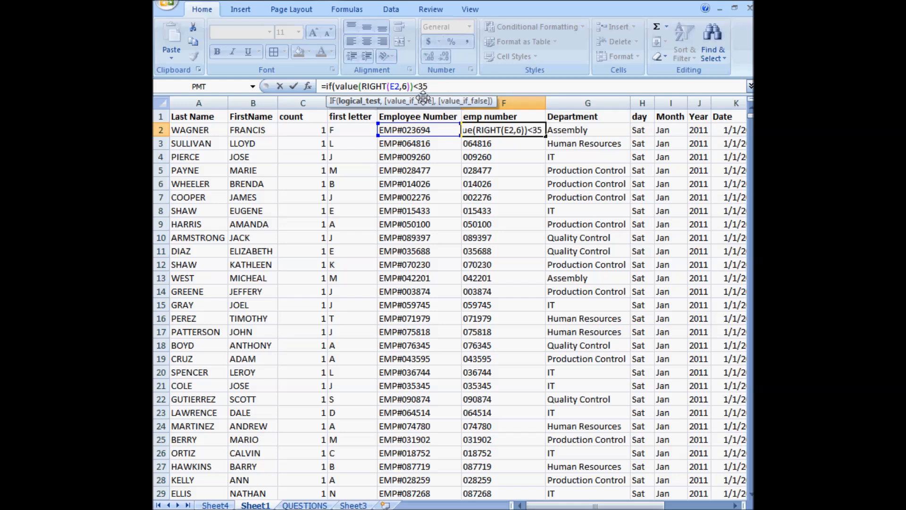
type("01")
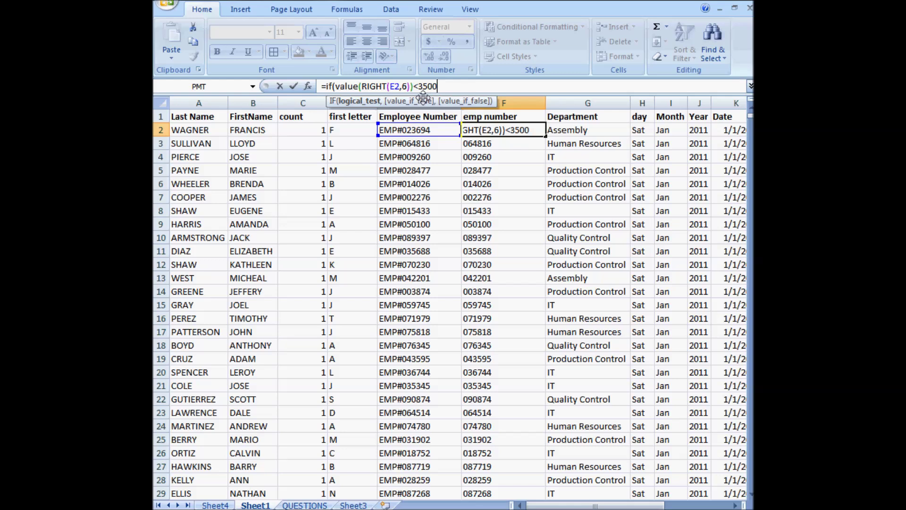
type("1")
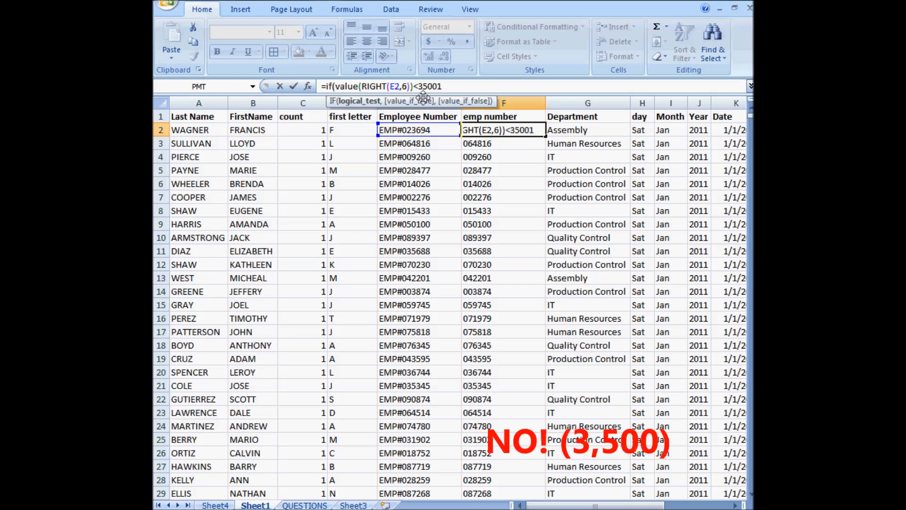
type(",1")
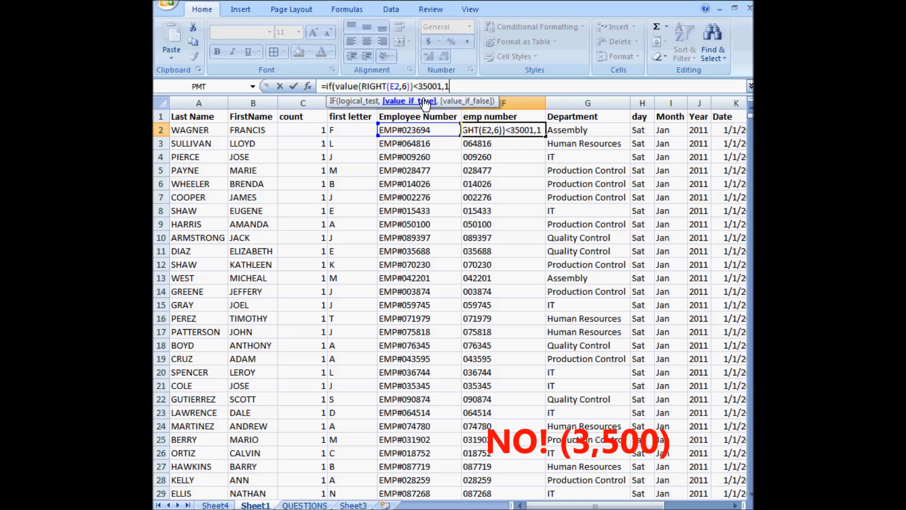
type(",0)")
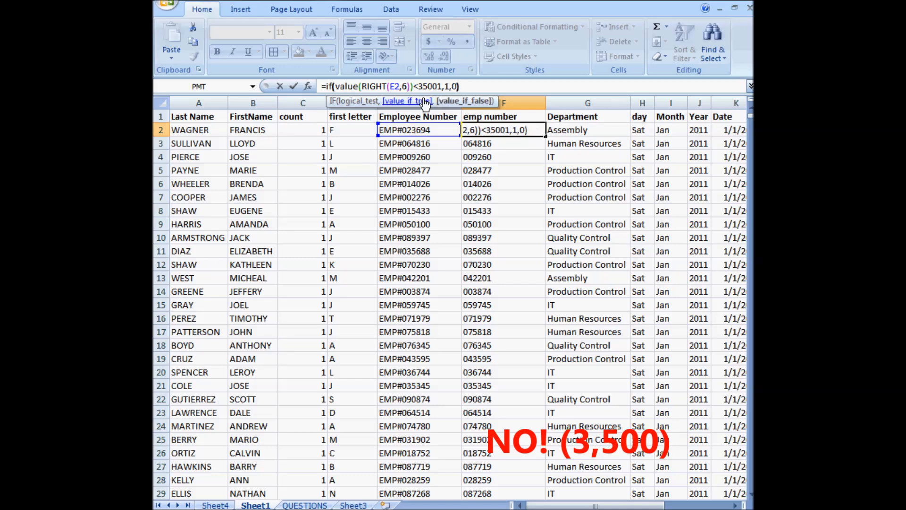
left_click(305, 505)
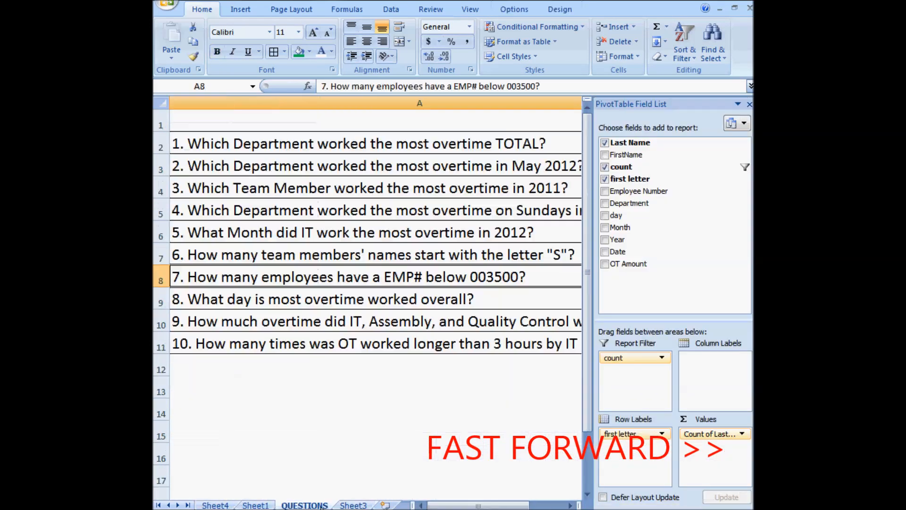
left_click(255, 505)
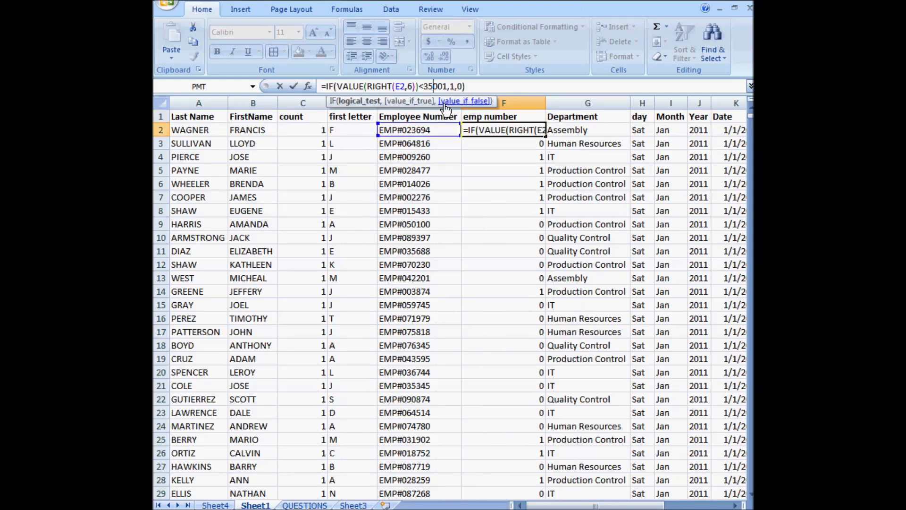
key("Return")
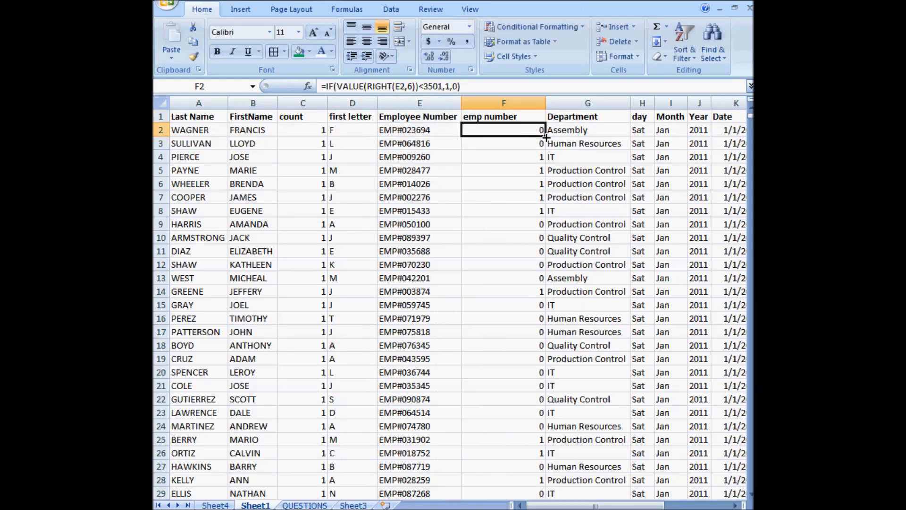
Step: Filter the pivot to emp number 1 and record 1 for question 7
left_click(215, 505)
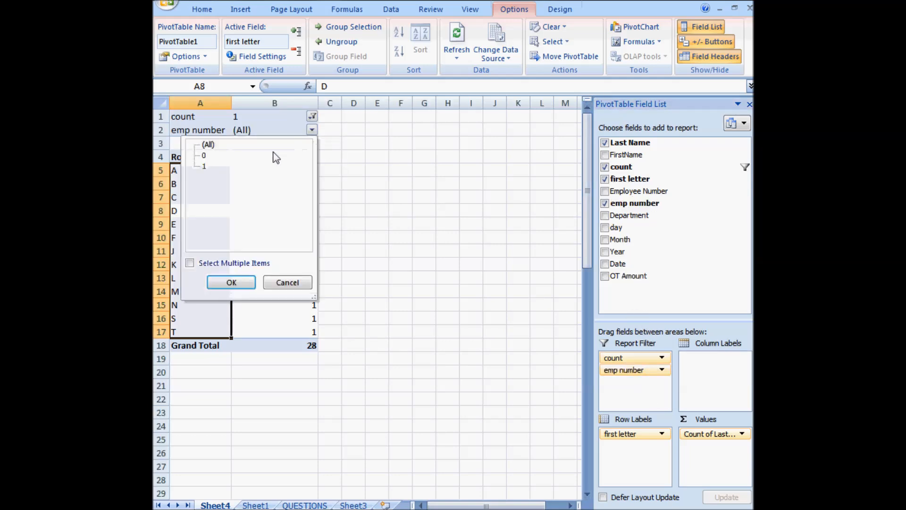
left_click(231, 282)
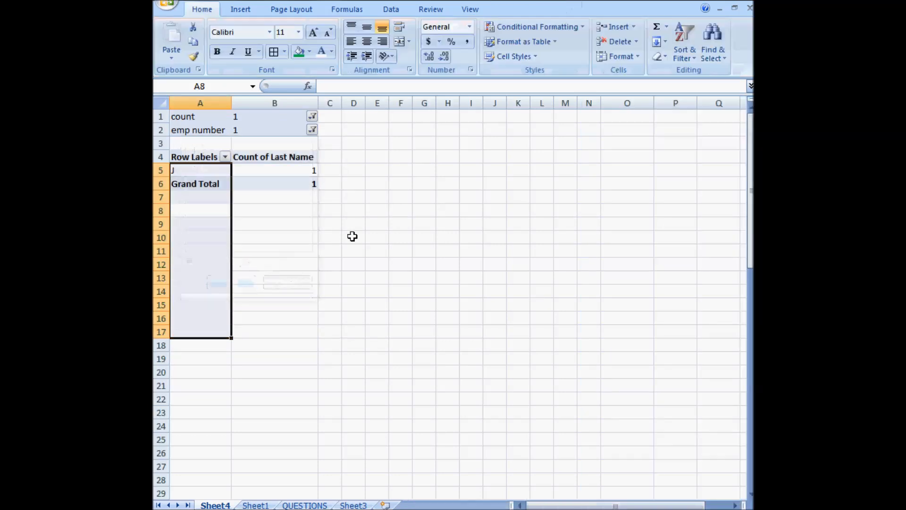
left_click(200, 170)
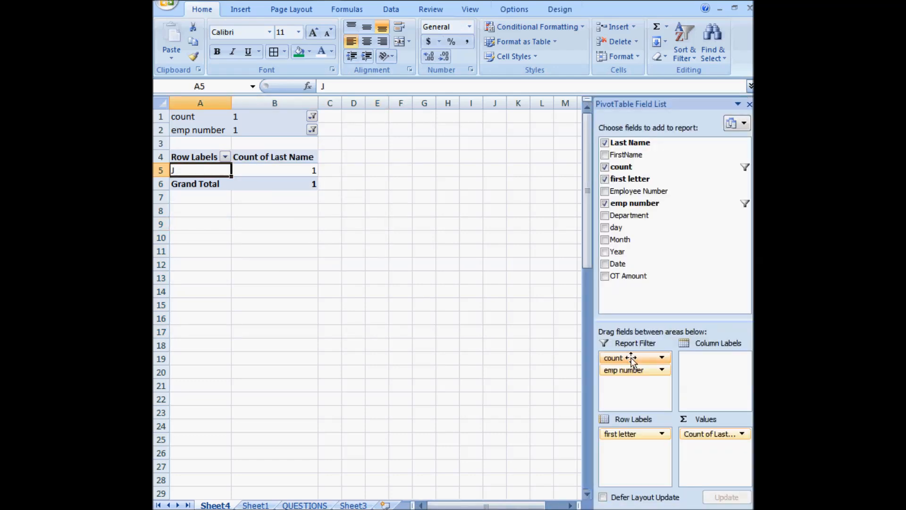
left_click(605, 179)
type("1")
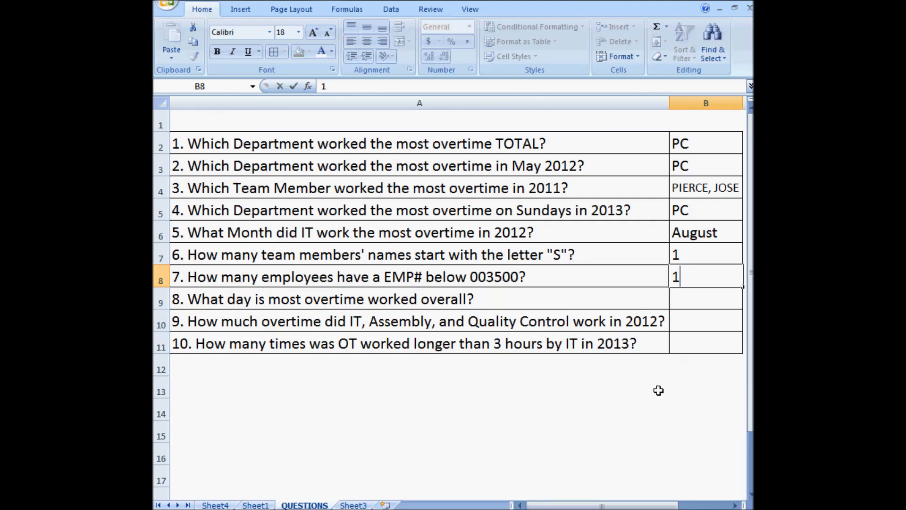
left_click(322, 299)
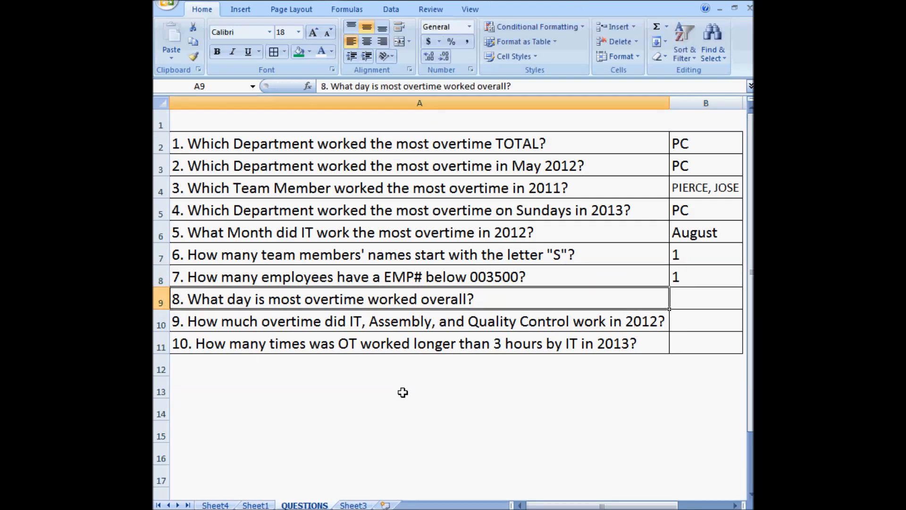
mouse_move(278, 401)
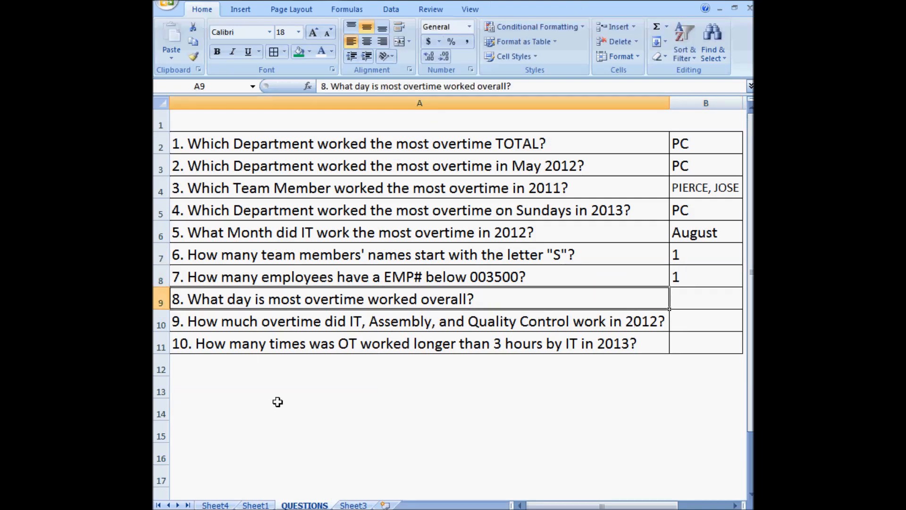
Step: Clear the pivot and show Sum of OT Amount by day, Friday highest at 9802.32
left_click(214, 505)
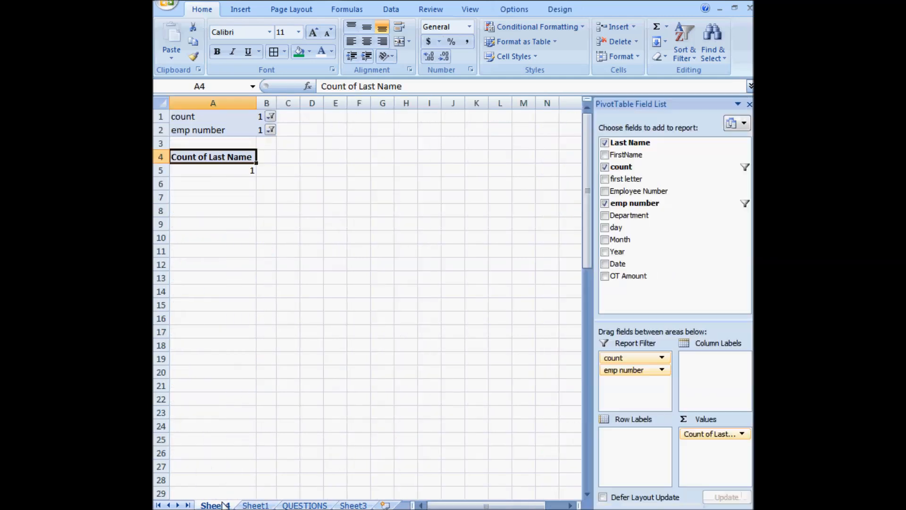
left_click(604, 166)
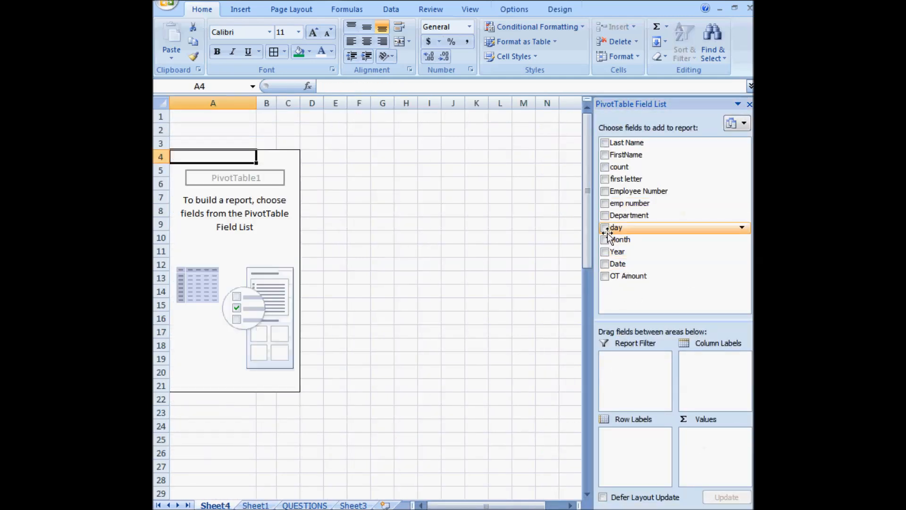
left_click(605, 227)
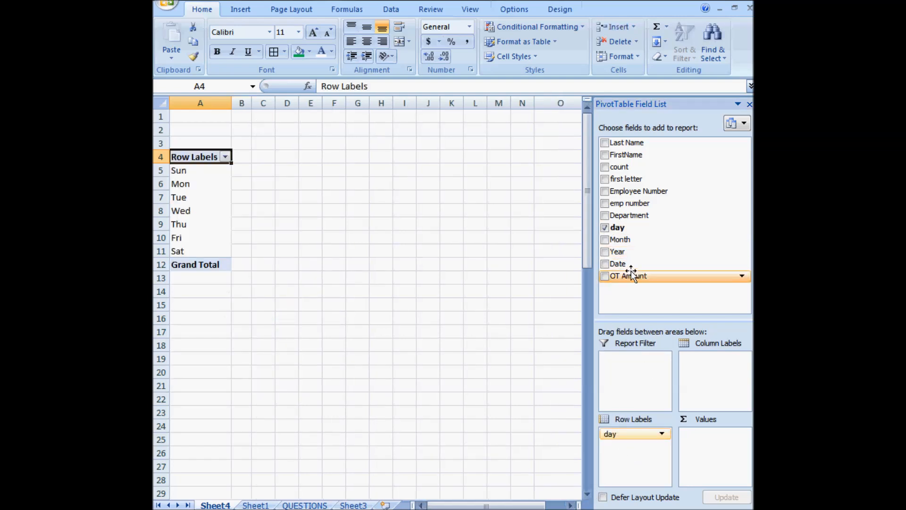
left_click(605, 276)
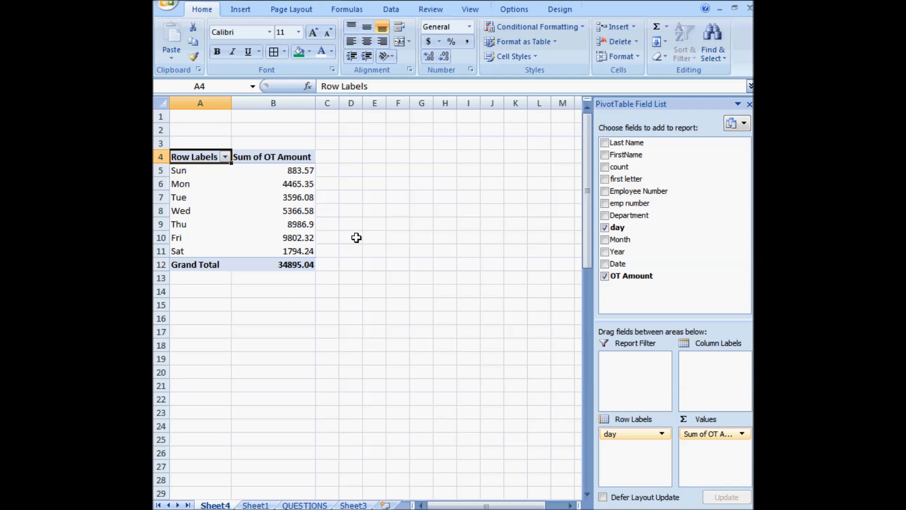
left_click(339, 238)
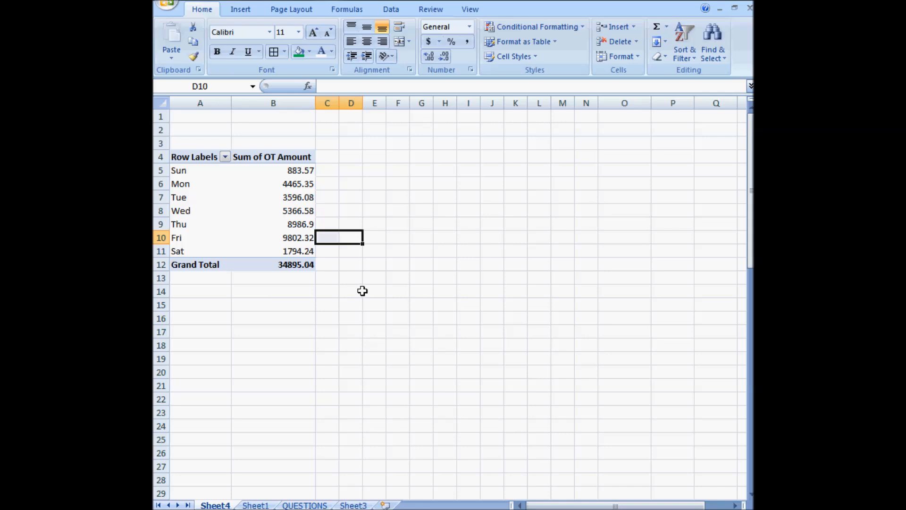
mouse_move(279, 443)
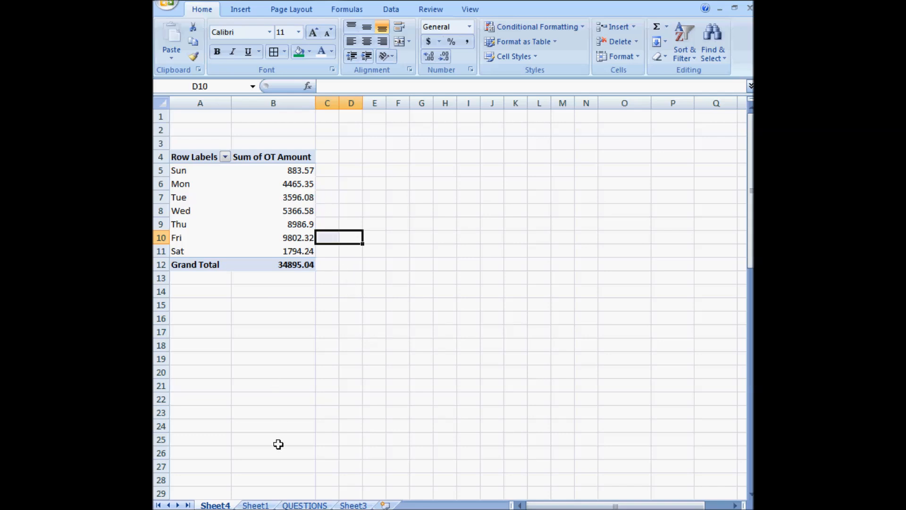
Step: Enter Friday in B9 of the QUESTIONS sheet
left_click(304, 505)
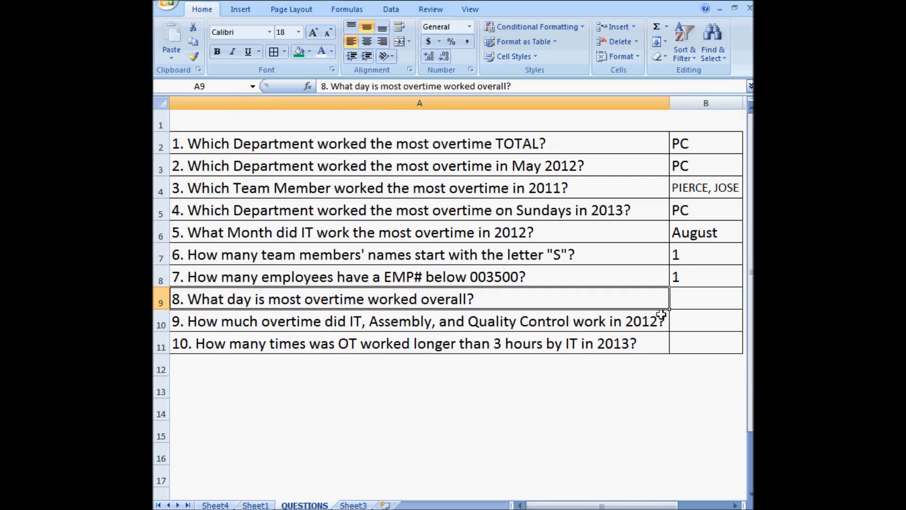
type("Frida")
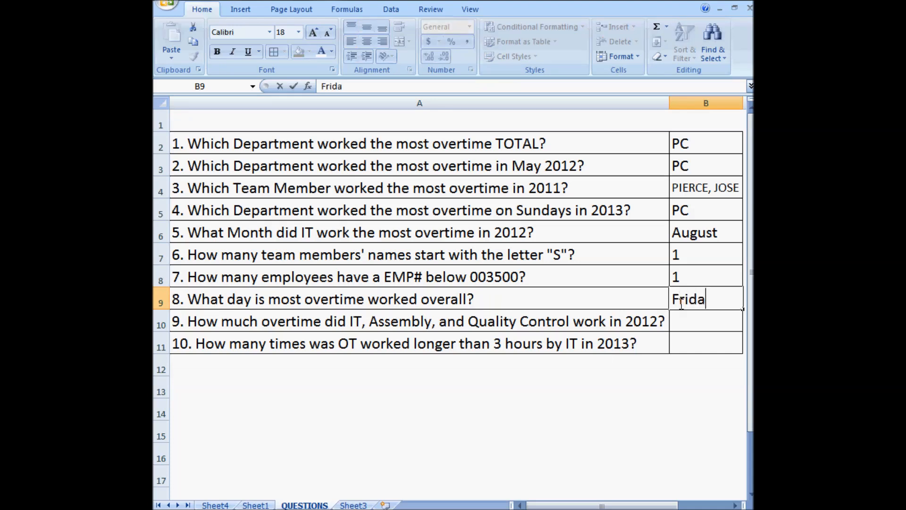
key("Return")
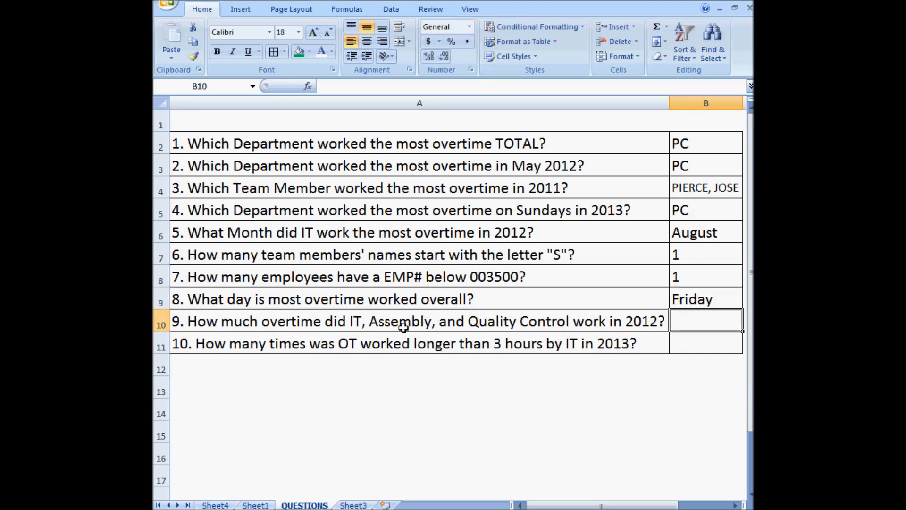
mouse_move(188, 497)
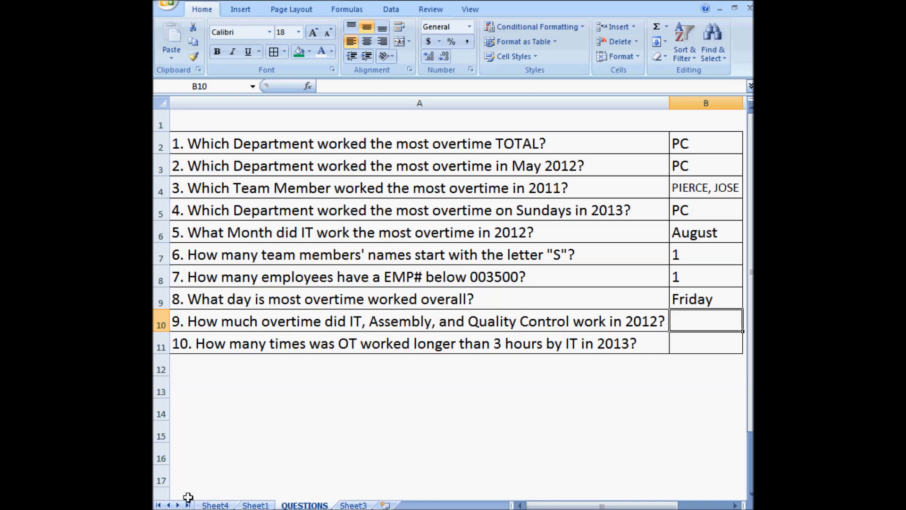
Step: Add a Department report filter excluding unneeded departments and total OT Amount by Year
left_click(215, 504)
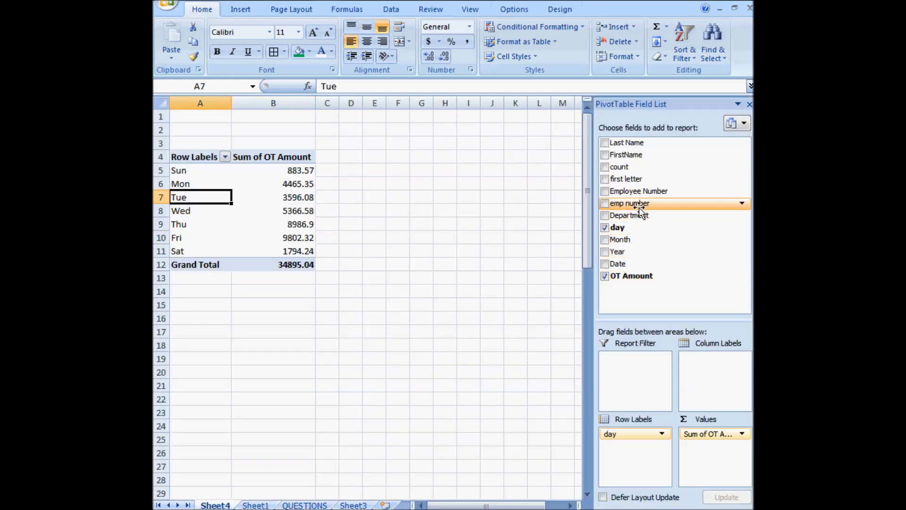
left_click(604, 215)
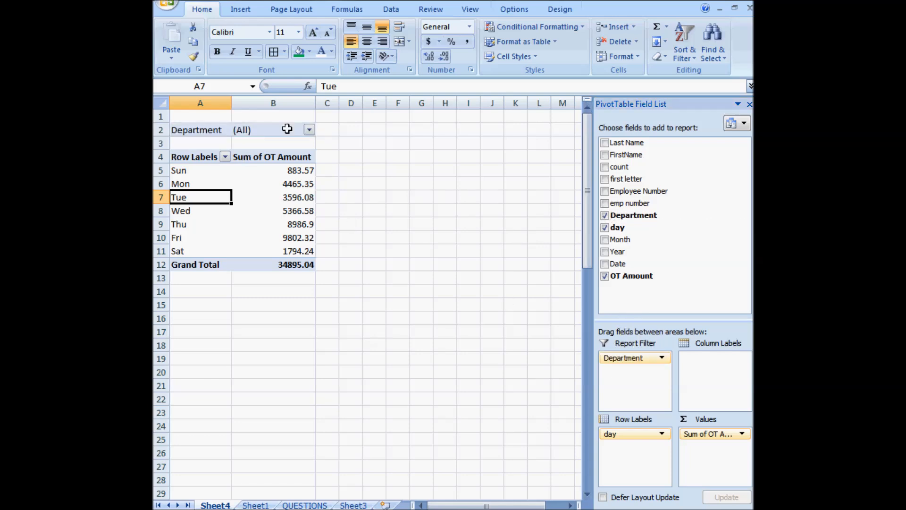
left_click(309, 129)
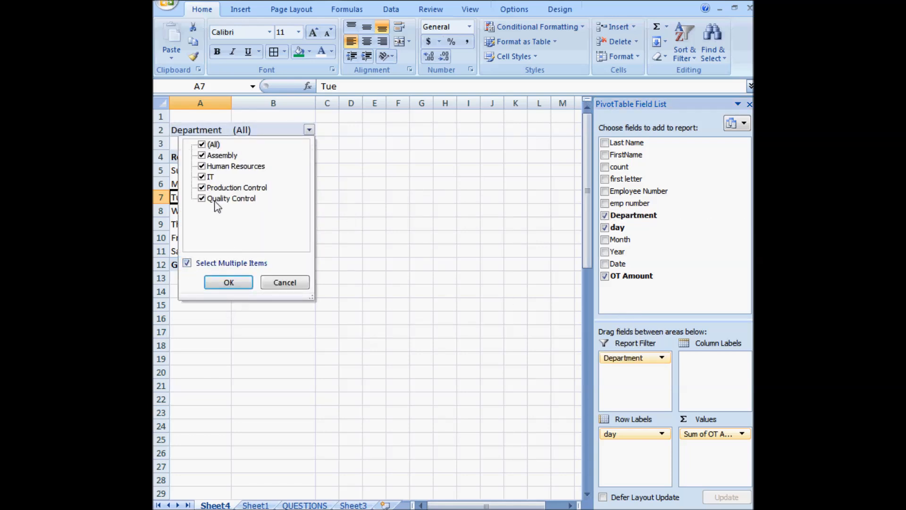
left_click(201, 144)
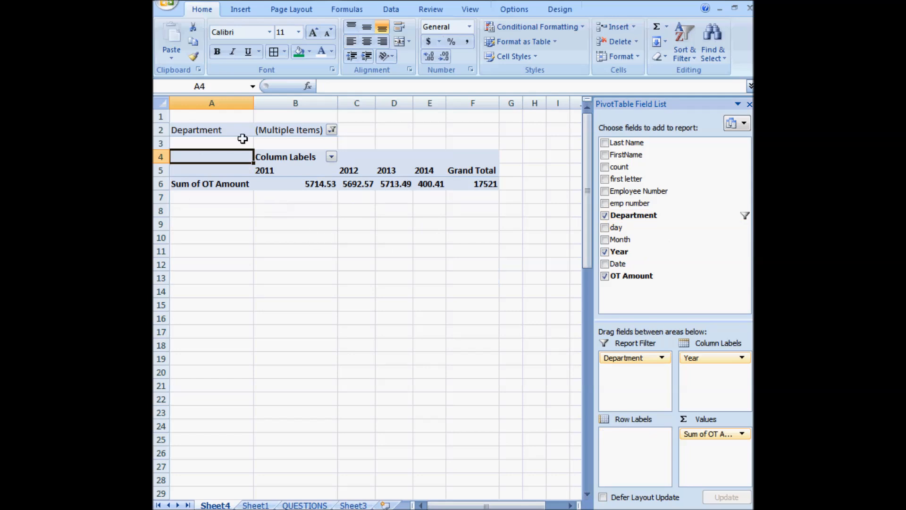
left_click(357, 184)
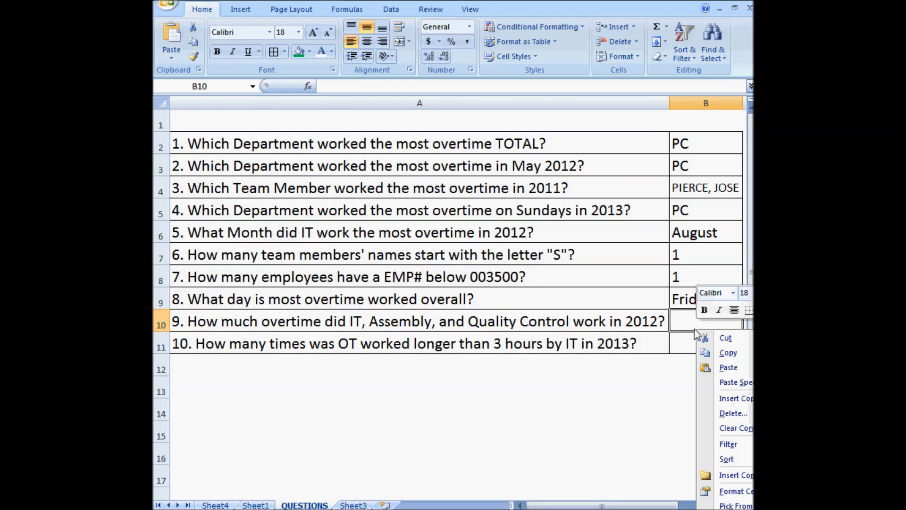
Step: Paste 5692.57 into B10 as a value only
left_click(736, 382)
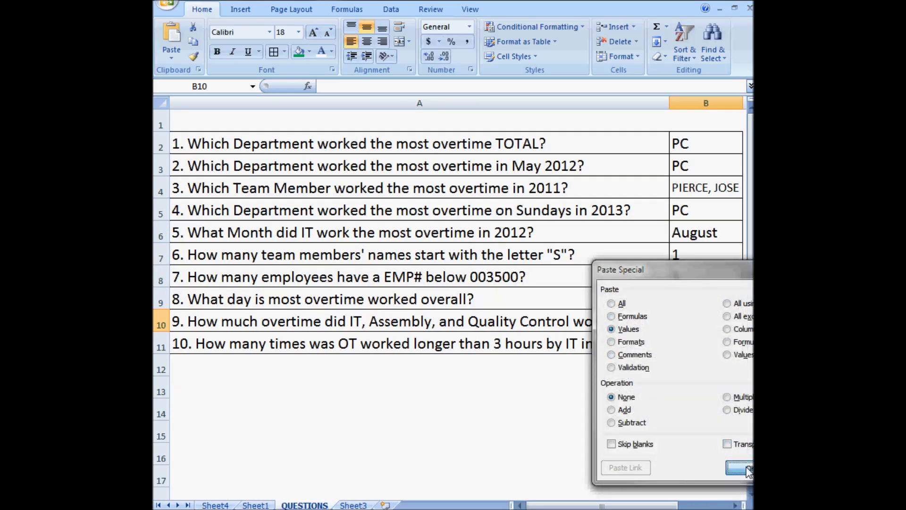
left_click(740, 467)
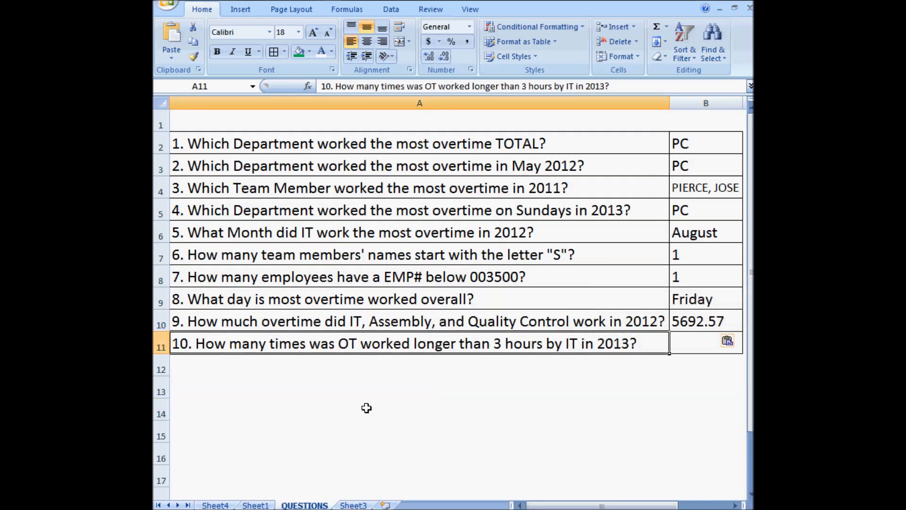
mouse_move(339, 366)
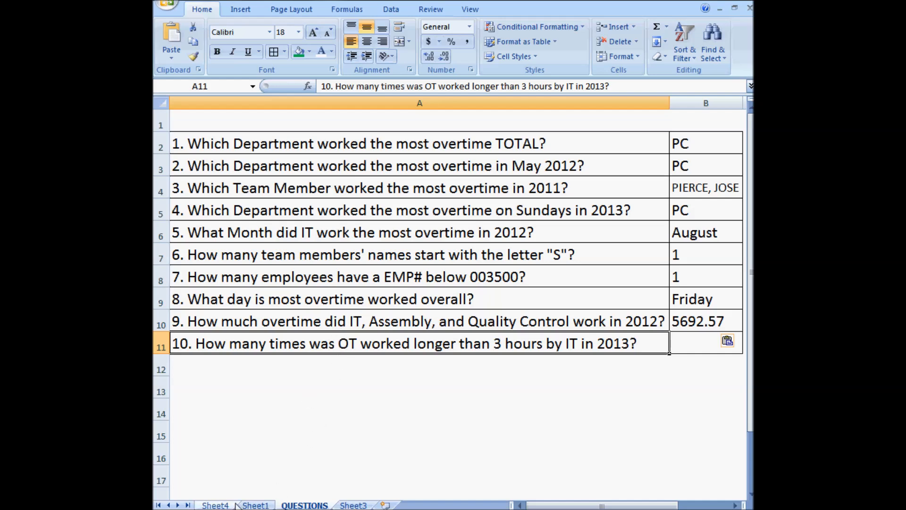
Step: Add the 'over3' header in L1 and =IF(M2>3,1,0) in L2, formatted as General
left_click(254, 505)
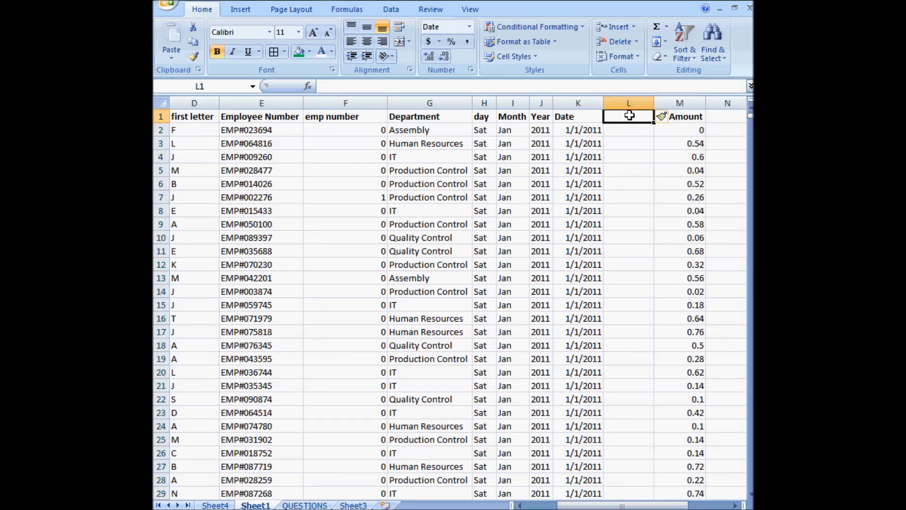
mouse_move(383, 365)
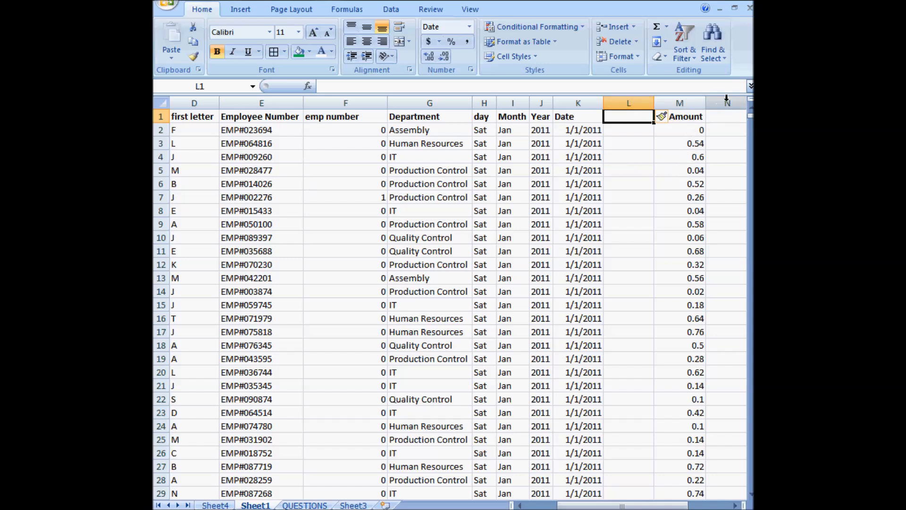
left_click(726, 116)
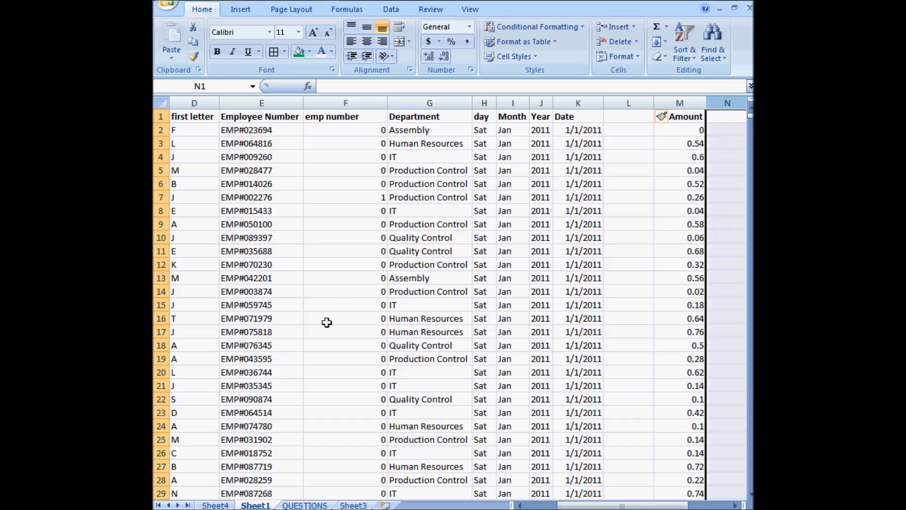
mouse_move(724, 121)
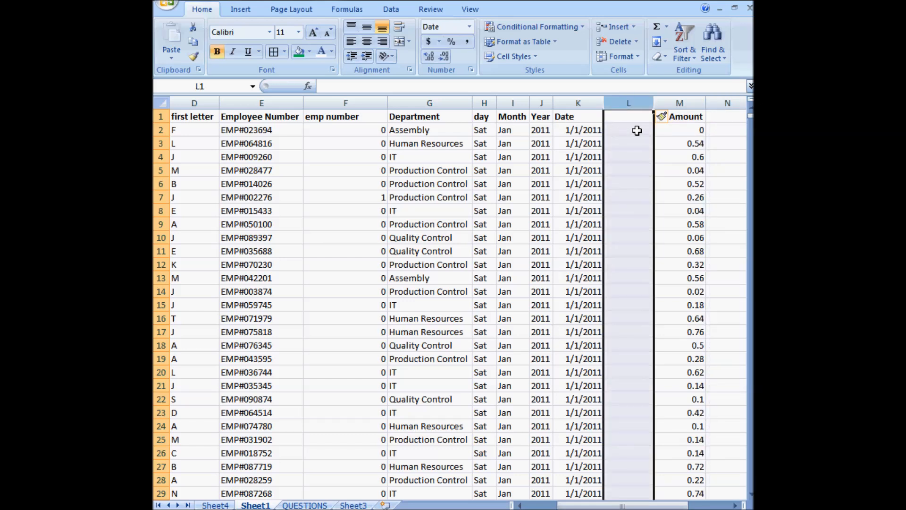
left_click(628, 116)
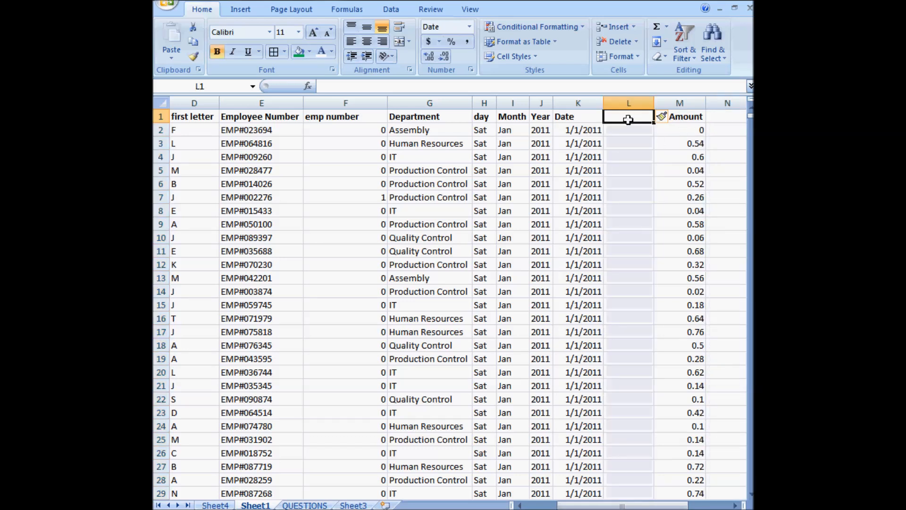
type("over3")
left_click(629, 130)
type("=")
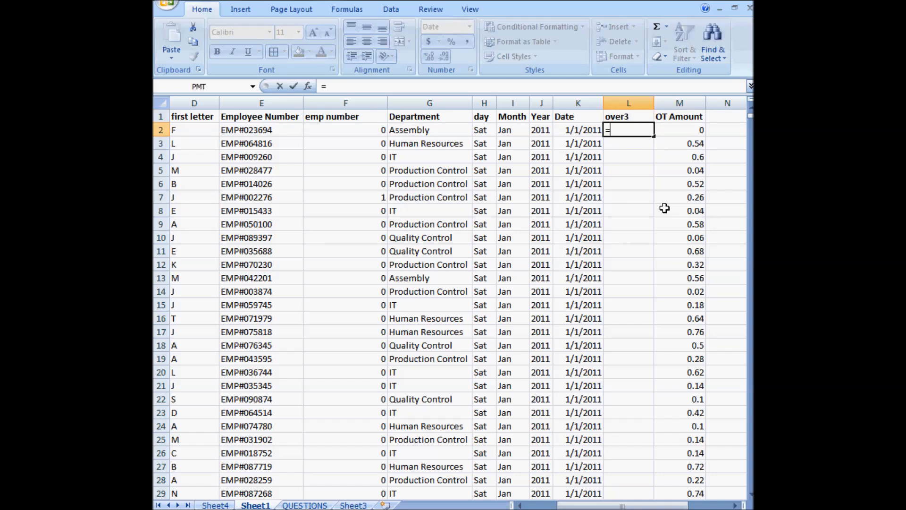
type("if(M2")
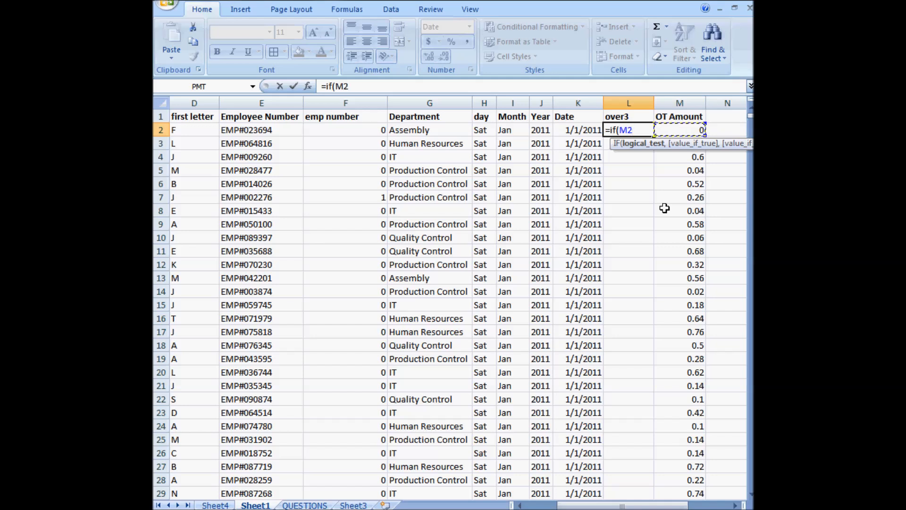
type(">3")
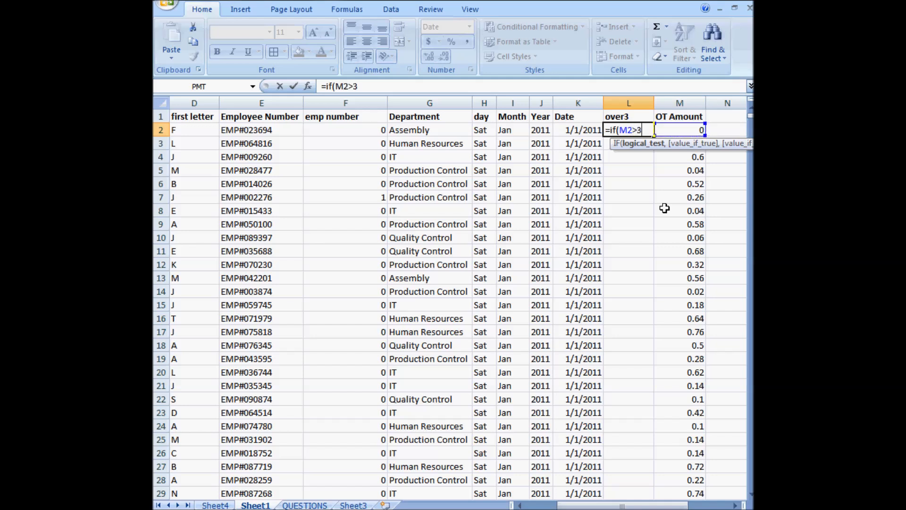
type(",1,")
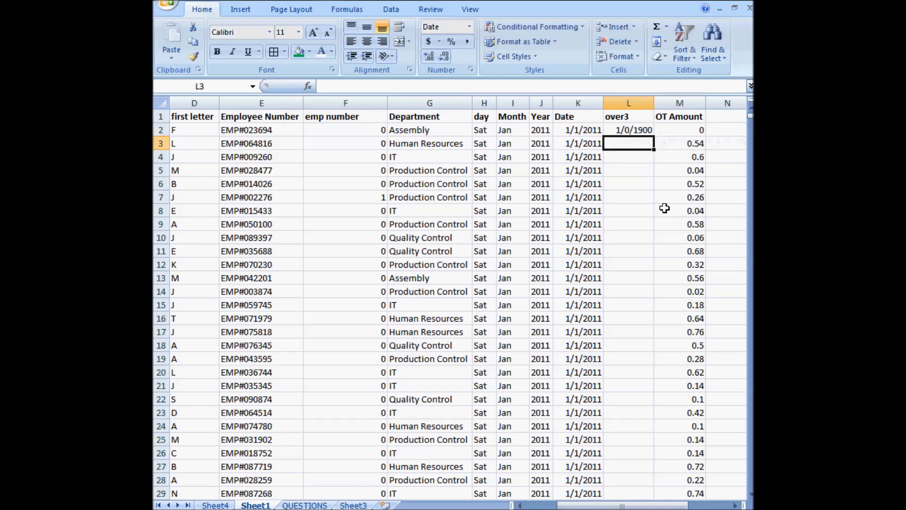
right_click(621, 129)
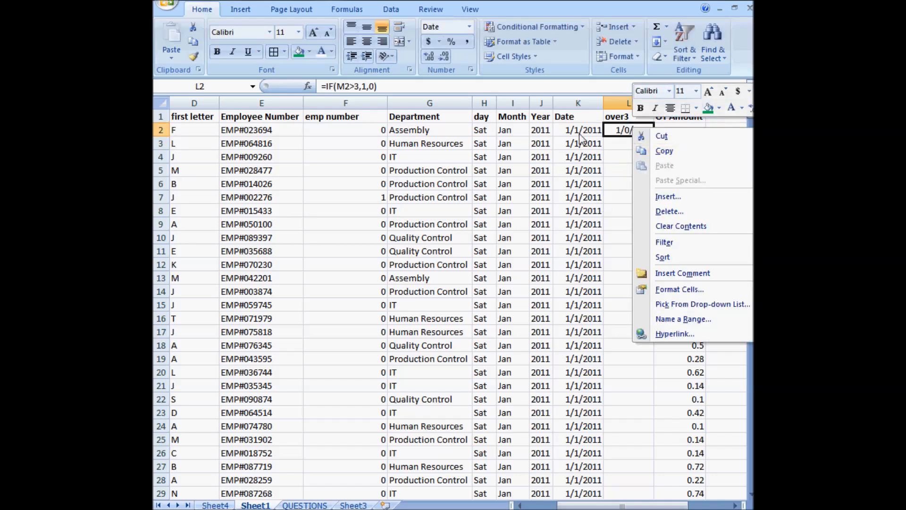
mouse_move(677, 304)
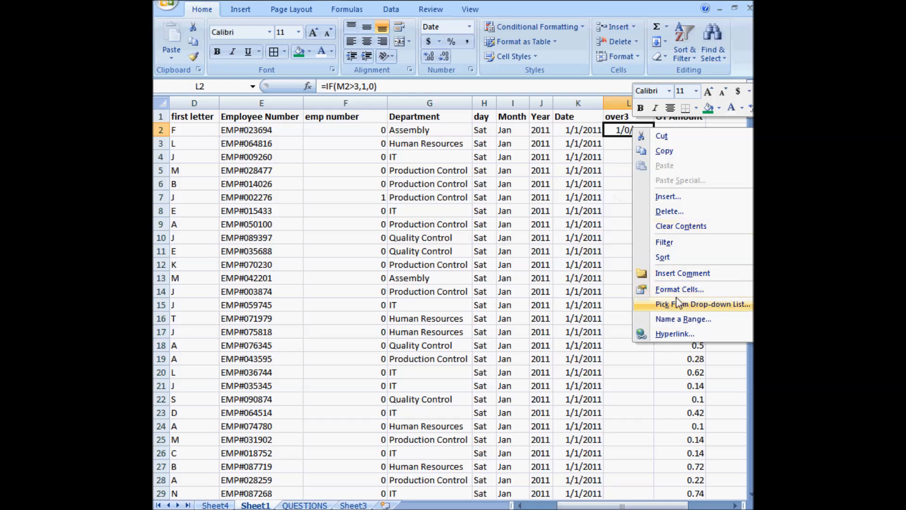
left_click(679, 289)
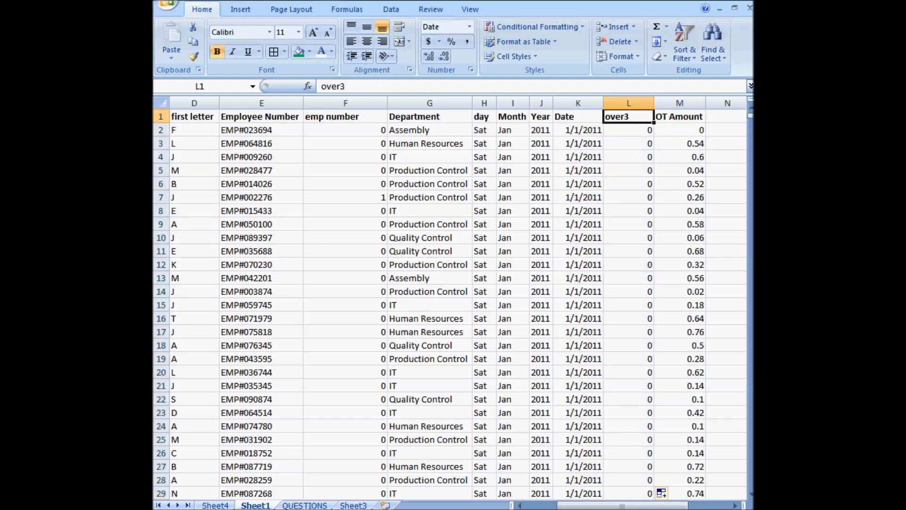
Step: On the pivot sheet, replace the Department filter with an over3 report filter set to 1
left_click(214, 505)
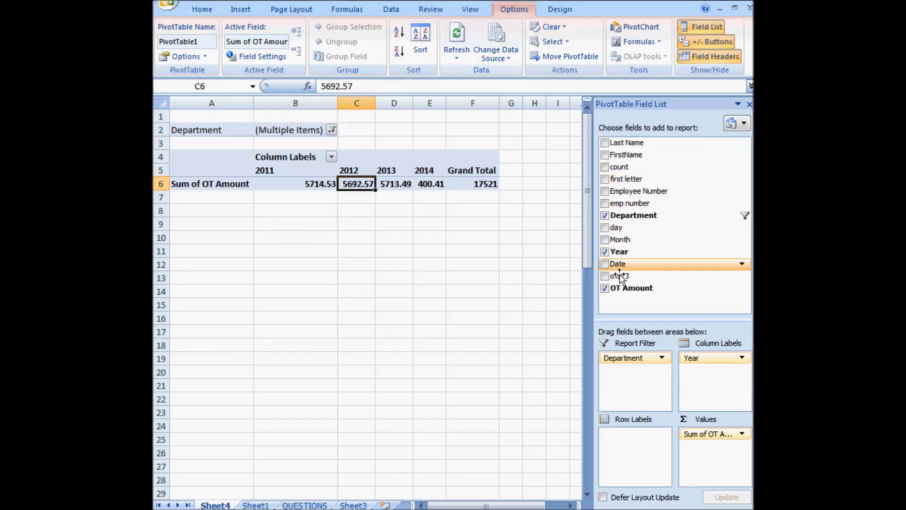
left_click(605, 276)
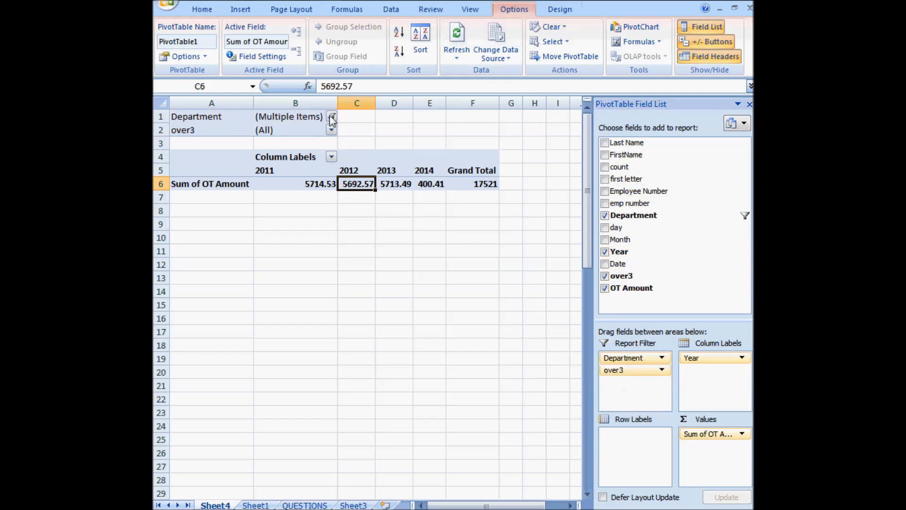
left_click(211, 116)
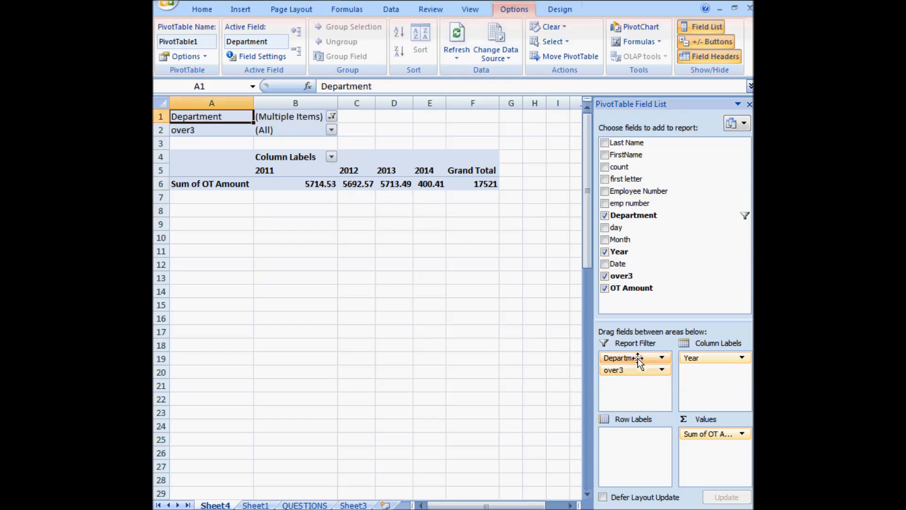
left_click(661, 357)
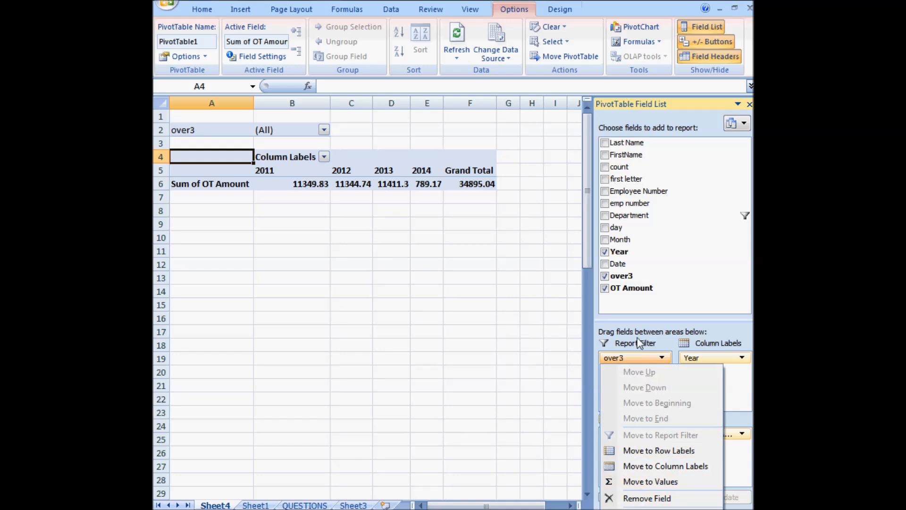
left_click(323, 130)
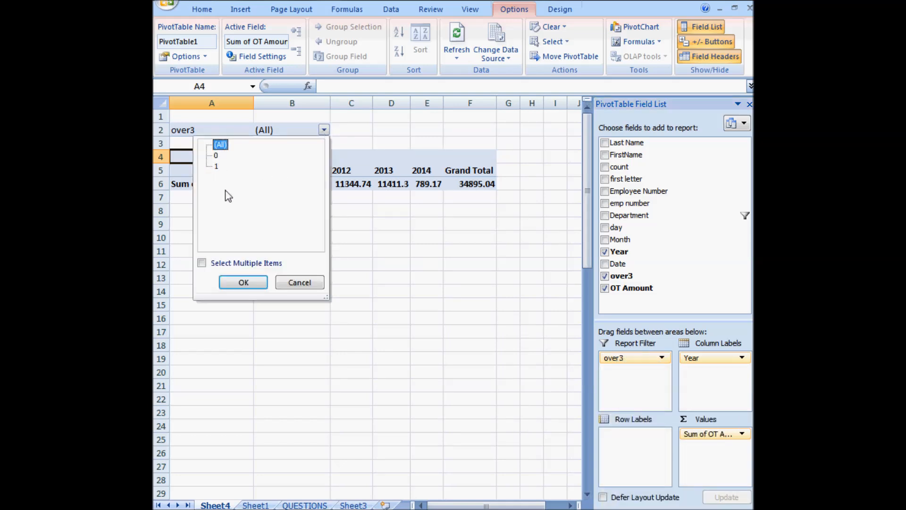
left_click(243, 282)
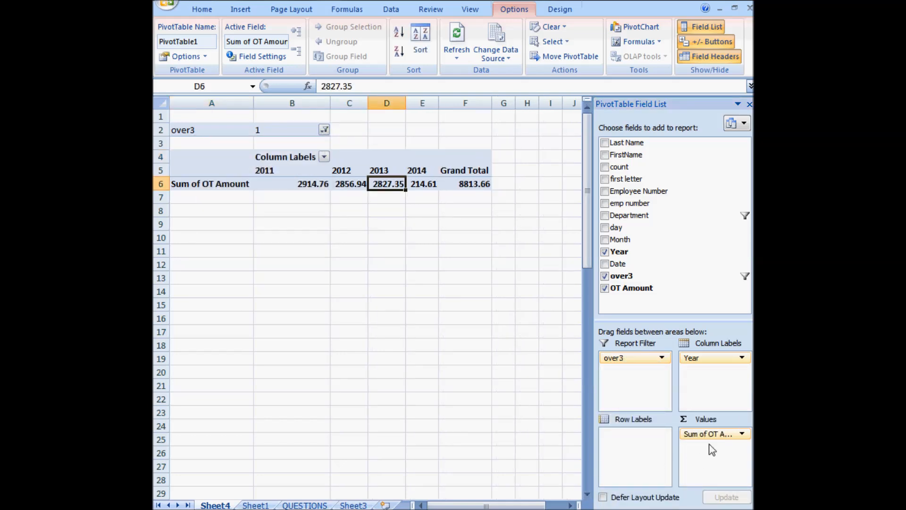
Step: Replace the summed OT Amount with a FirstName count, giving 776 for 2013
left_click(741, 433)
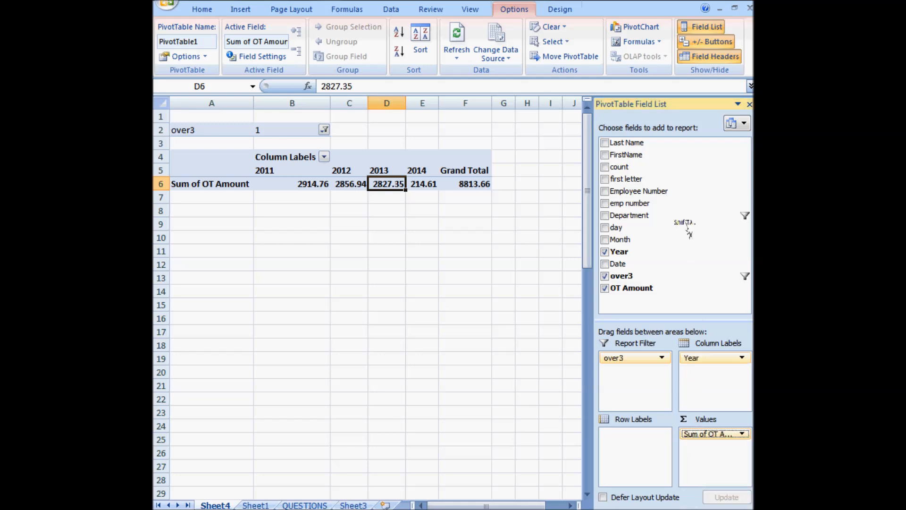
left_click(605, 288)
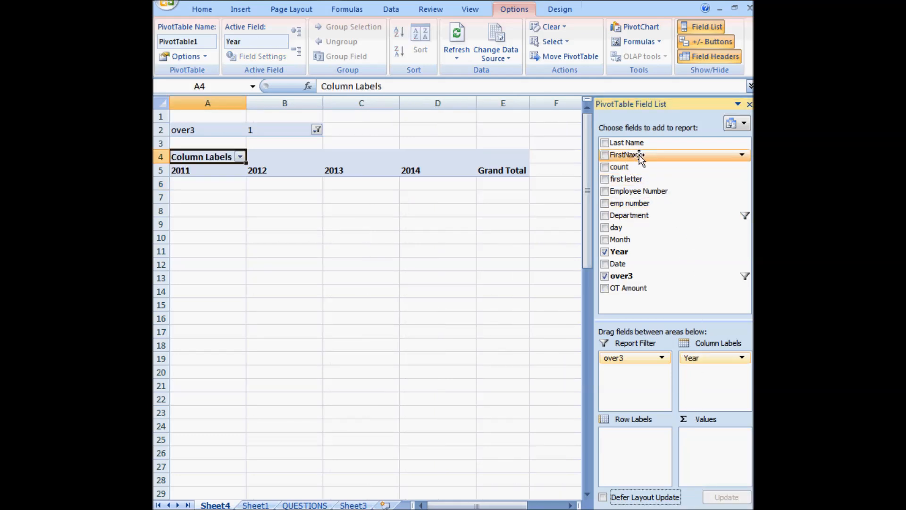
left_click(605, 154)
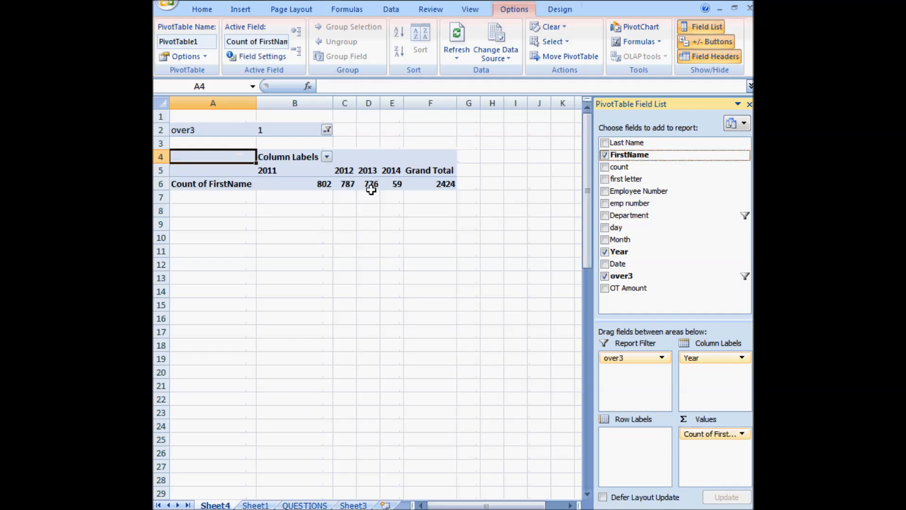
left_click(368, 183)
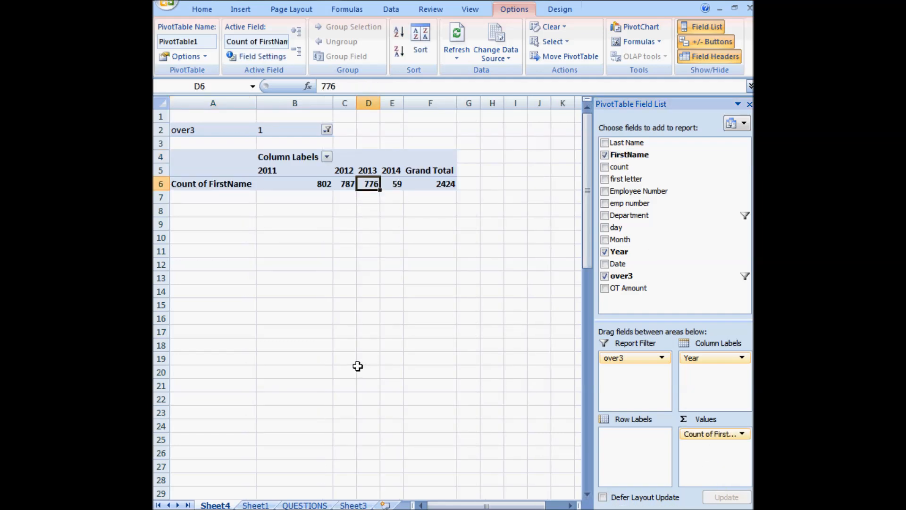
mouse_move(318, 405)
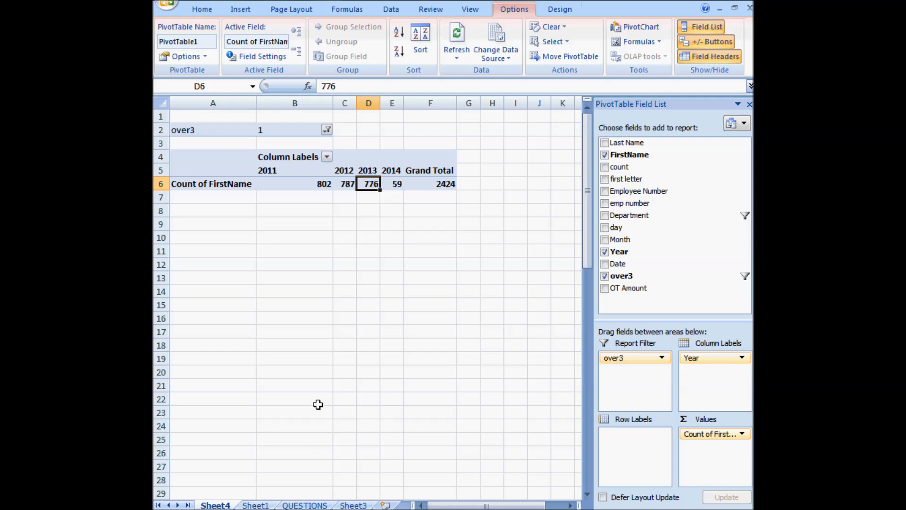
left_click(305, 505)
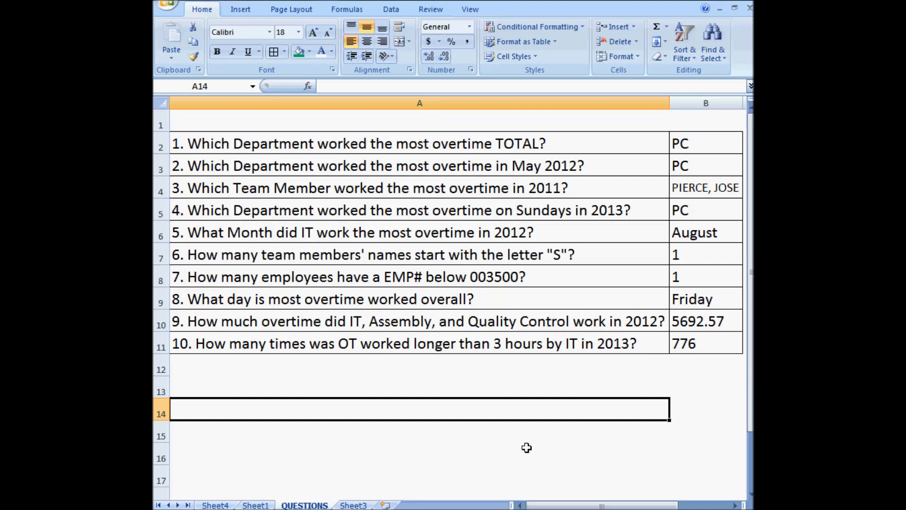
mouse_move(559, 461)
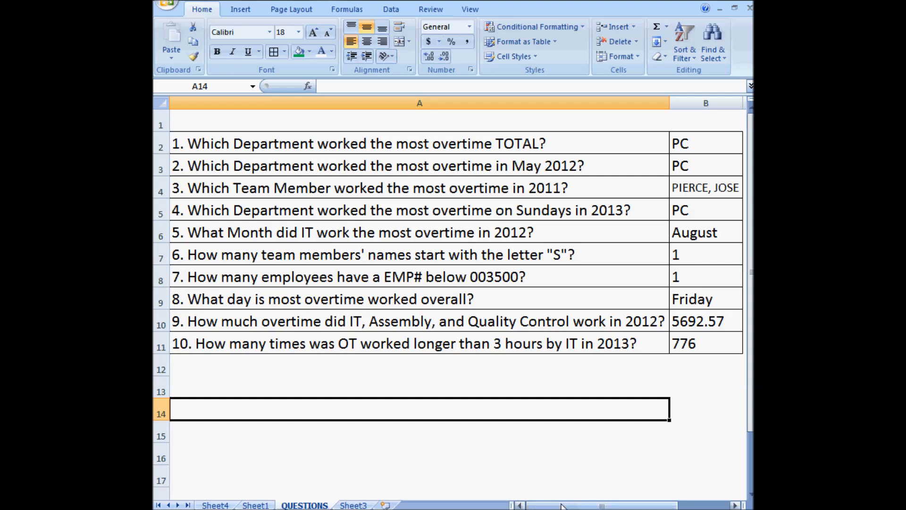
mouse_move(651, 507)
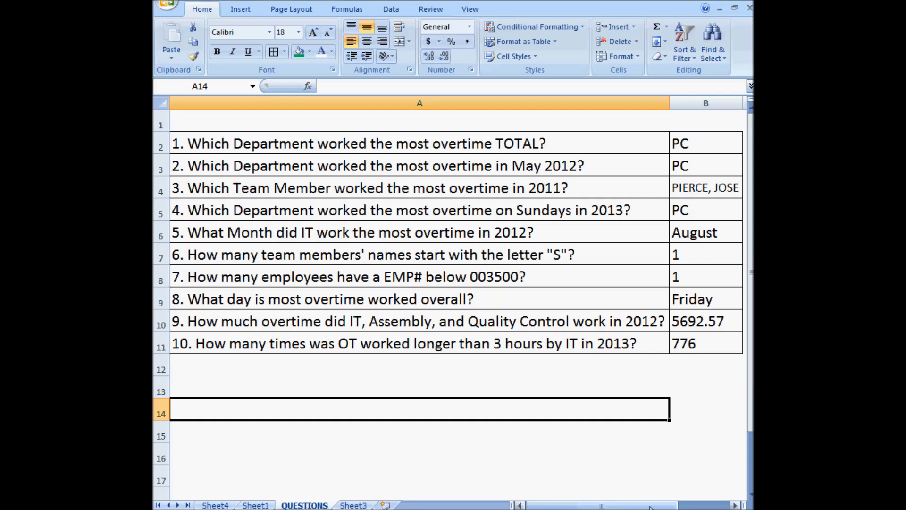